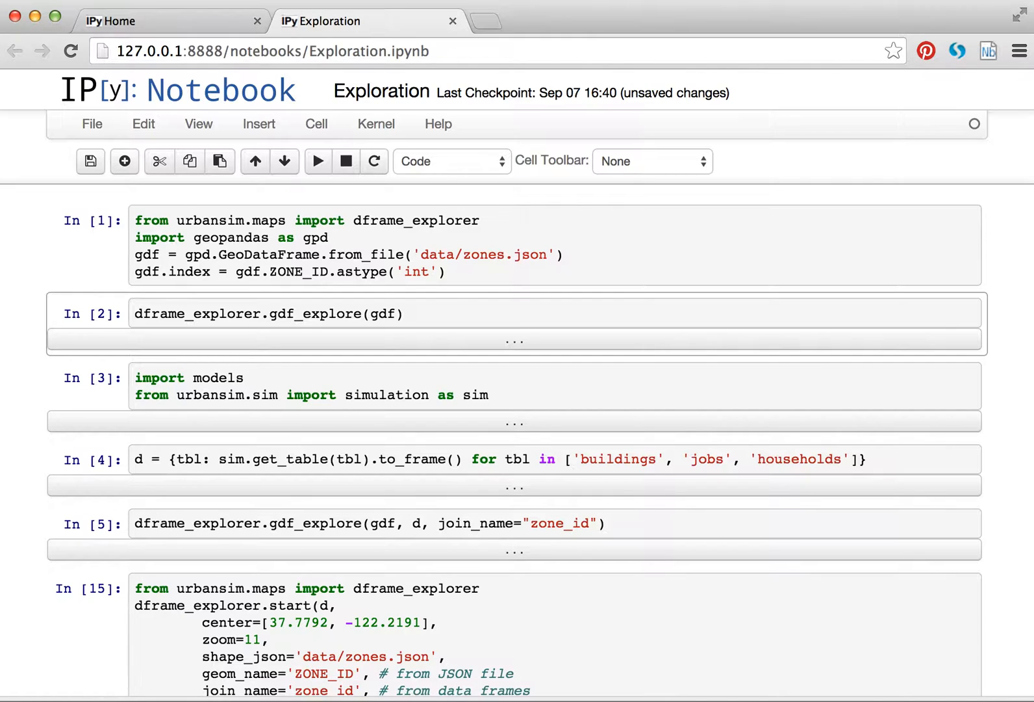
- Start the DataFrame Explorer server so the Bay Area zone map opens in the browser
click(264, 313)
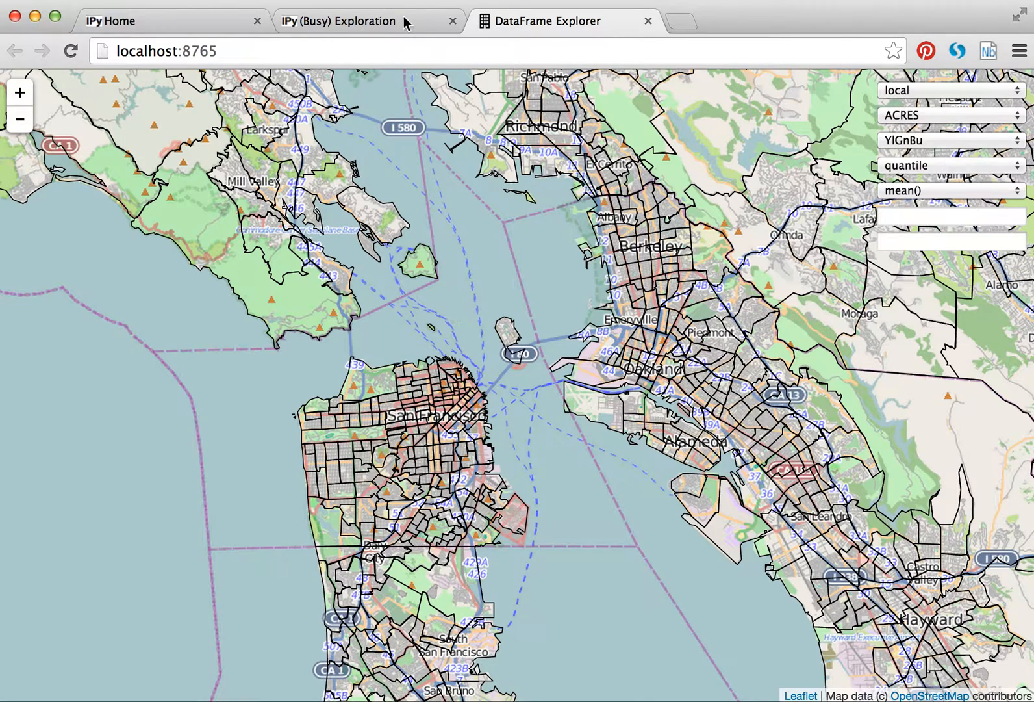
mouse_move(468, 323)
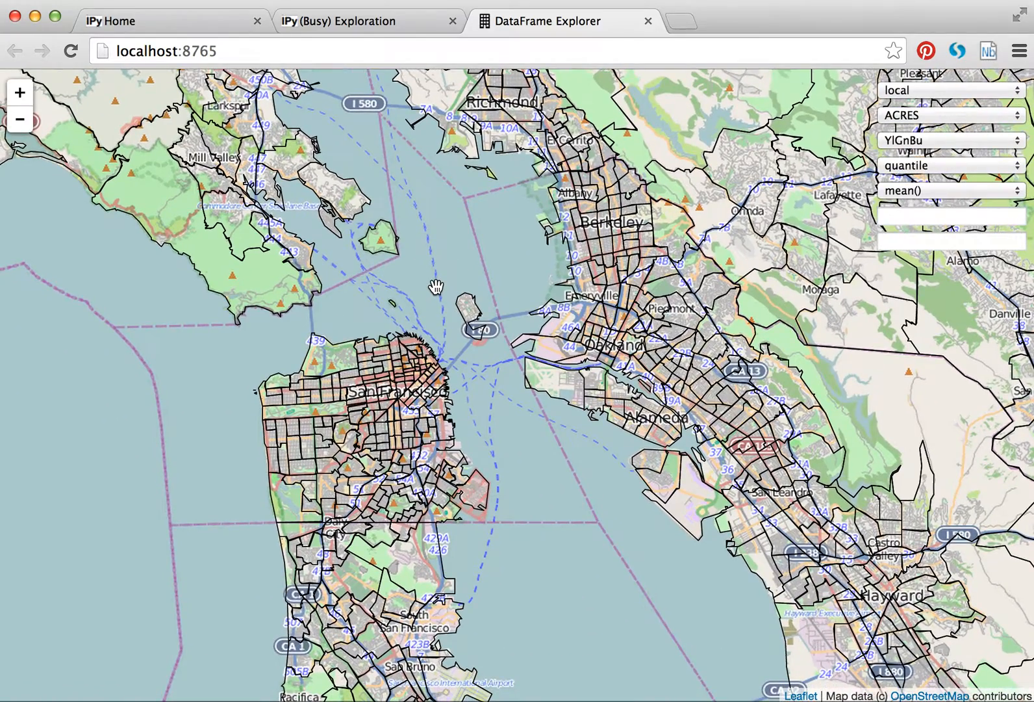
mouse_move(918, 97)
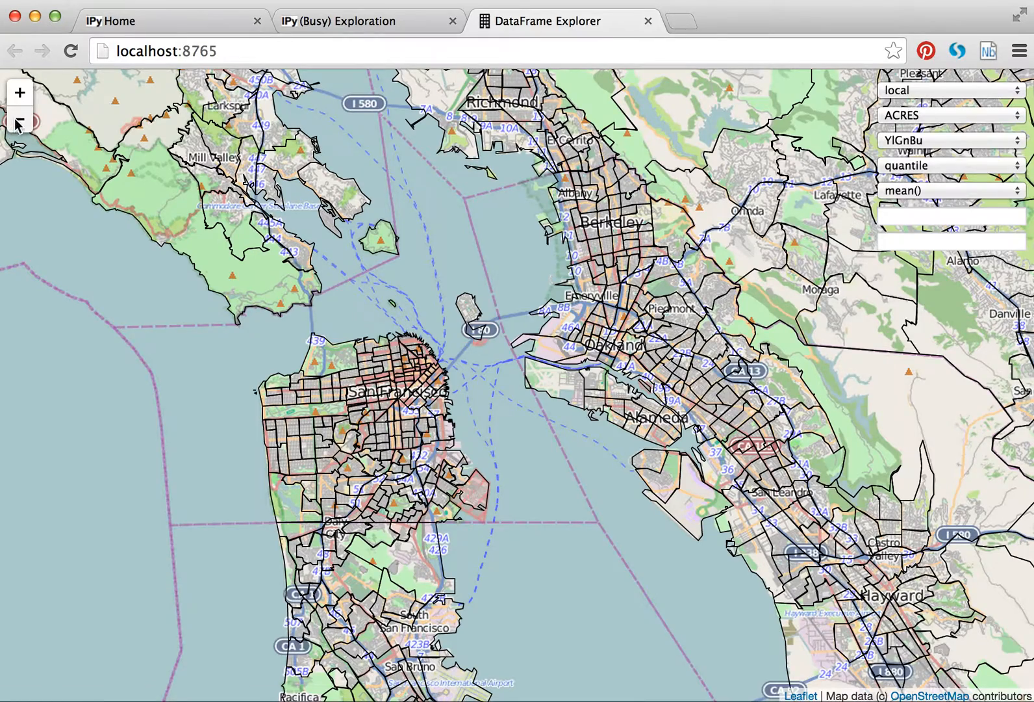
- Zoom the ACRES-shaded zone map out to the wider region and back in on the central bay
click(19, 124)
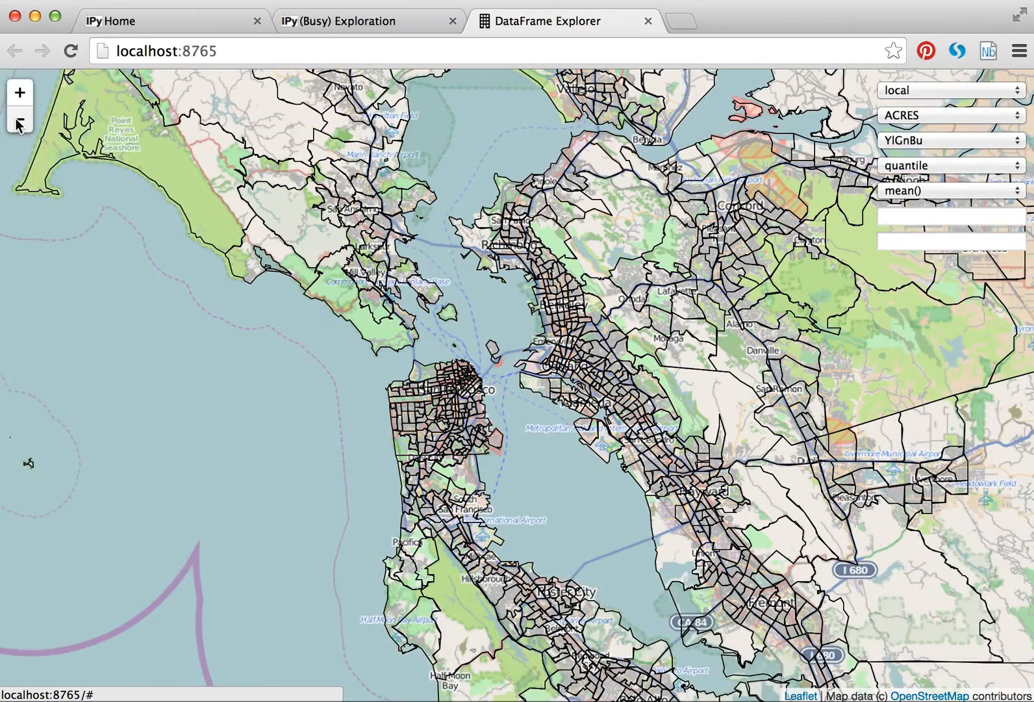
click(19, 123)
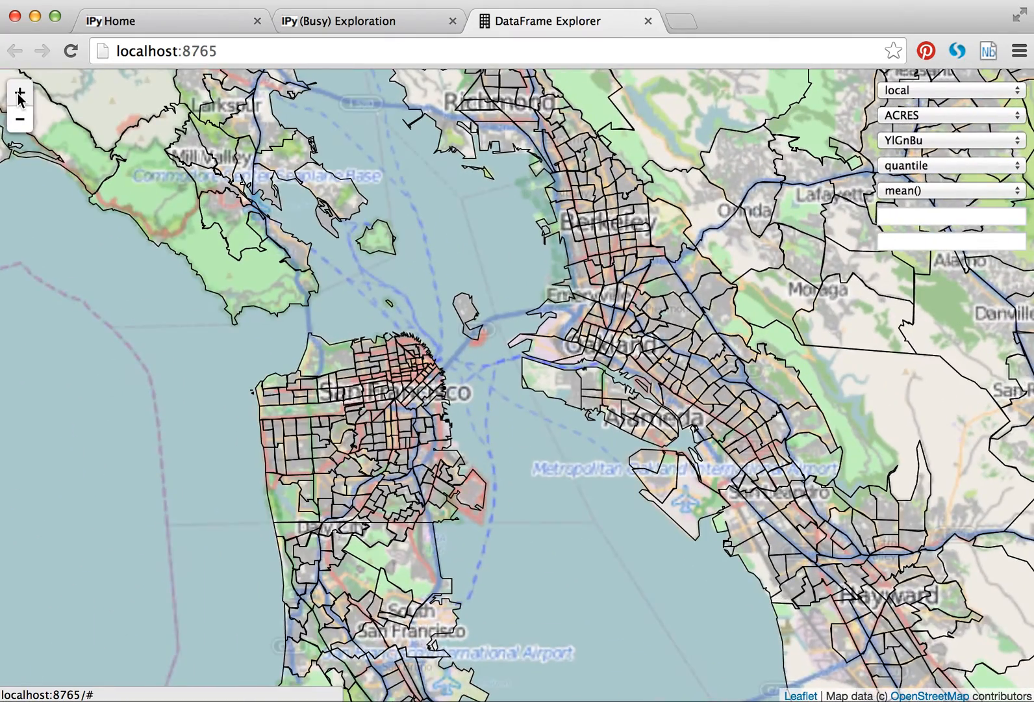
click(950, 115)
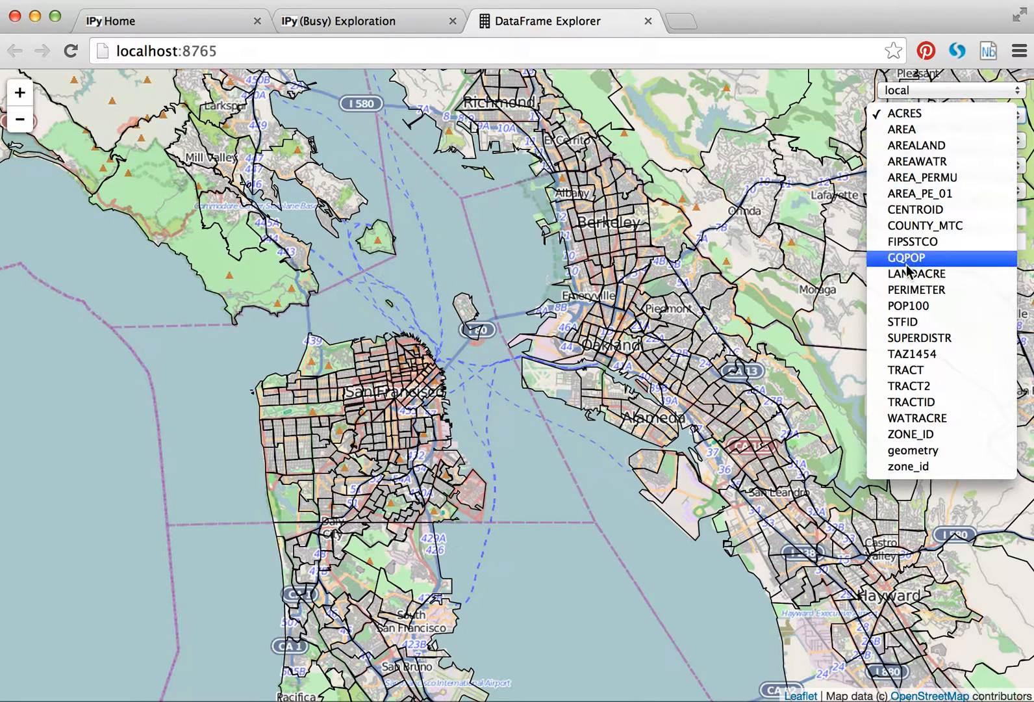
- Colour the zones by LANDACRE and check the shading at regional and central-bay zoom
click(916, 273)
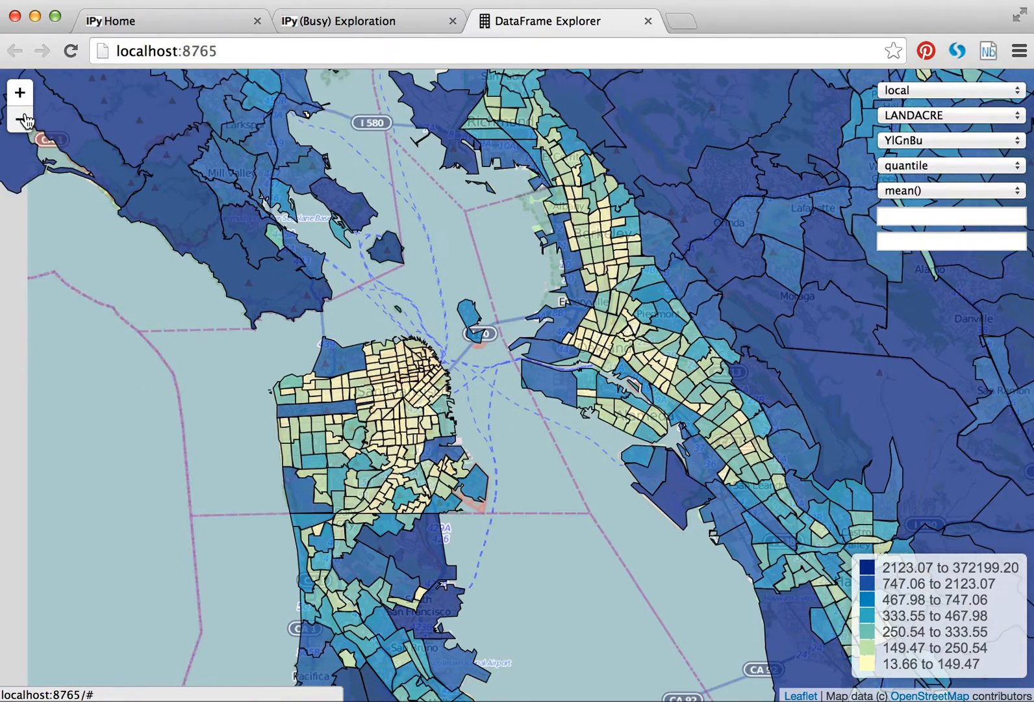
click(20, 120)
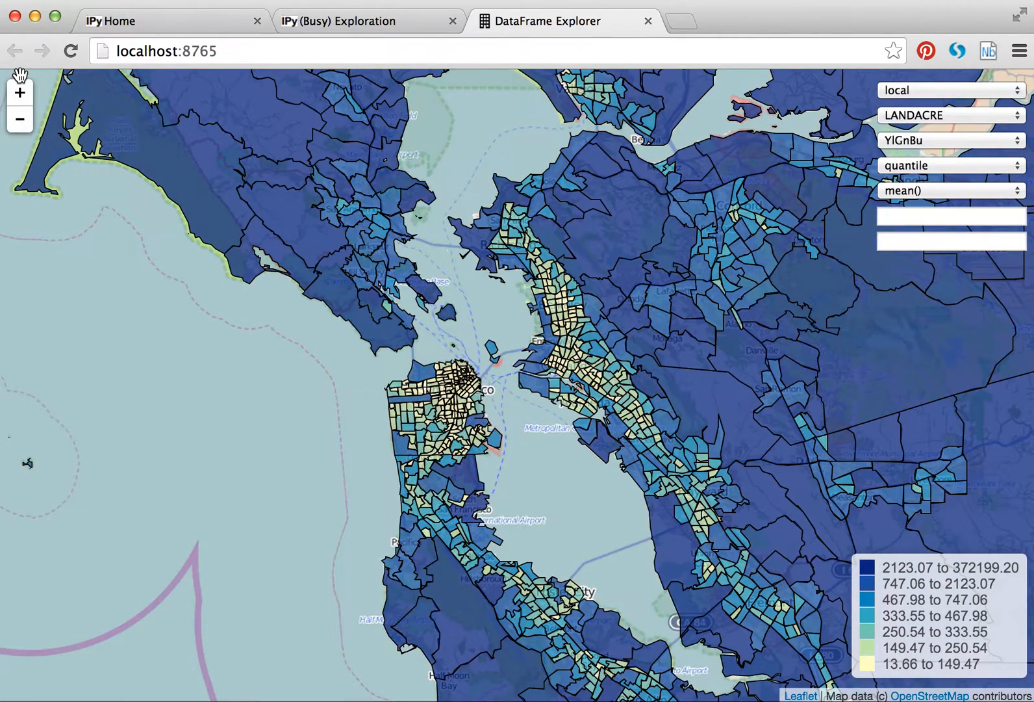
click(20, 93)
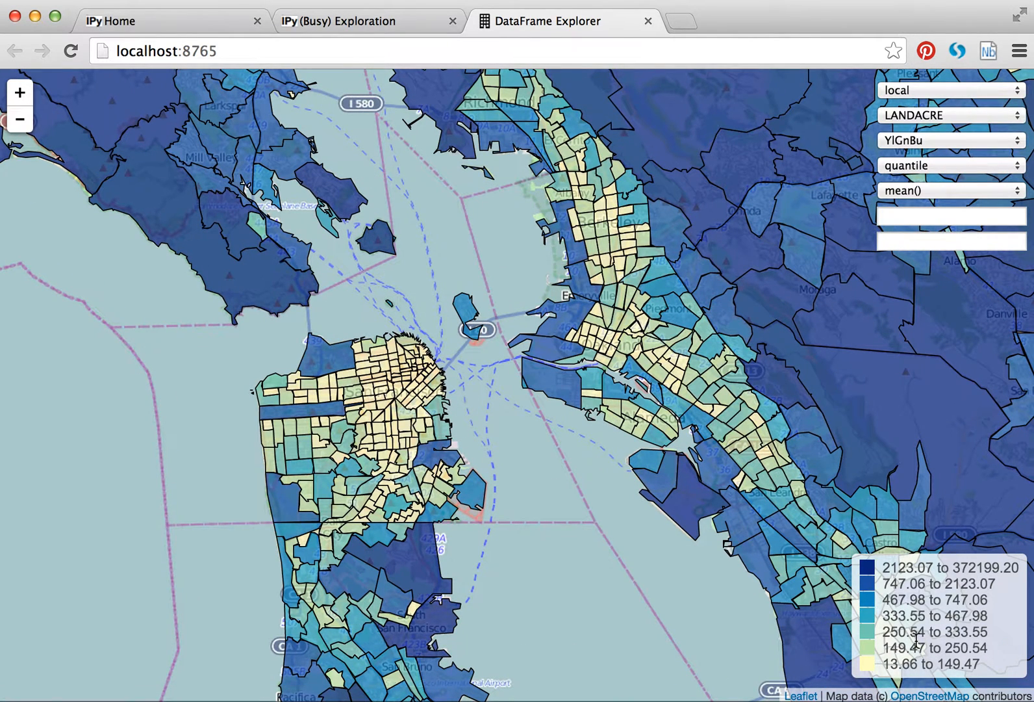
- Try the BuGn and RdPu colour schemes, then settle back on YlGnBu
click(950, 141)
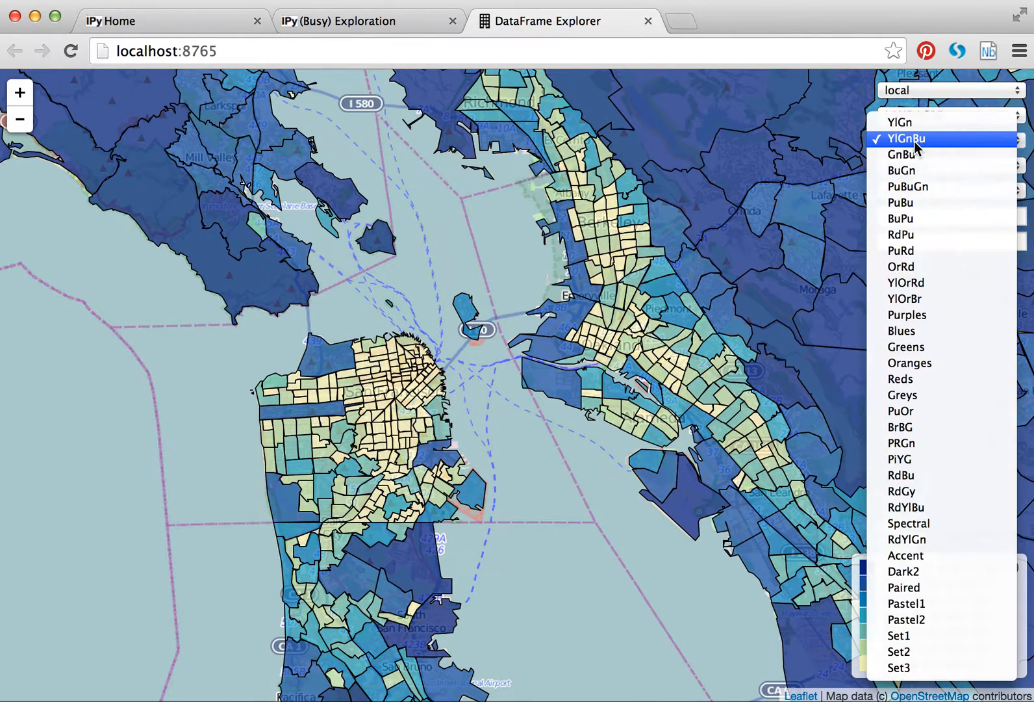
click(902, 170)
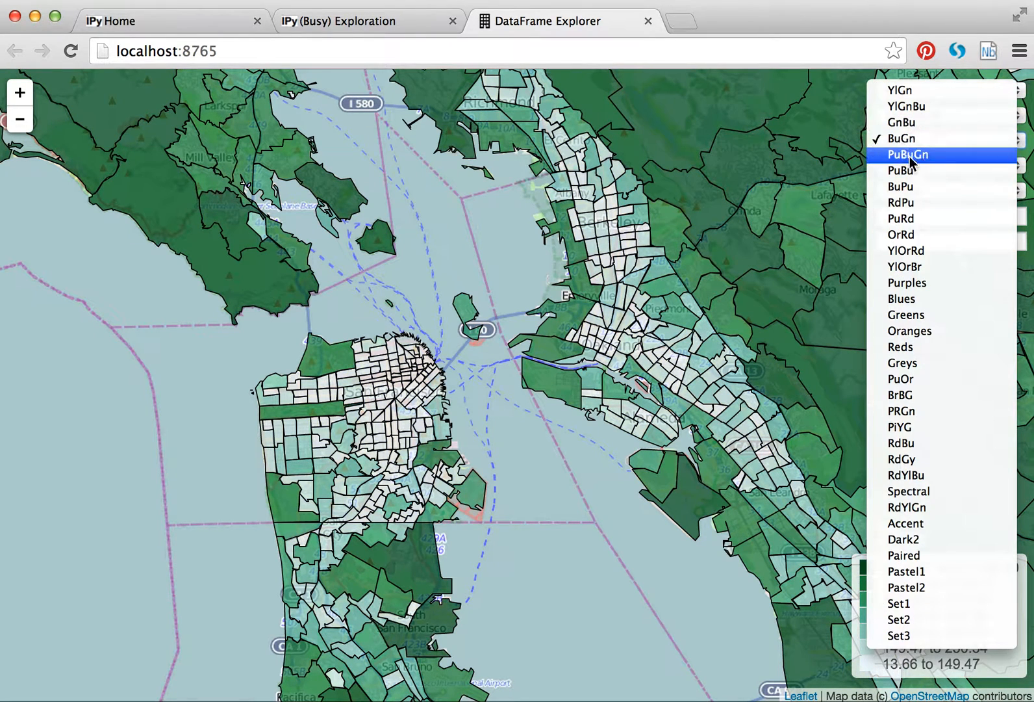
click(901, 201)
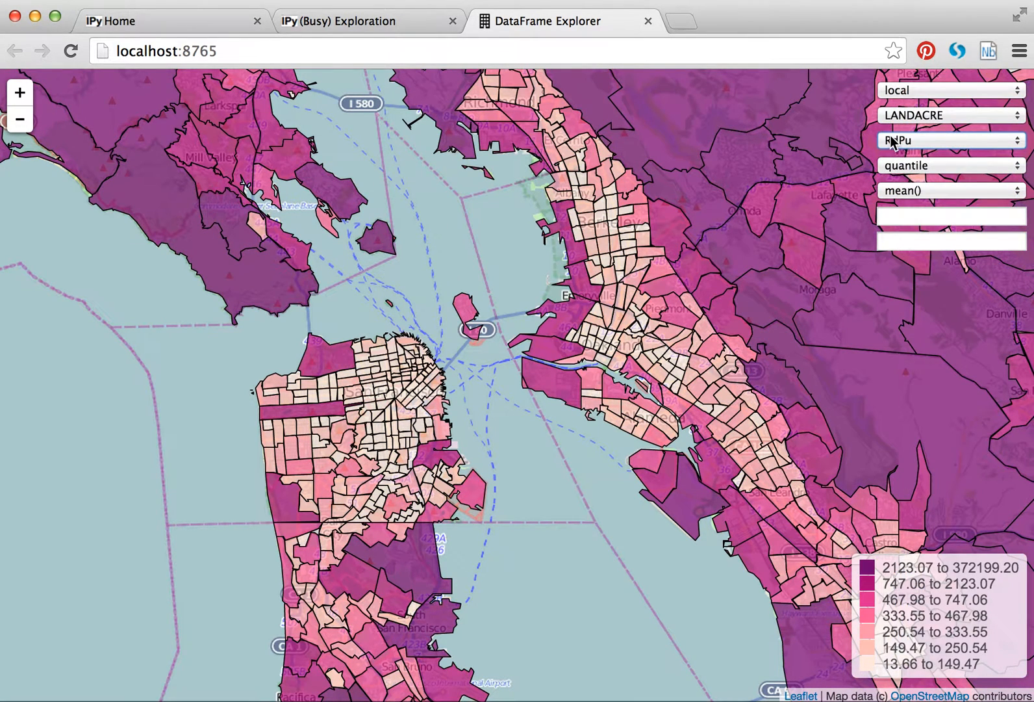
click(951, 140)
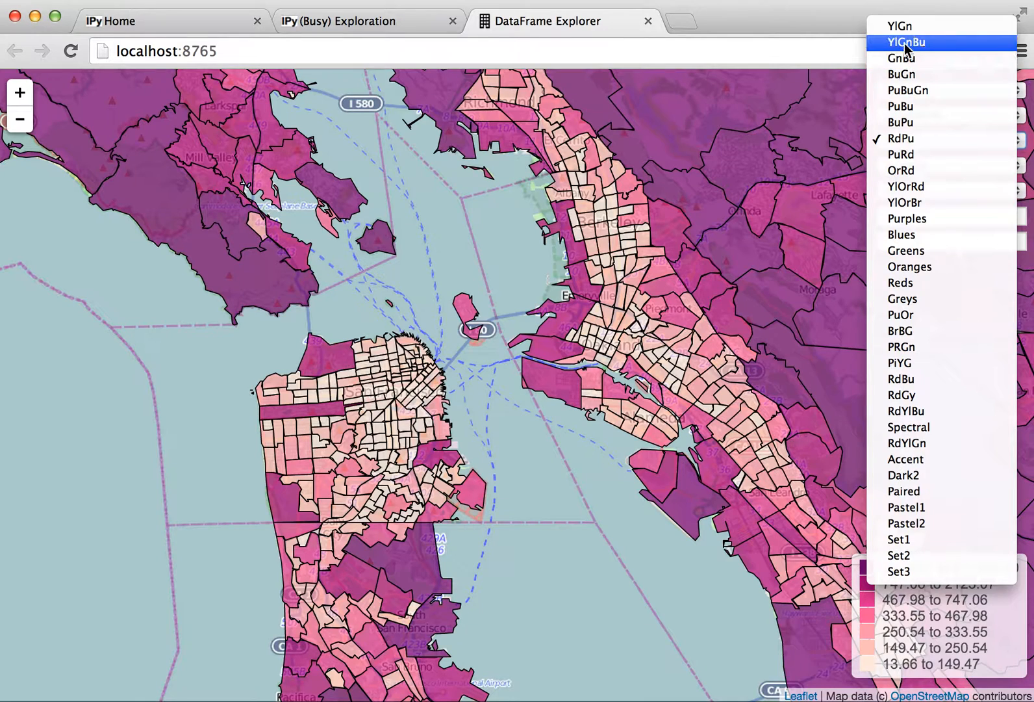
click(906, 42)
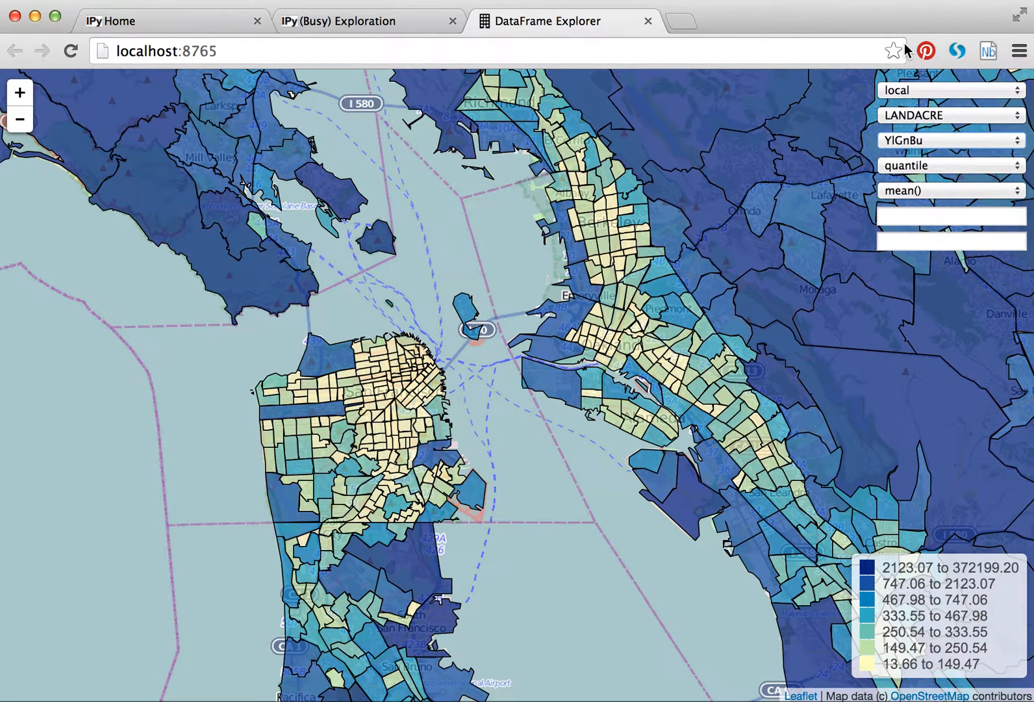
mouse_move(916, 172)
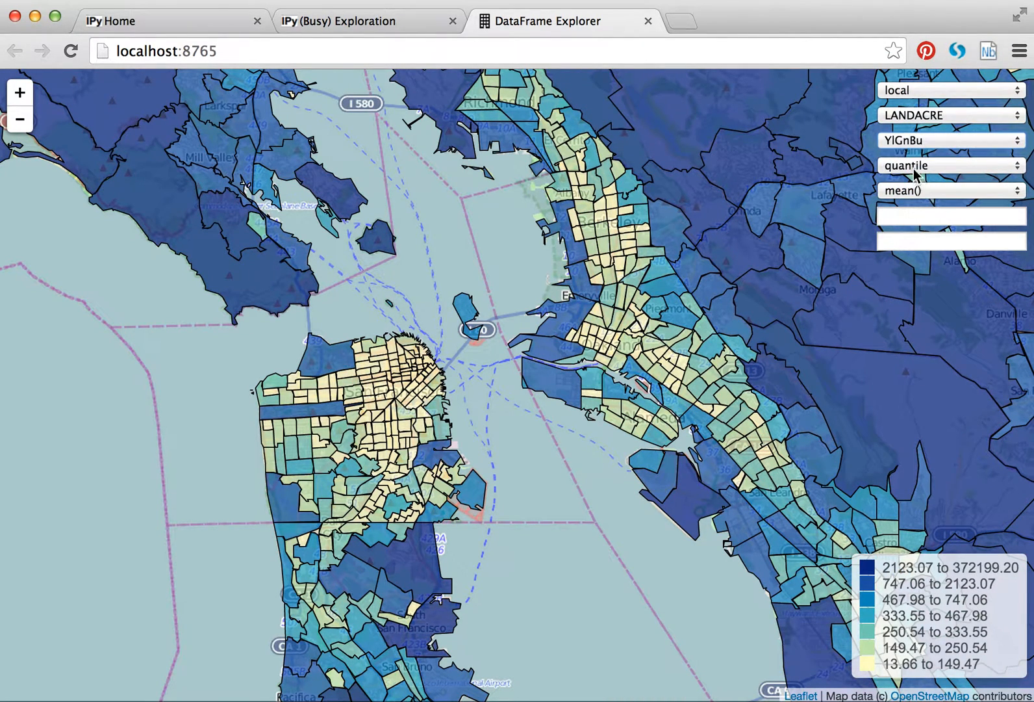
- Switch the map to equal-interval class breaks and inspect it zoomed out and back in
click(950, 165)
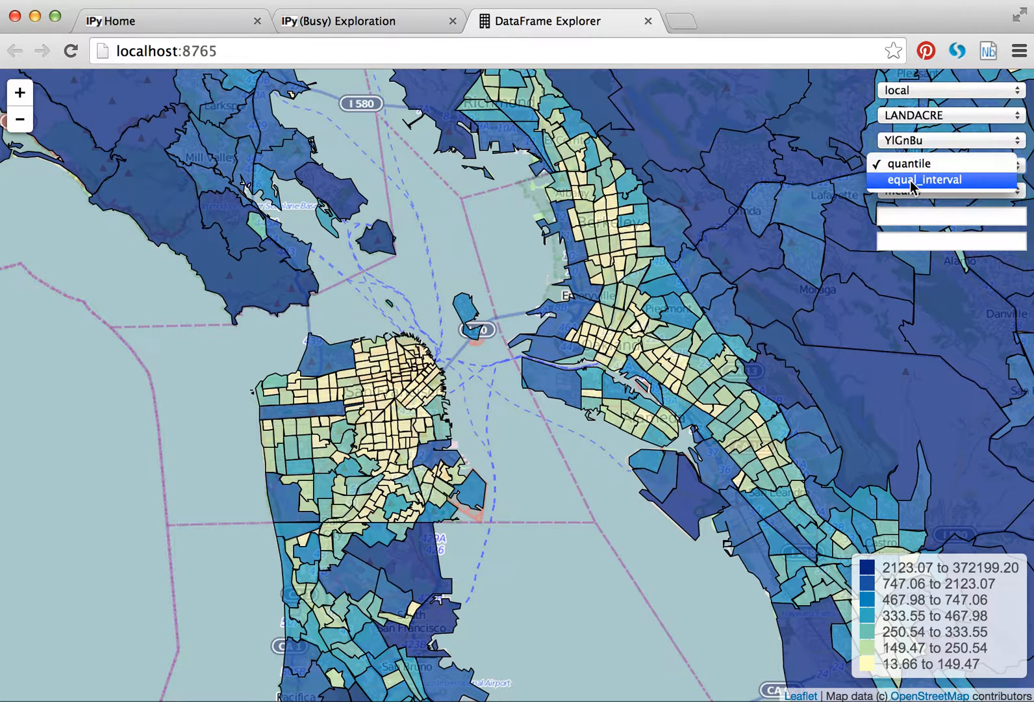
click(924, 179)
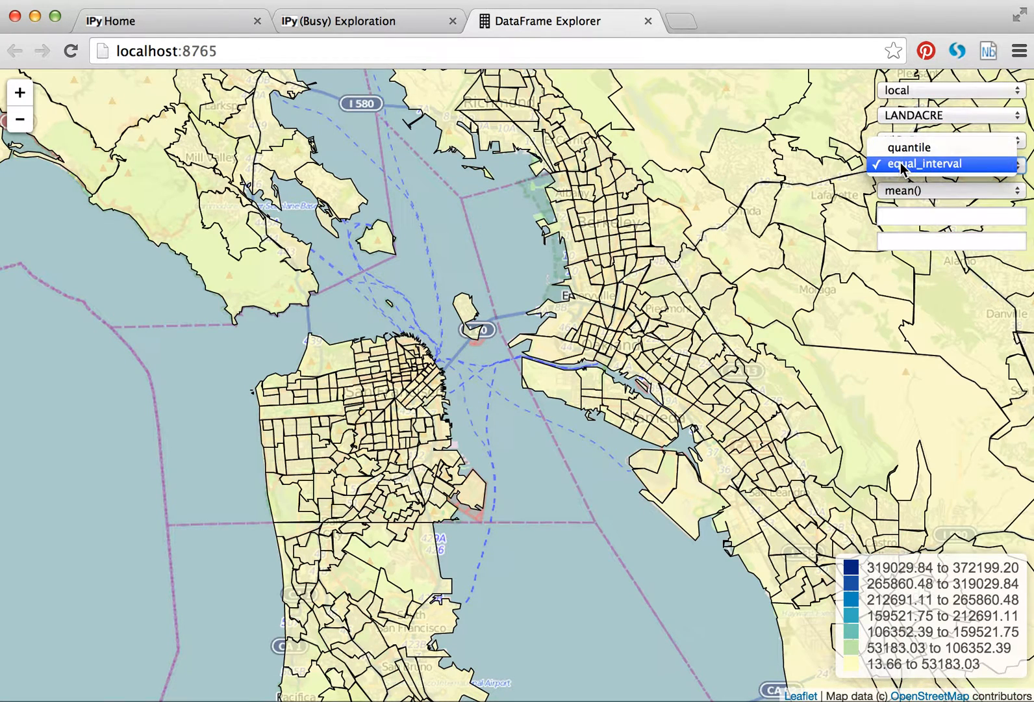
click(925, 162)
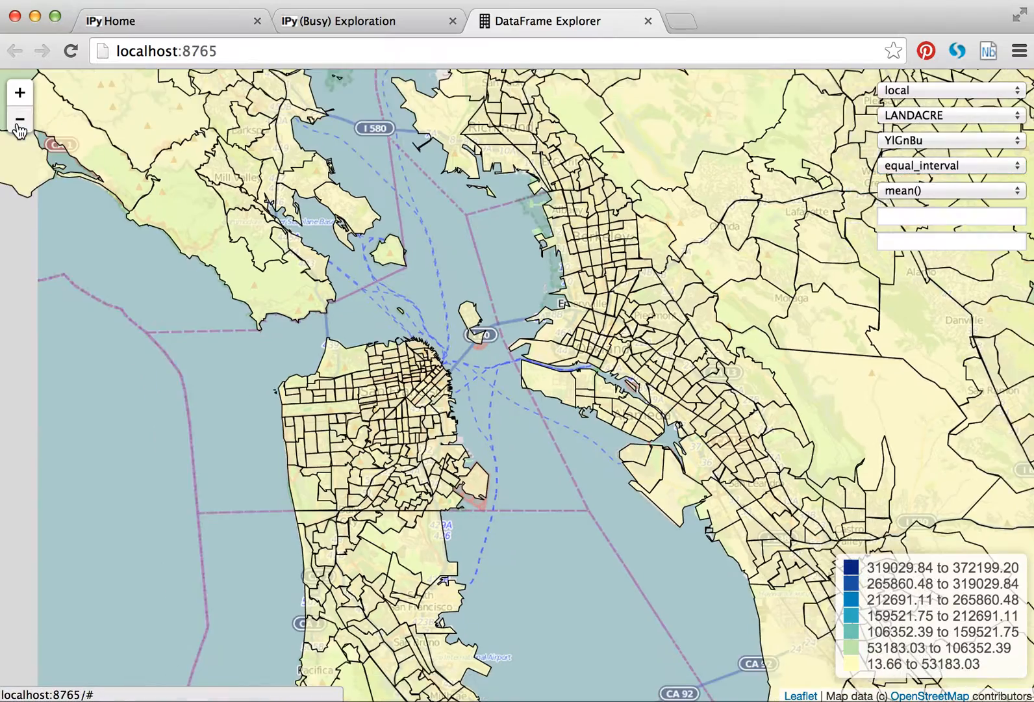
click(20, 119)
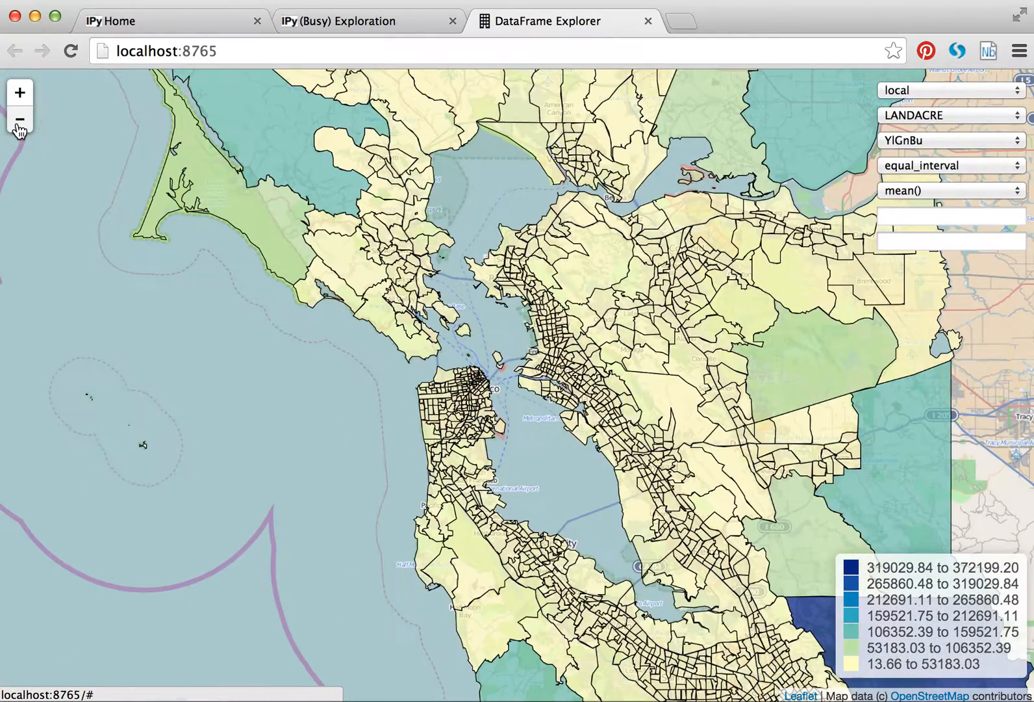
click(19, 92)
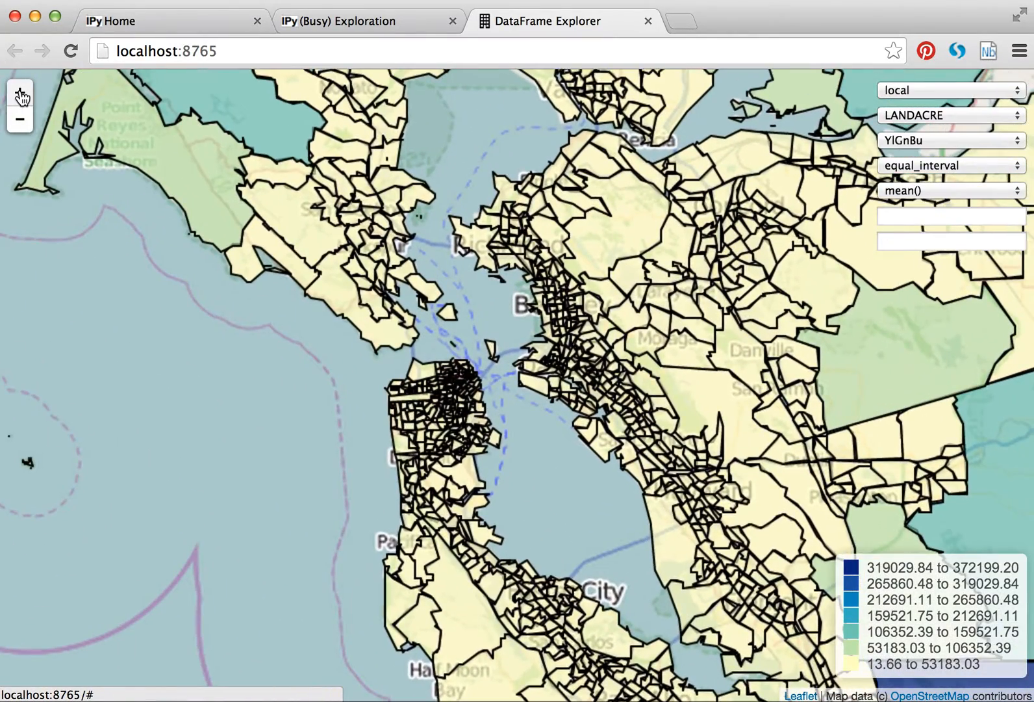
- Revert the classification to quantile class breaks
click(950, 165)
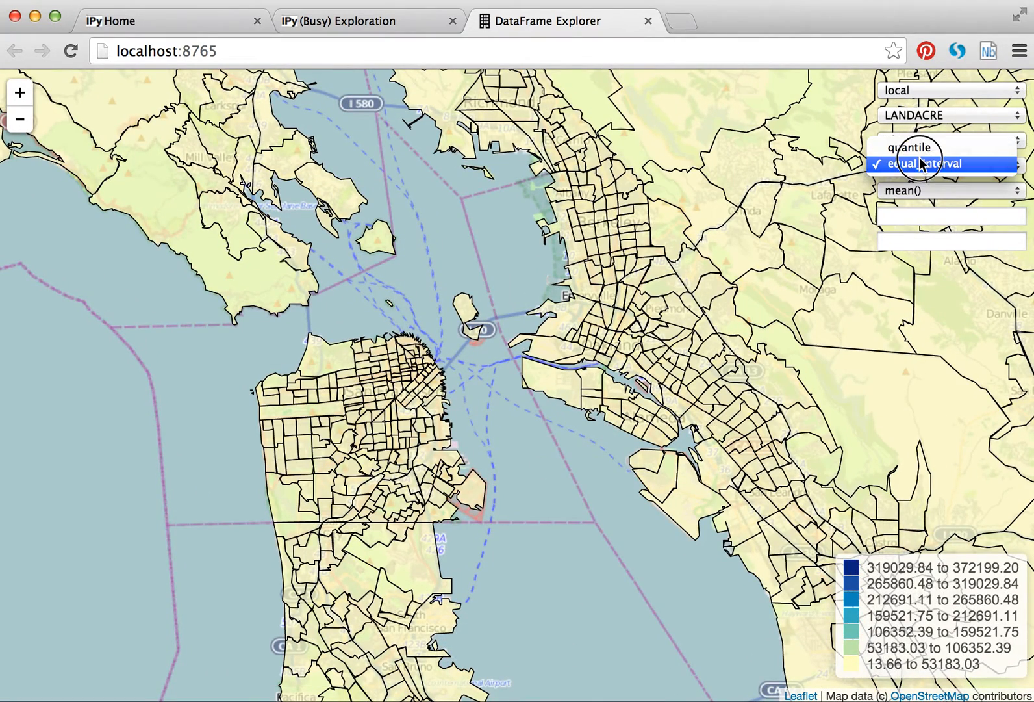
click(917, 147)
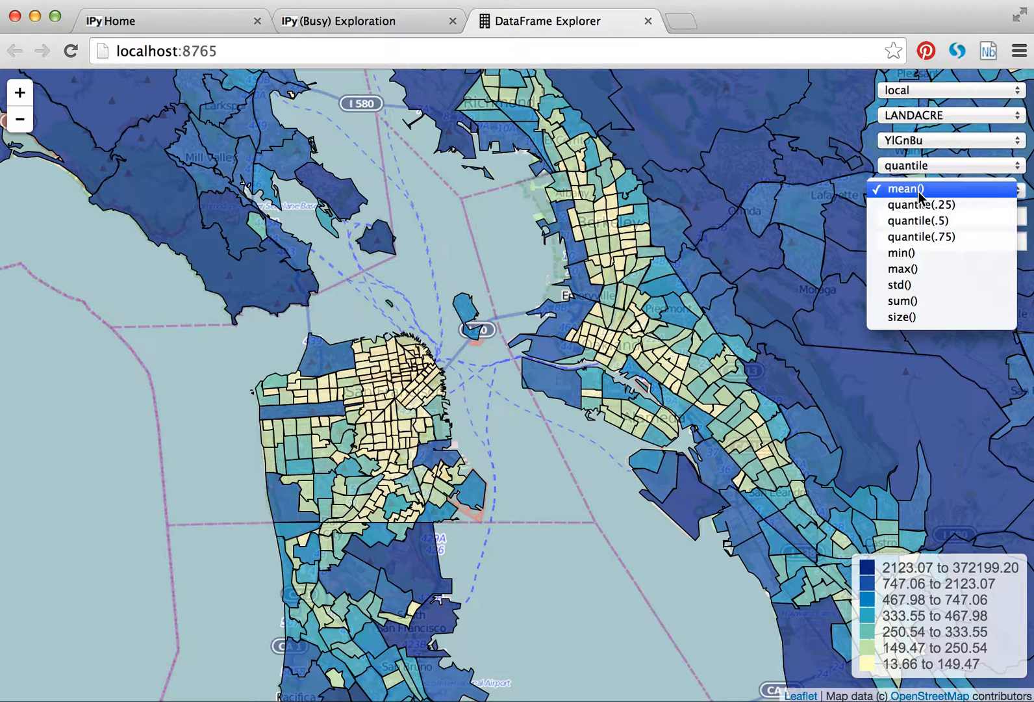
- Keep mean() aggregation and apply a LANDACRE < 1000 filter to the zone map
click(906, 190)
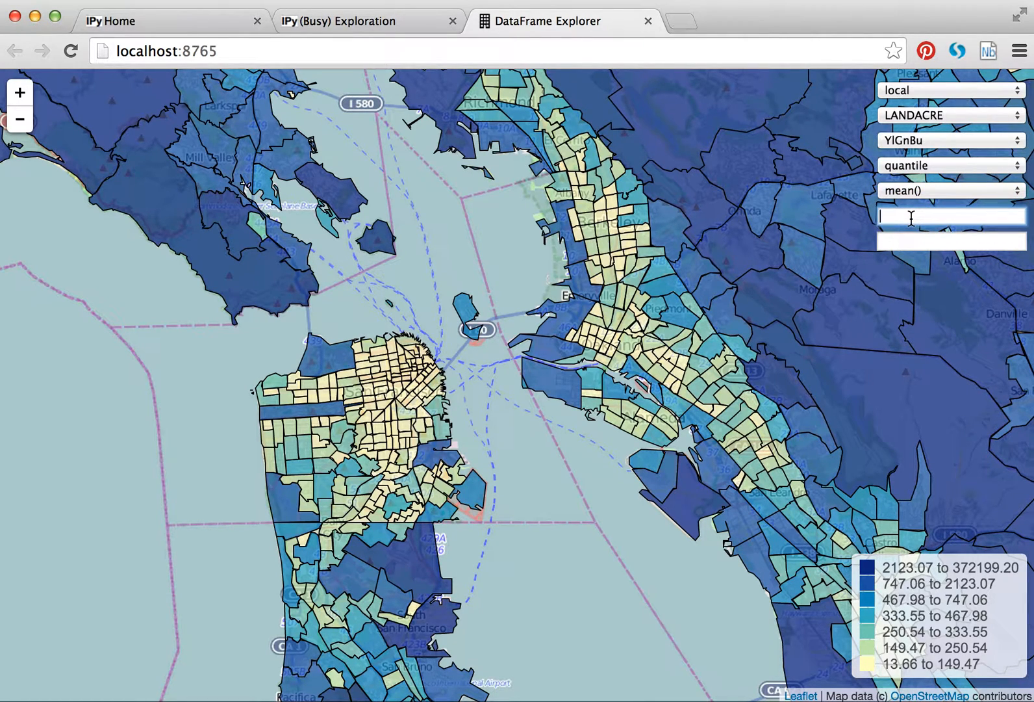
text(LANDACRE <)
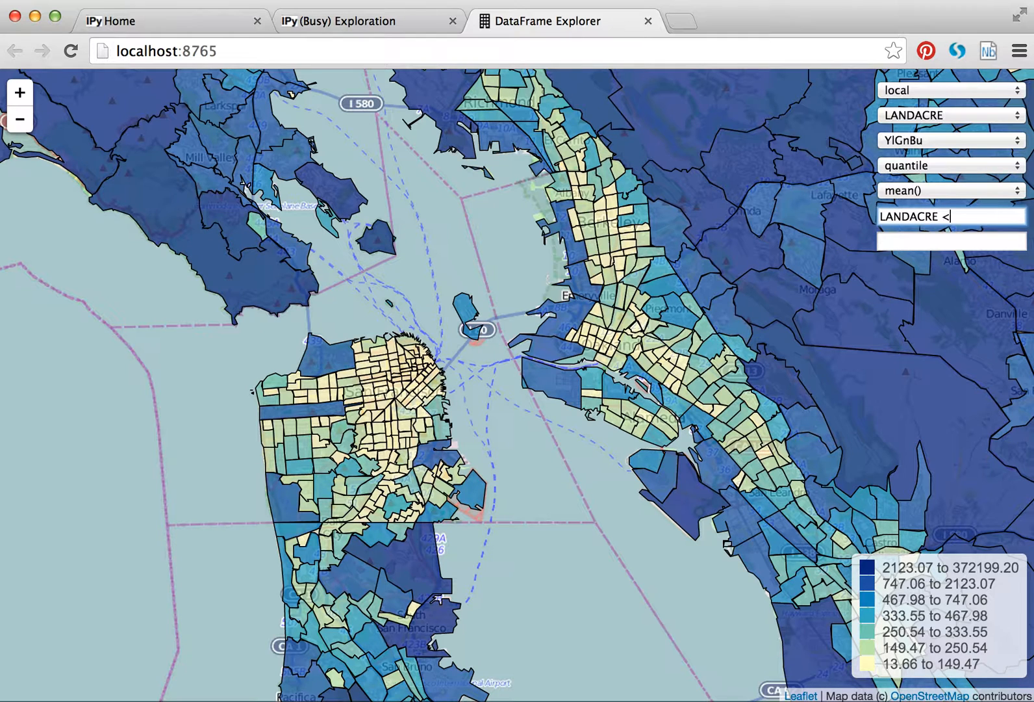
text(1000)
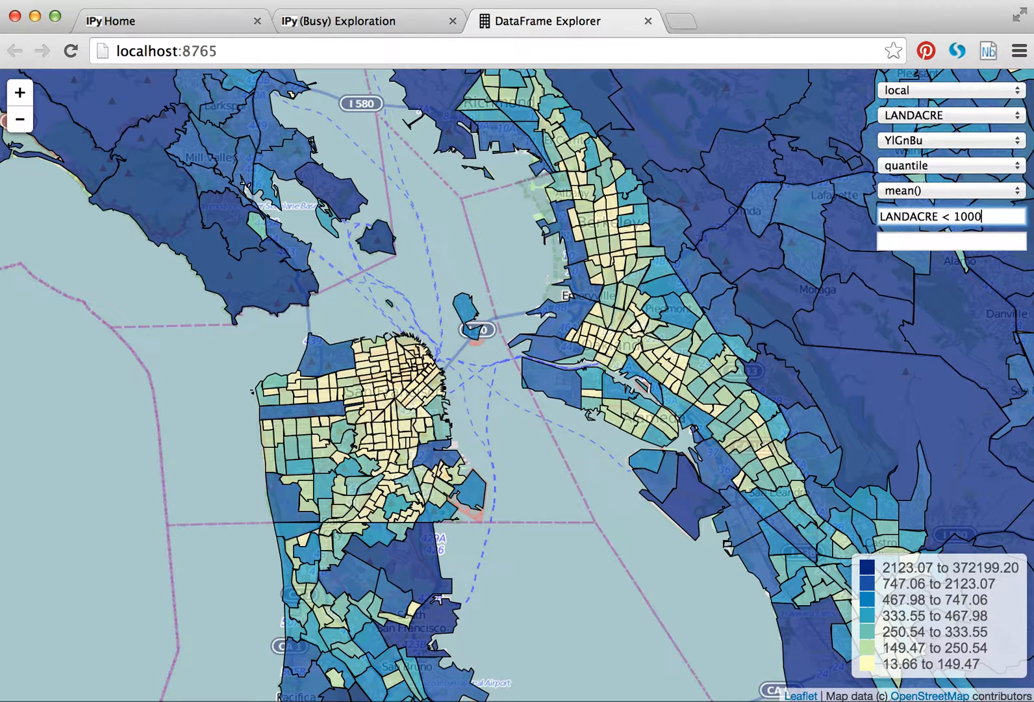
key(Return)
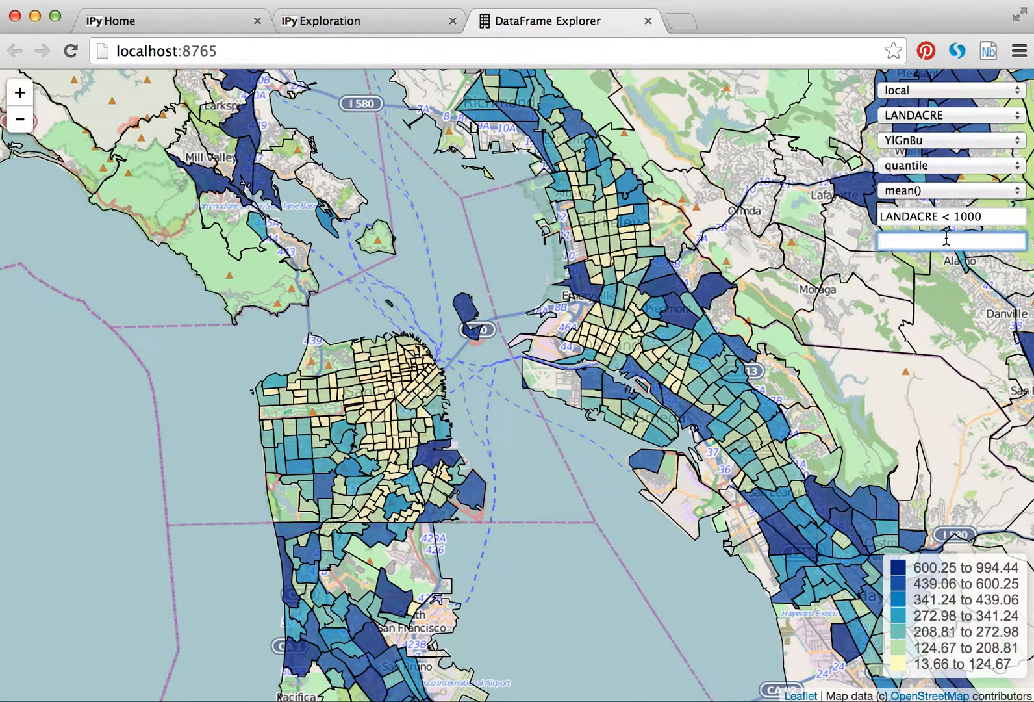
- Enter the expression POP100 / LANDACRE to map population density for the filtered zones
text(P)
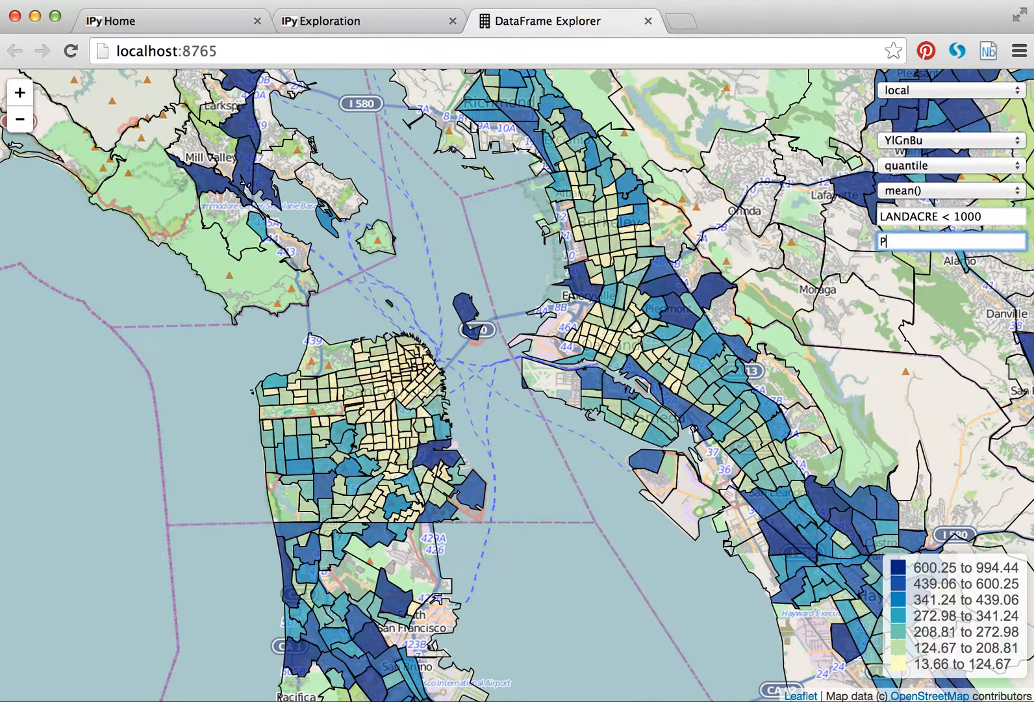
text(OP100 /)
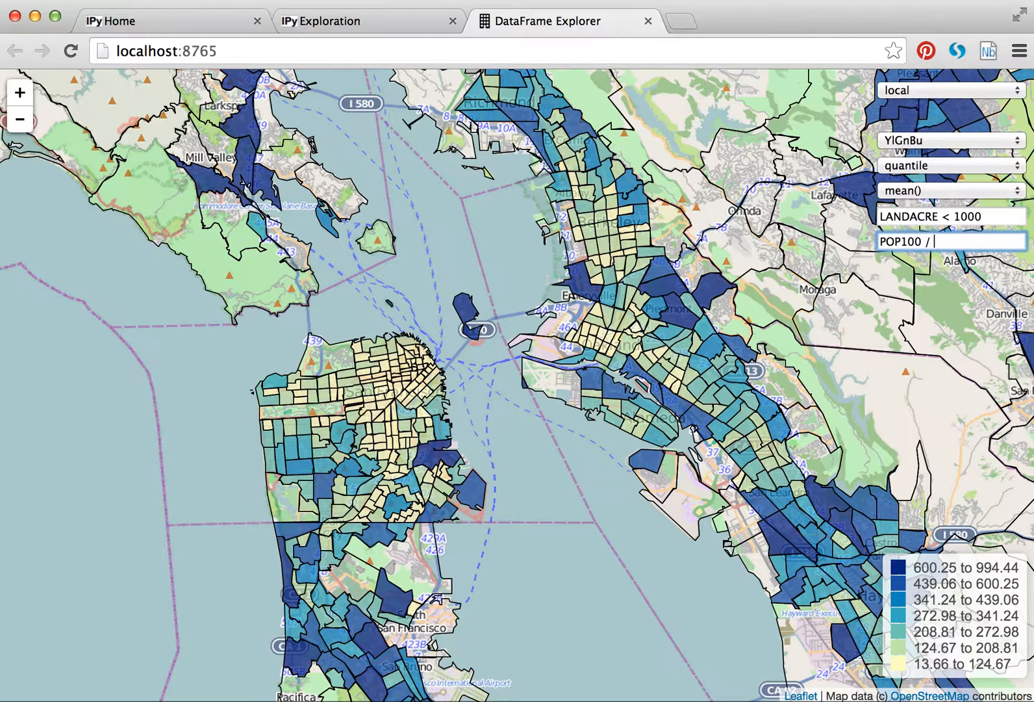
text(LANDACRE)
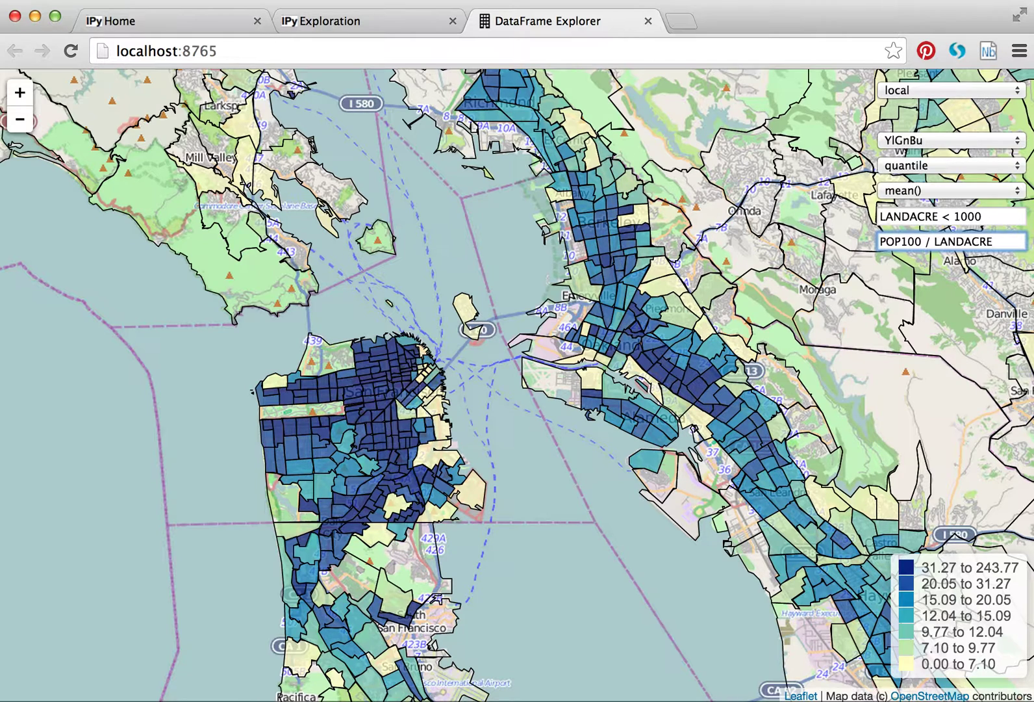
mouse_move(839, 239)
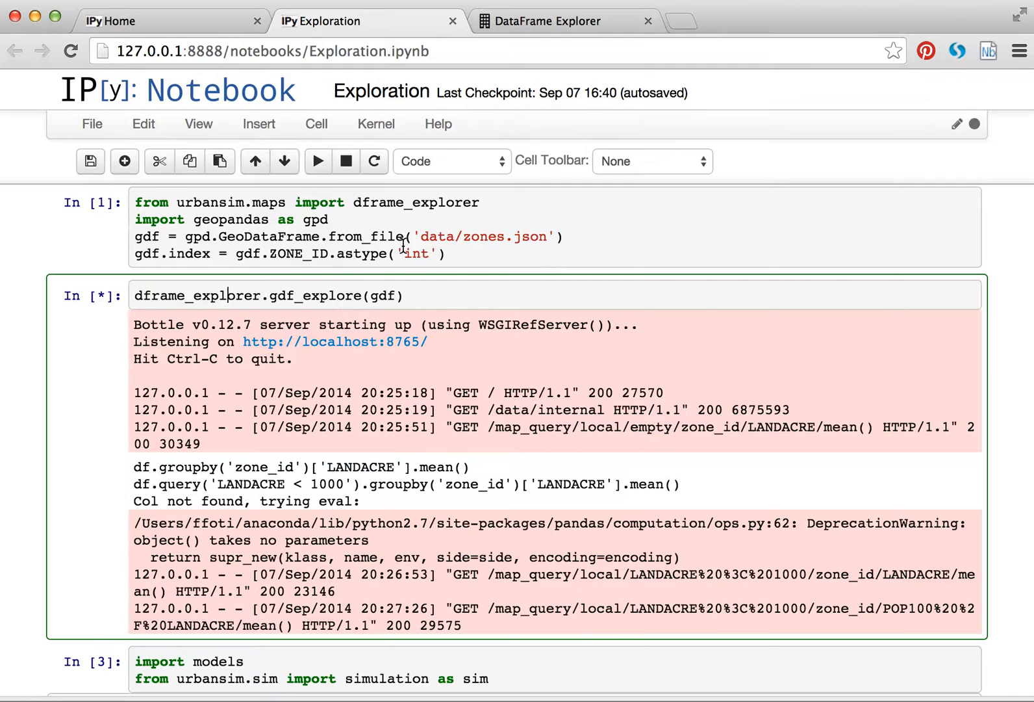
- Revisit the LANDACRE < 1000 filter in the explorer, then interrupt the running explorer server cell
click(222, 295)
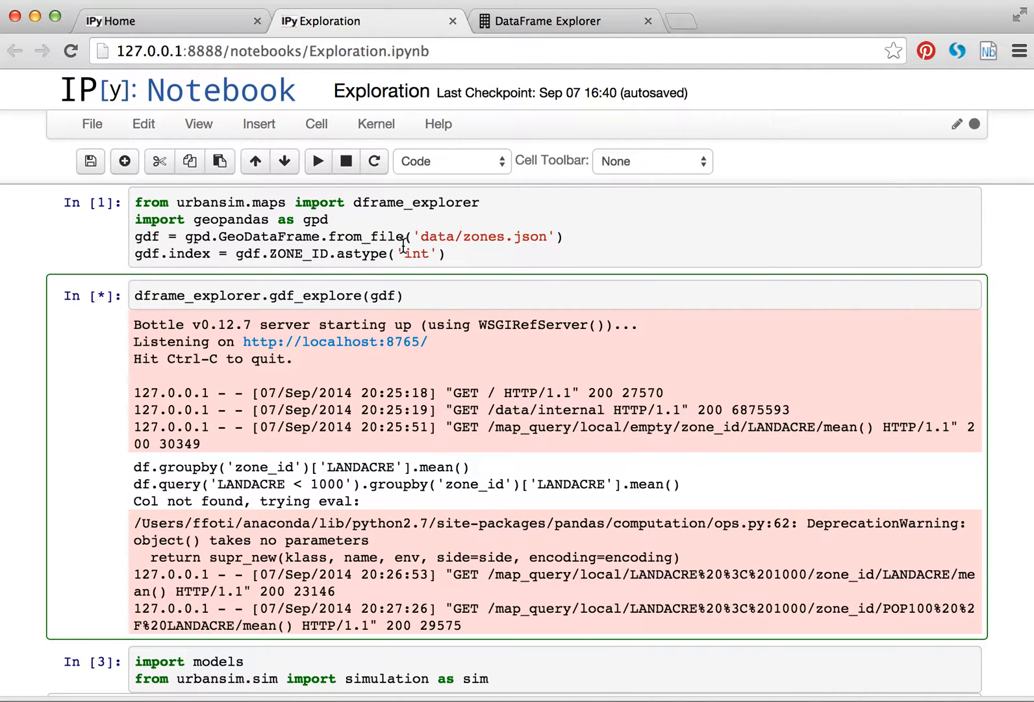
click(554, 21)
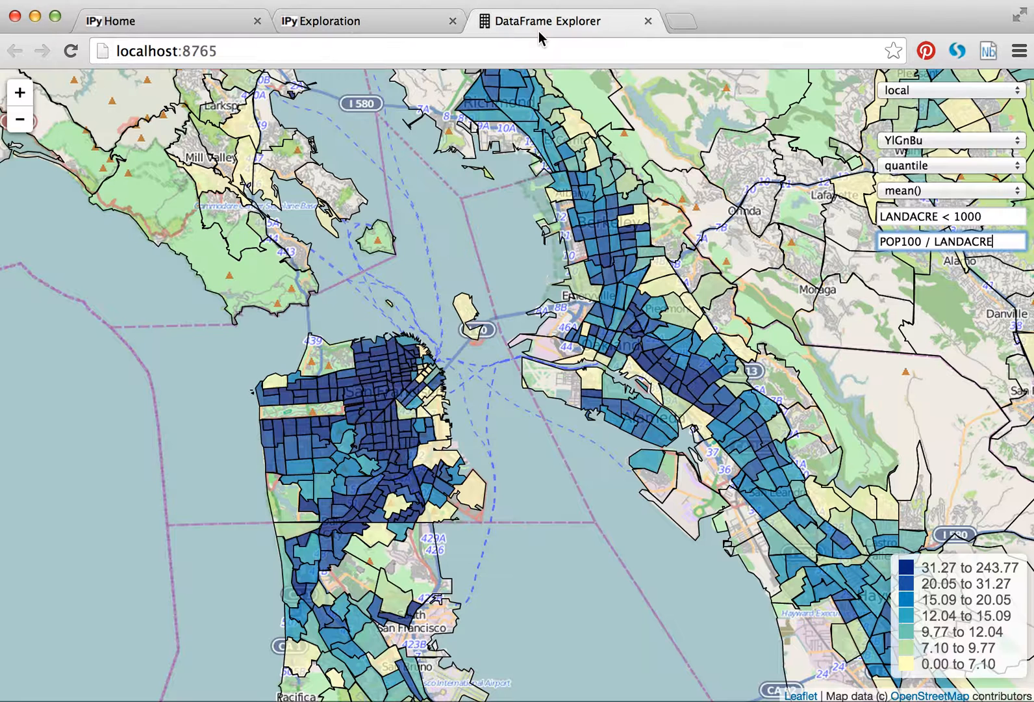
mouse_move(540, 300)
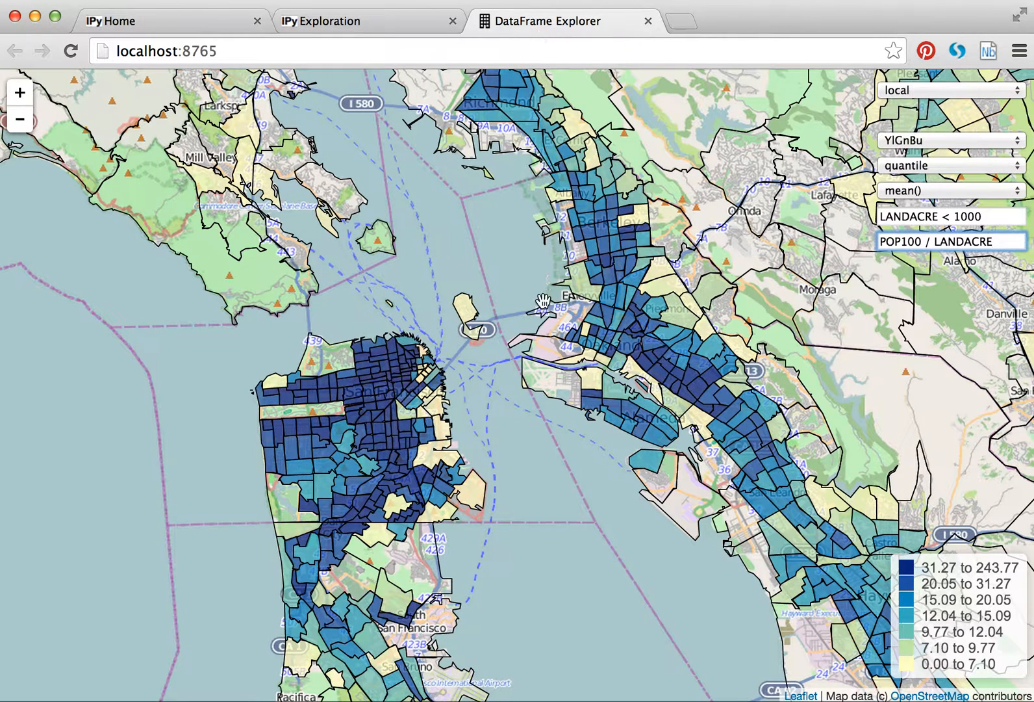
mouse_move(845, 244)
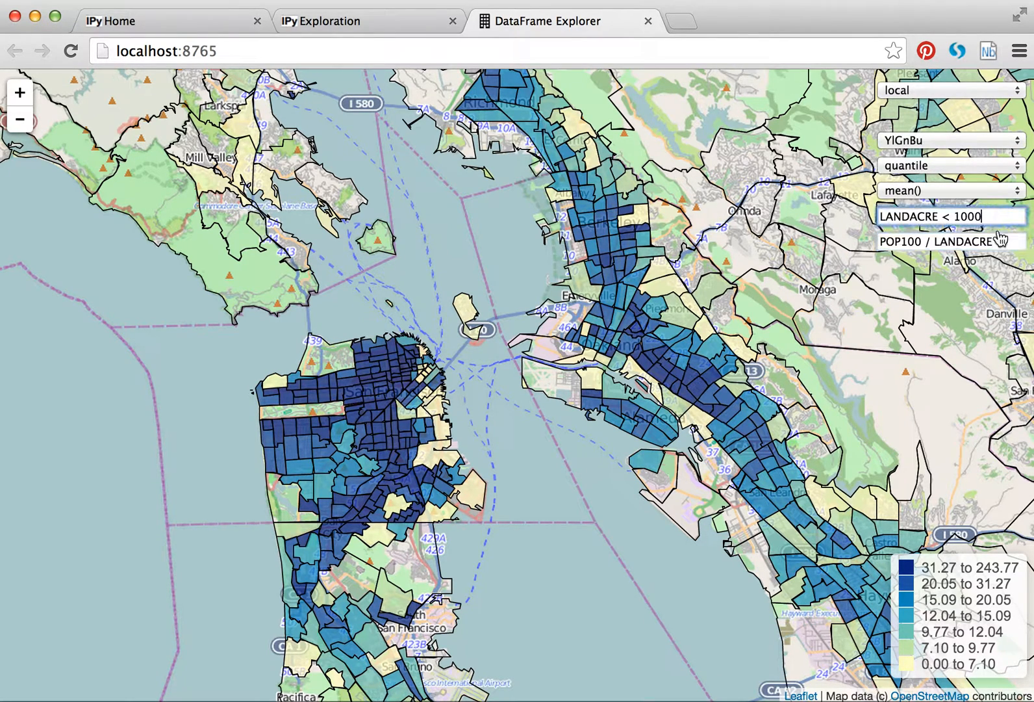
click(950, 242)
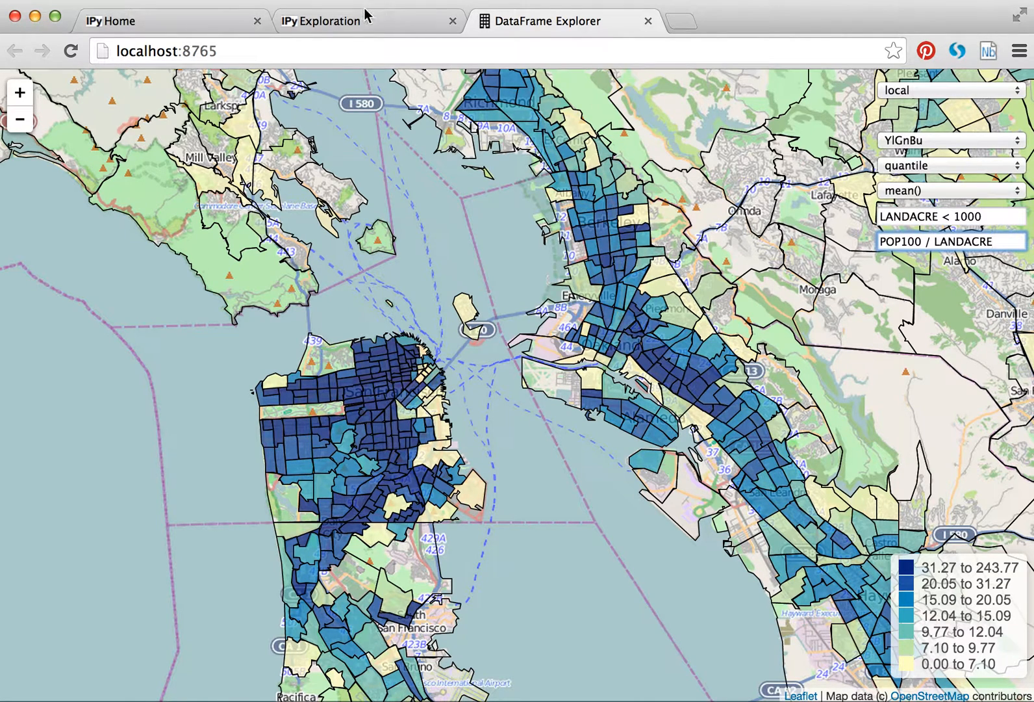
click(319, 21)
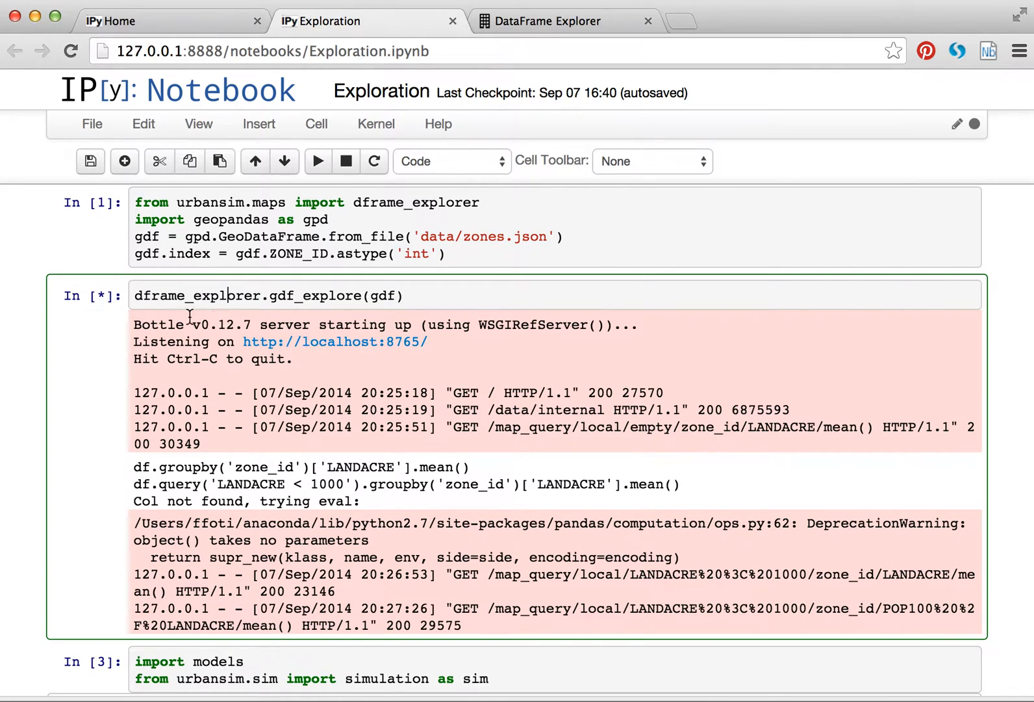
mouse_move(128, 300)
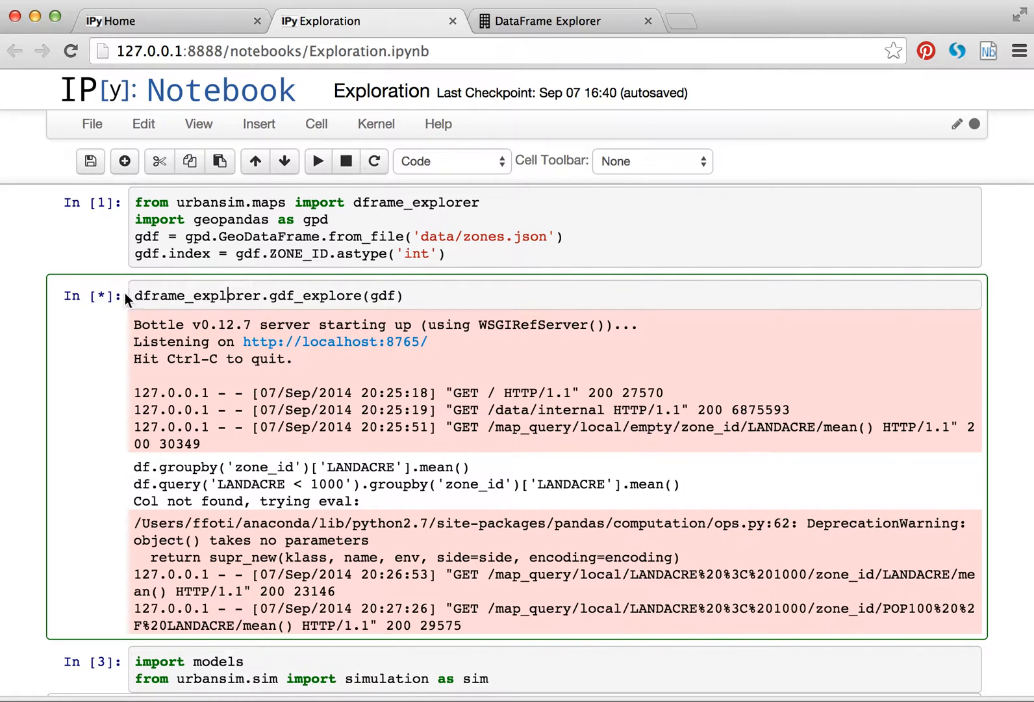
mouse_move(230, 295)
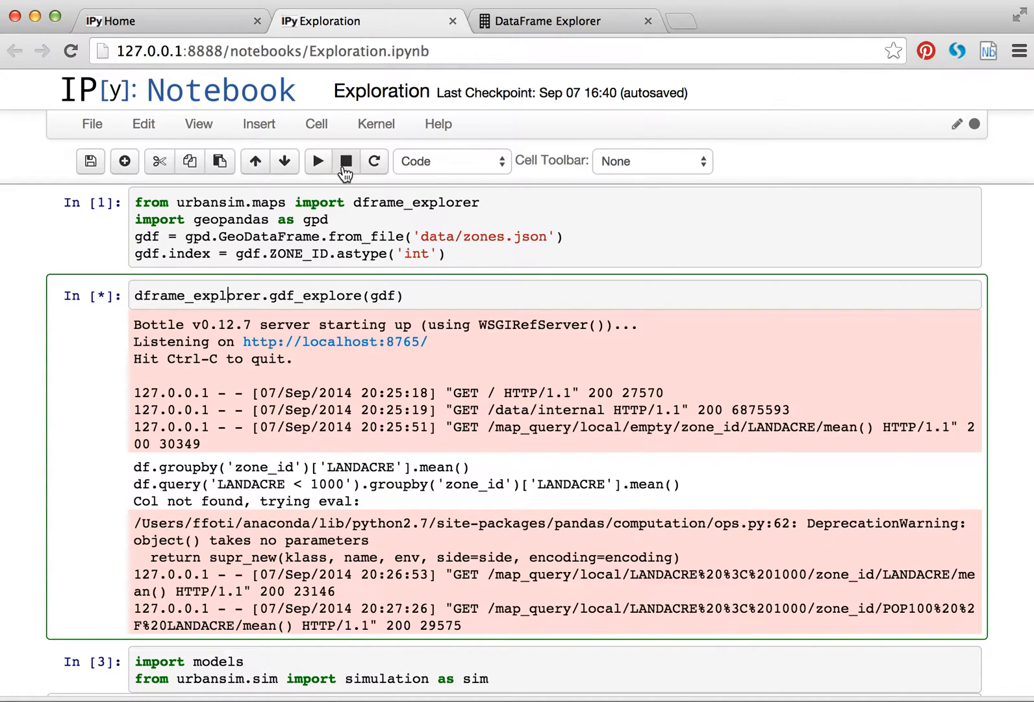
click(345, 161)
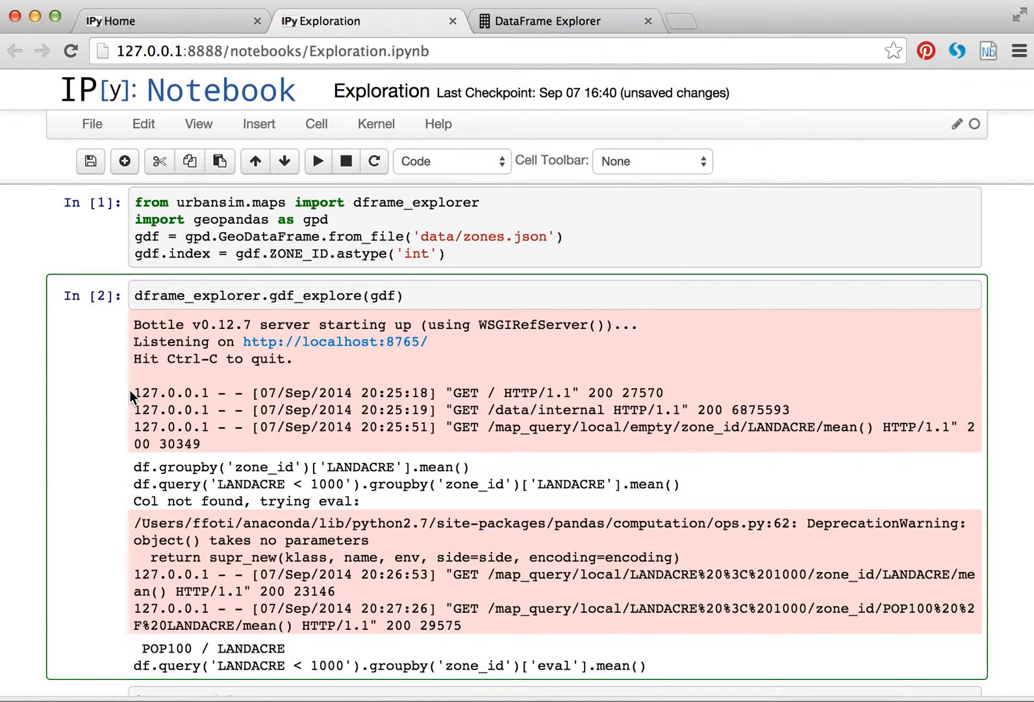
mouse_move(564, 21)
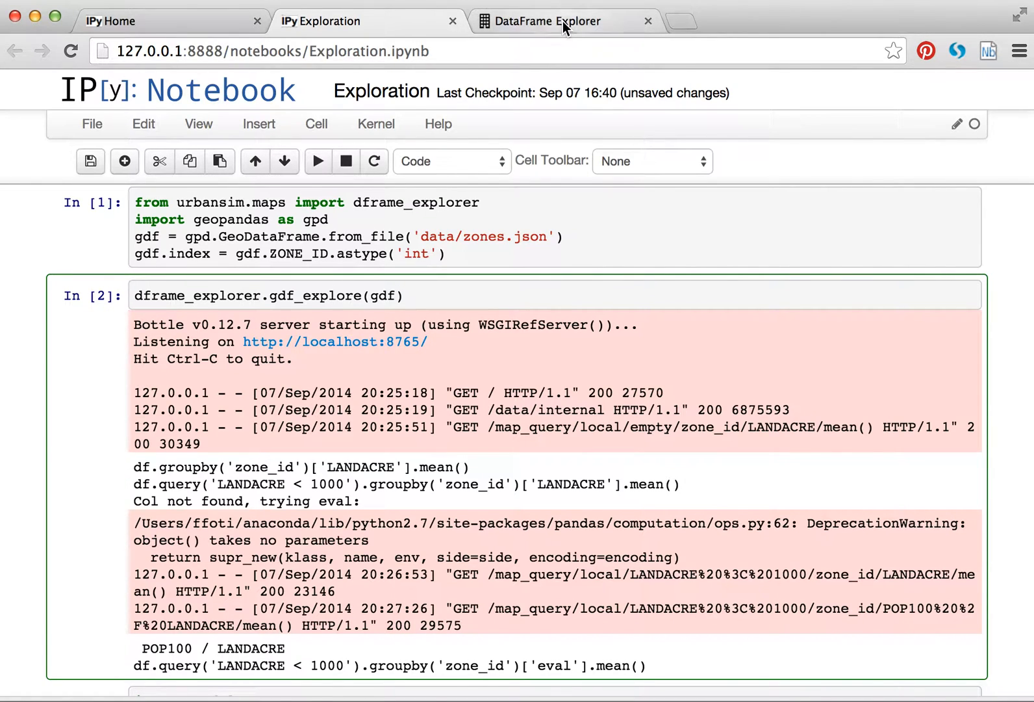
- Try equal-interval classes, return to quantile, and dismiss the Query Failed alert after clearing the filter
click(550, 21)
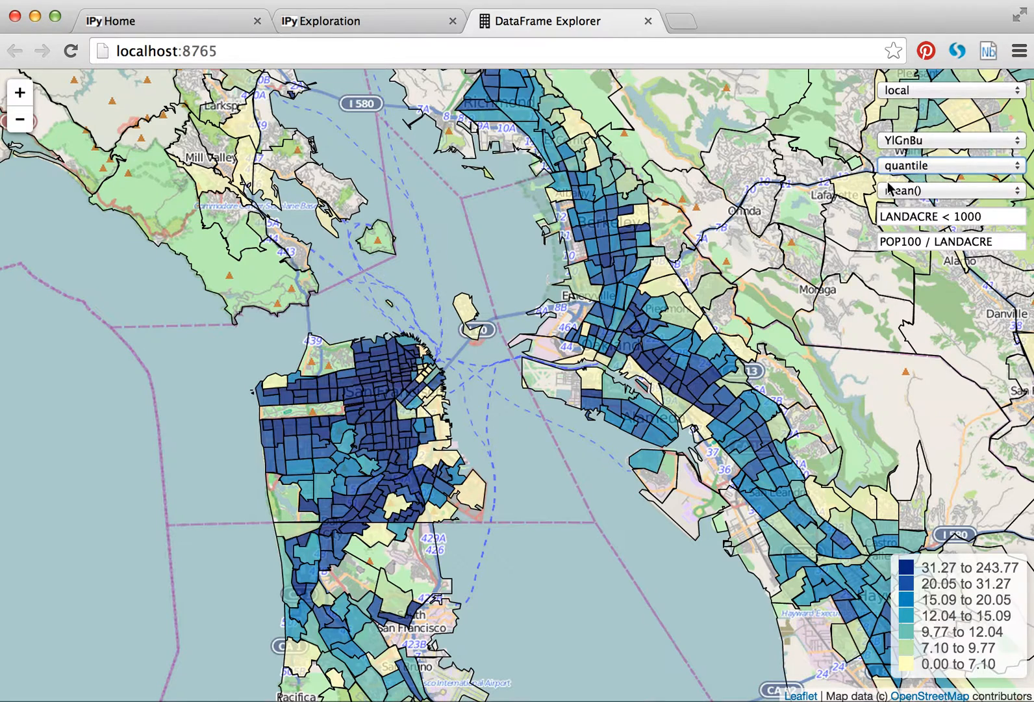
click(950, 165)
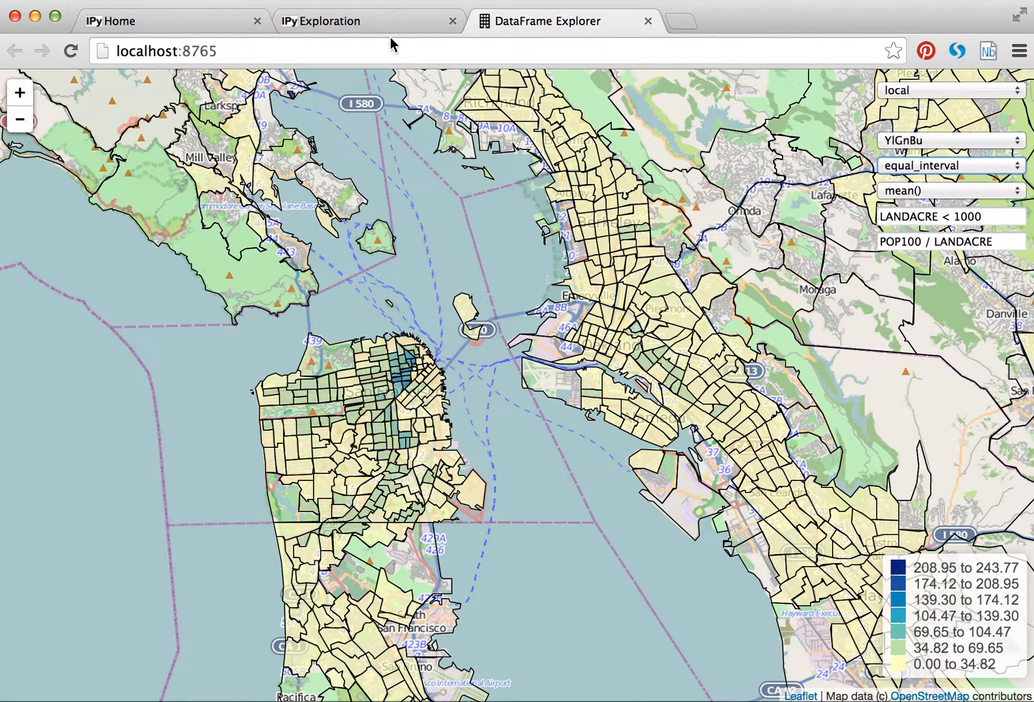
click(950, 165)
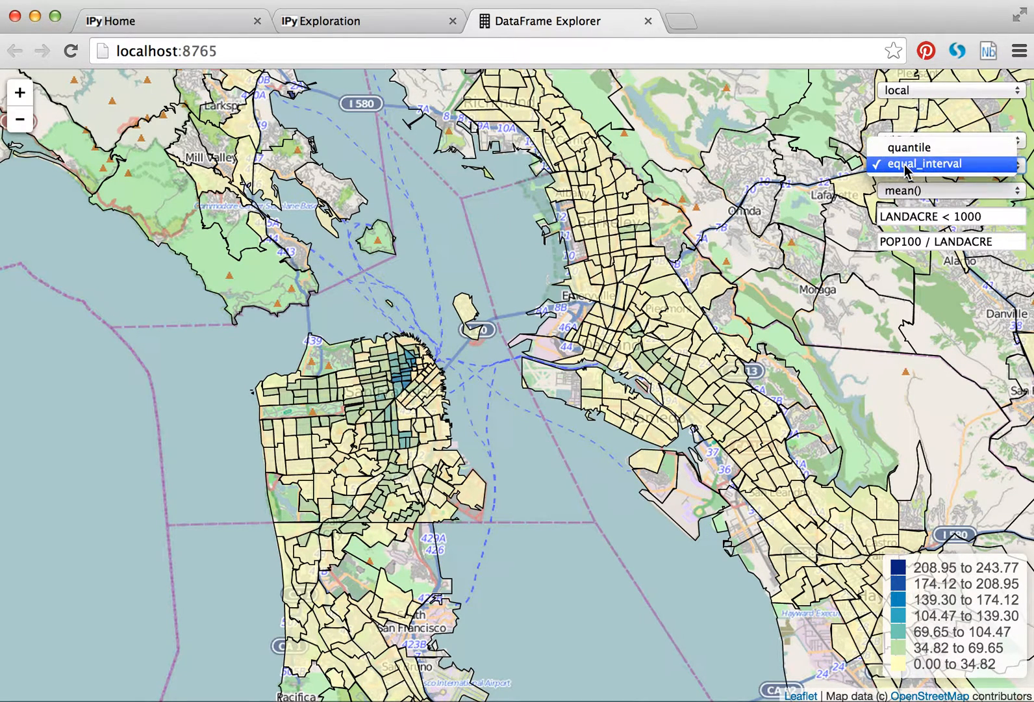
click(931, 147)
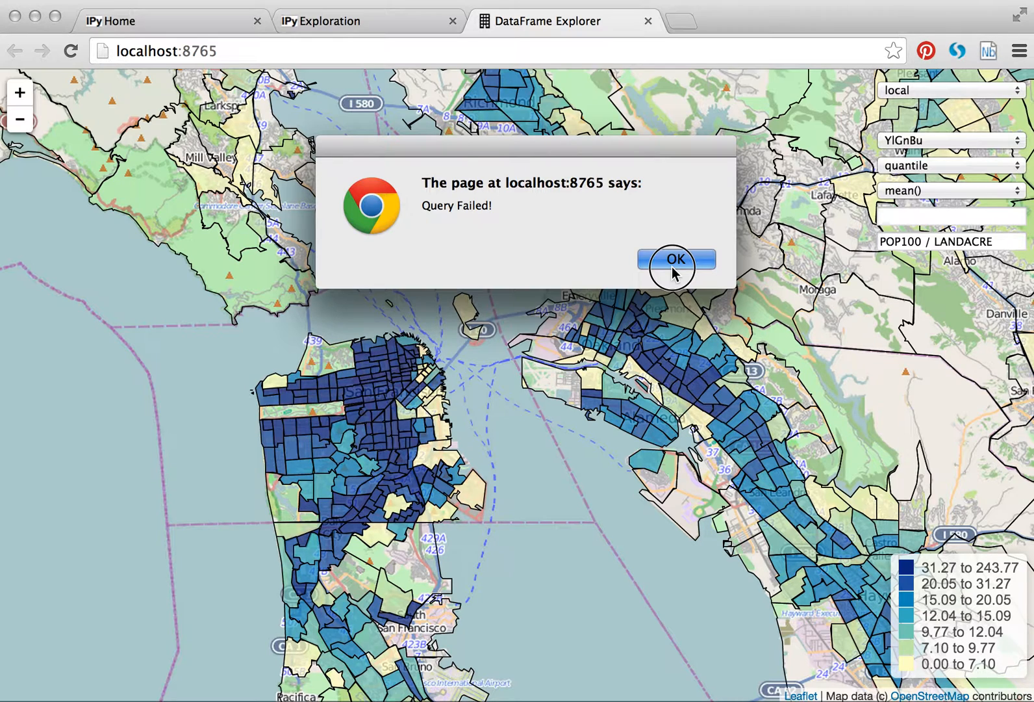
click(676, 258)
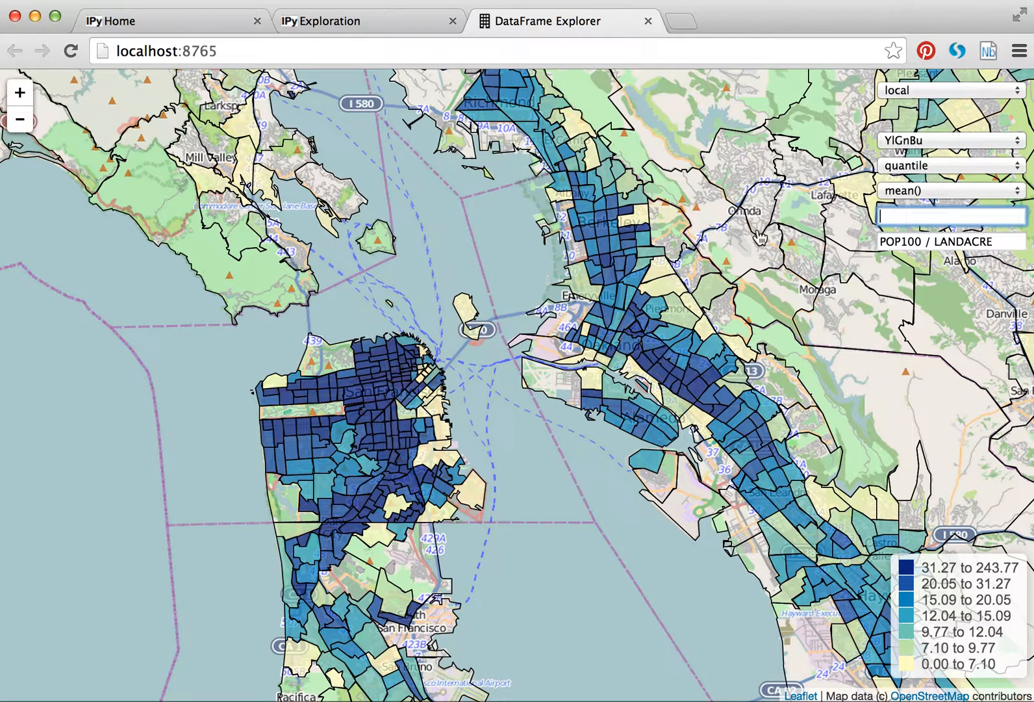
mouse_move(597, 22)
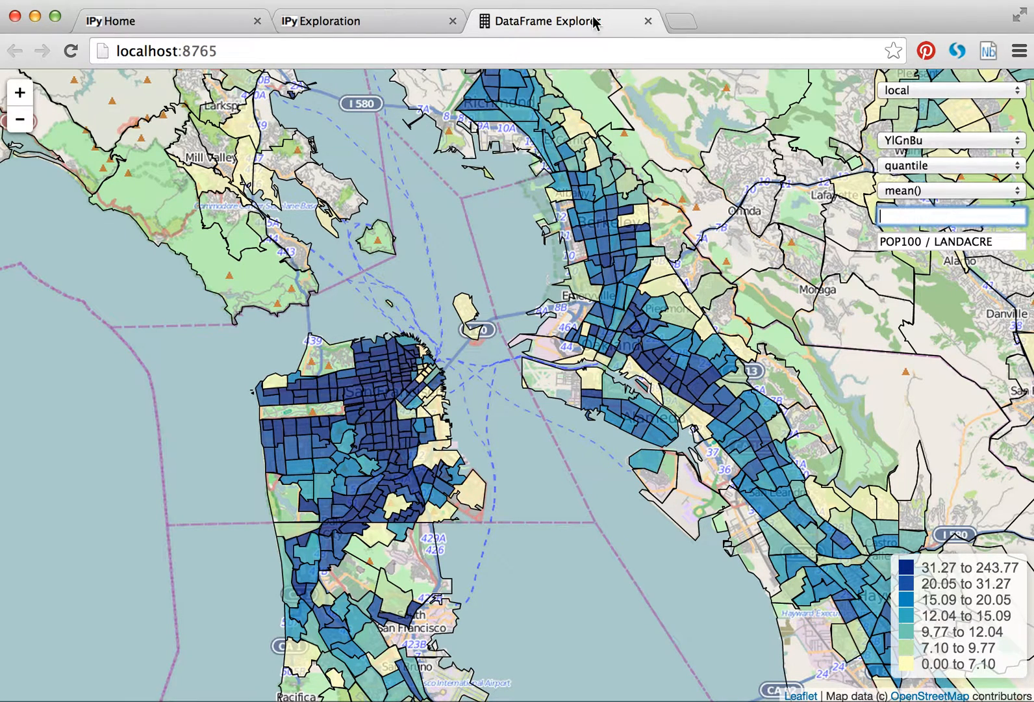
mouse_move(649, 20)
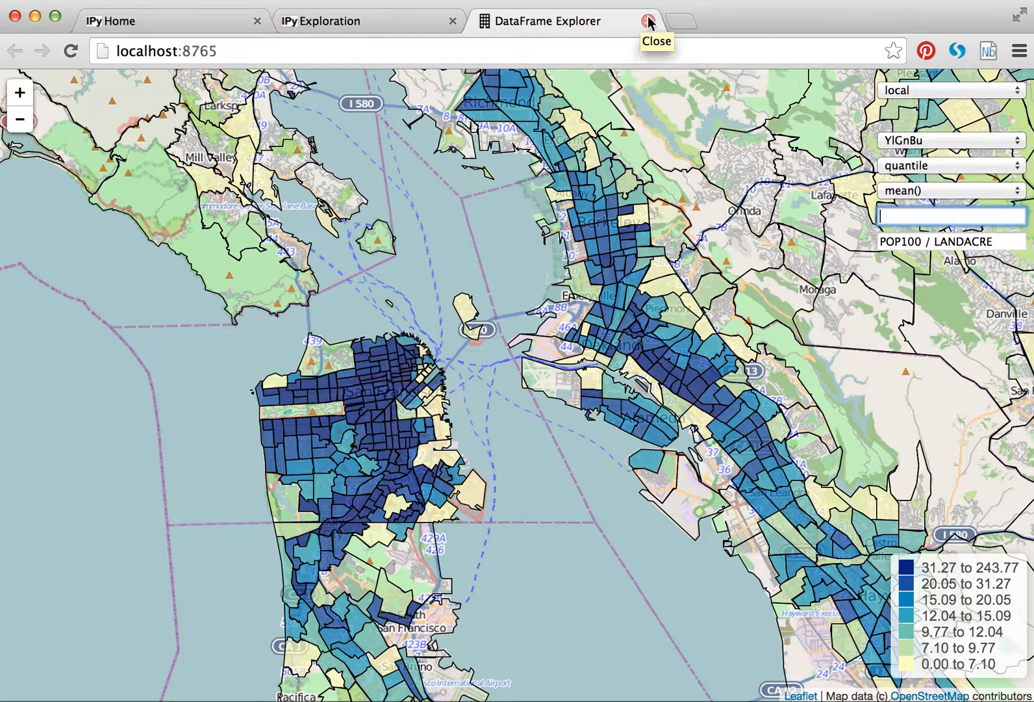
- Close the explorer tab and run the cells loading the tables dict and gdf_explore(gdf, d, join_name="zone_id")
click(649, 21)
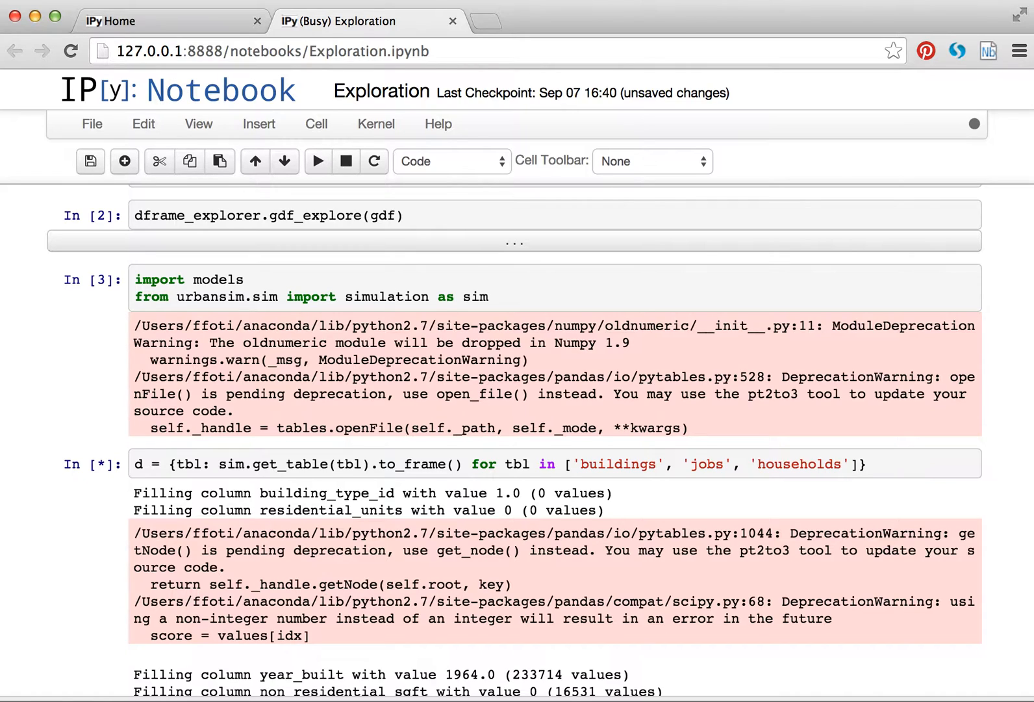
scroll(down, 3)
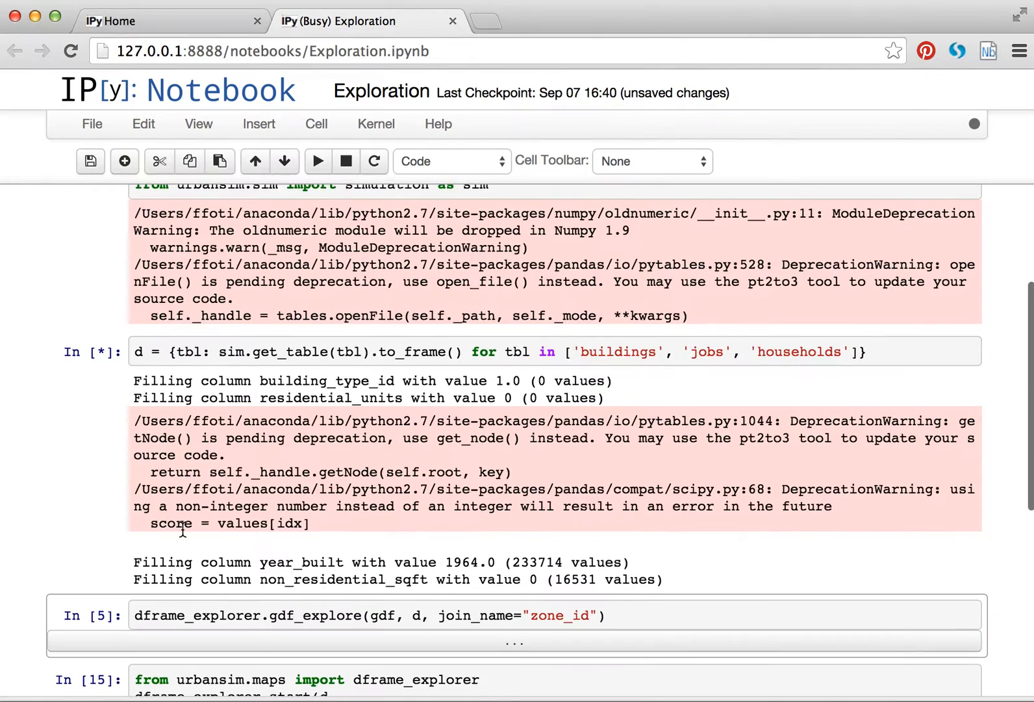
scroll(down, 3)
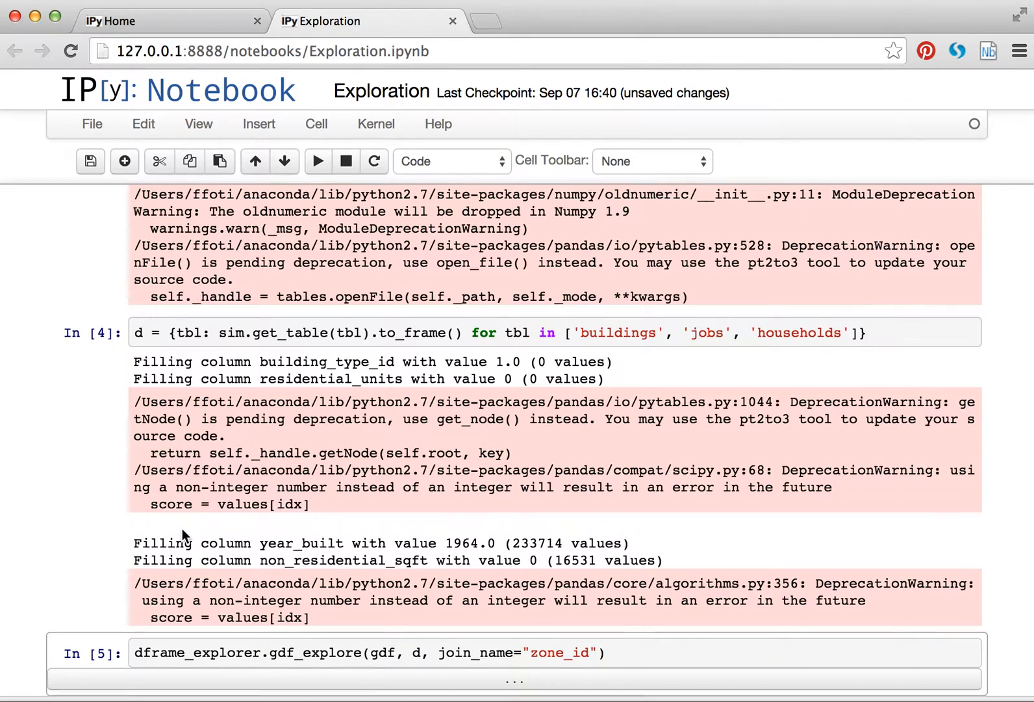
scroll(down, 3)
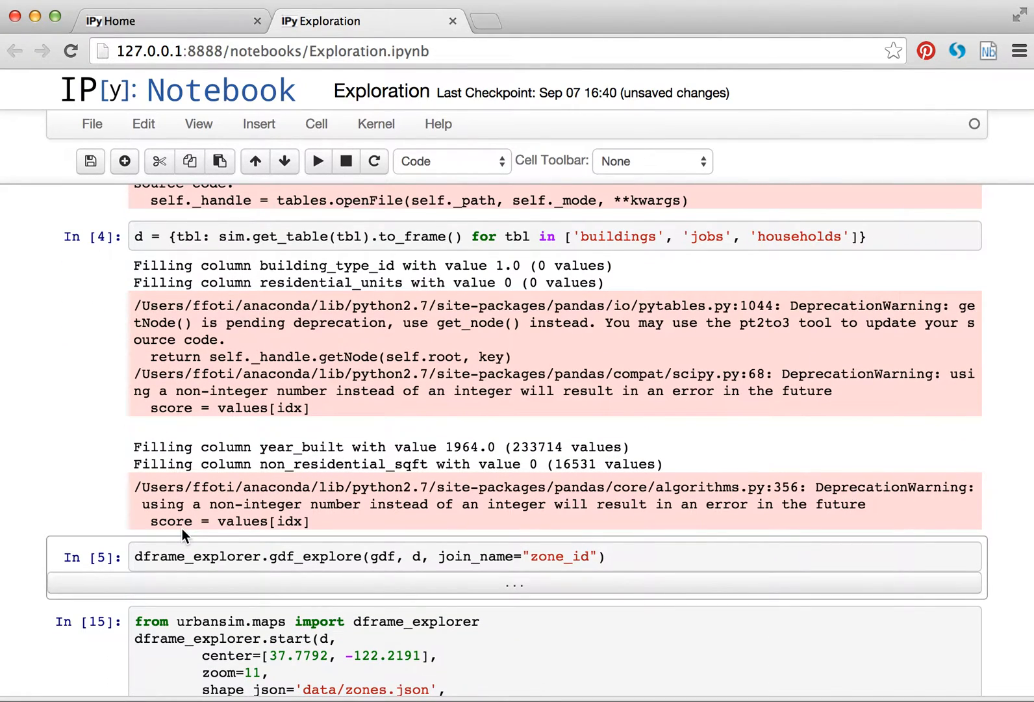
click(228, 556)
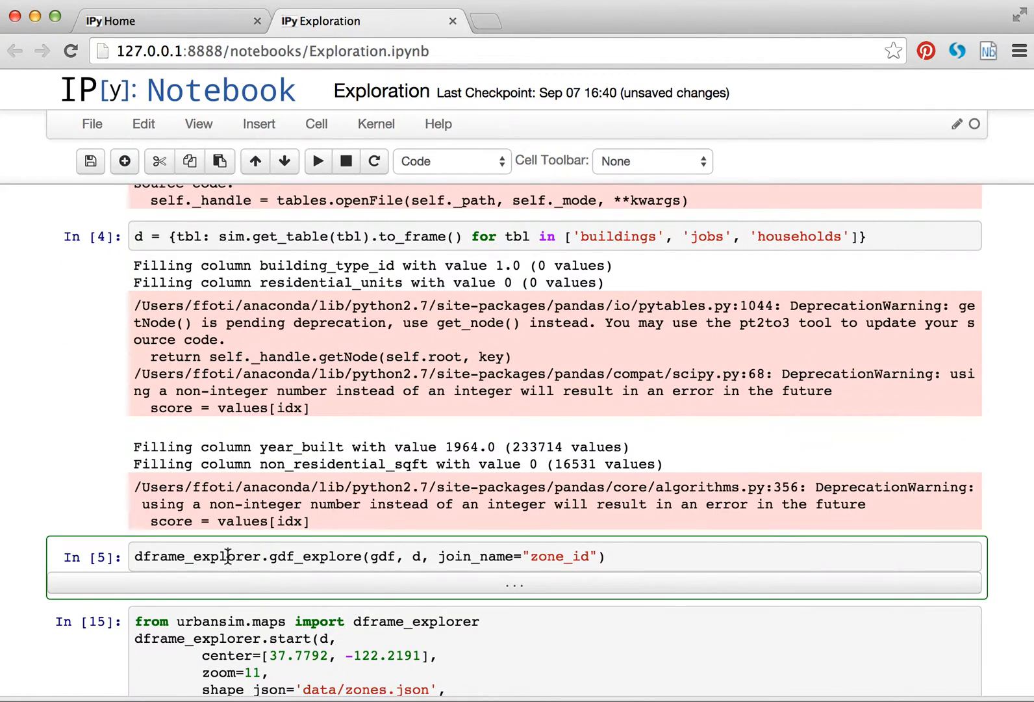
scroll(down, 3)
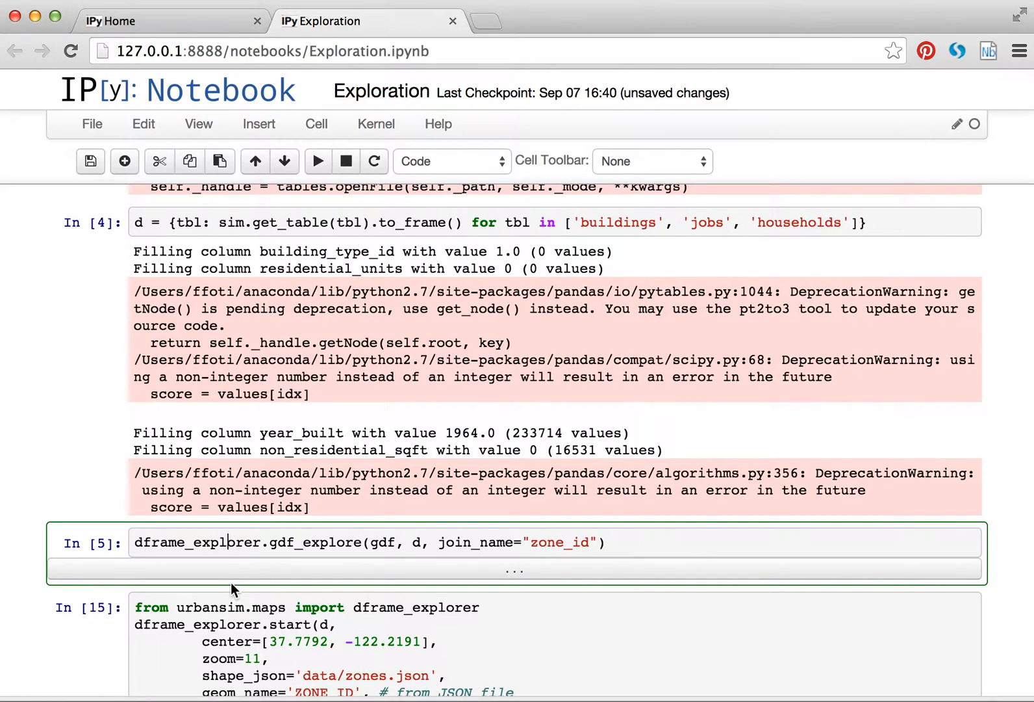
double_click(562, 542)
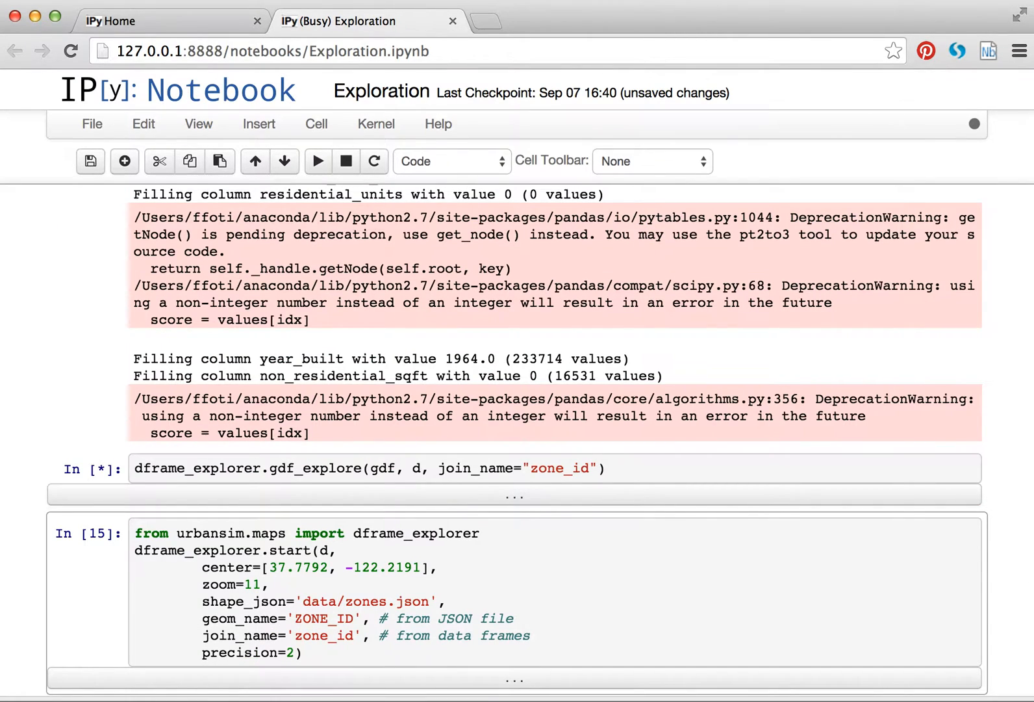
- Switch the relaunched explorer to the buildings table, shading zones by mean parcel_id
click(564, 21)
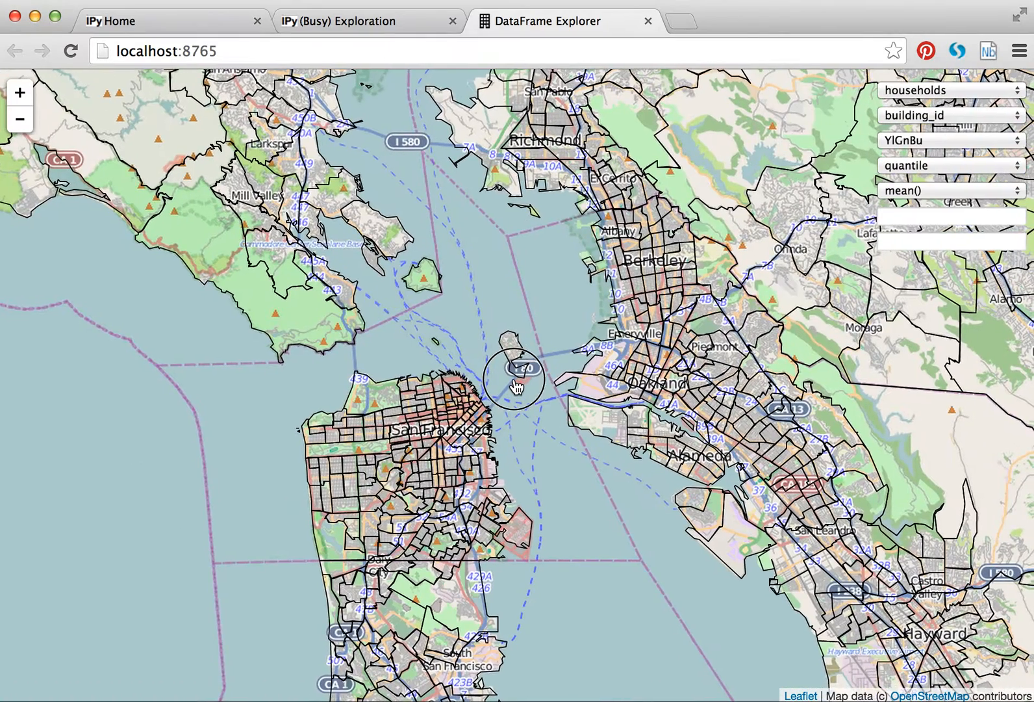
click(950, 90)
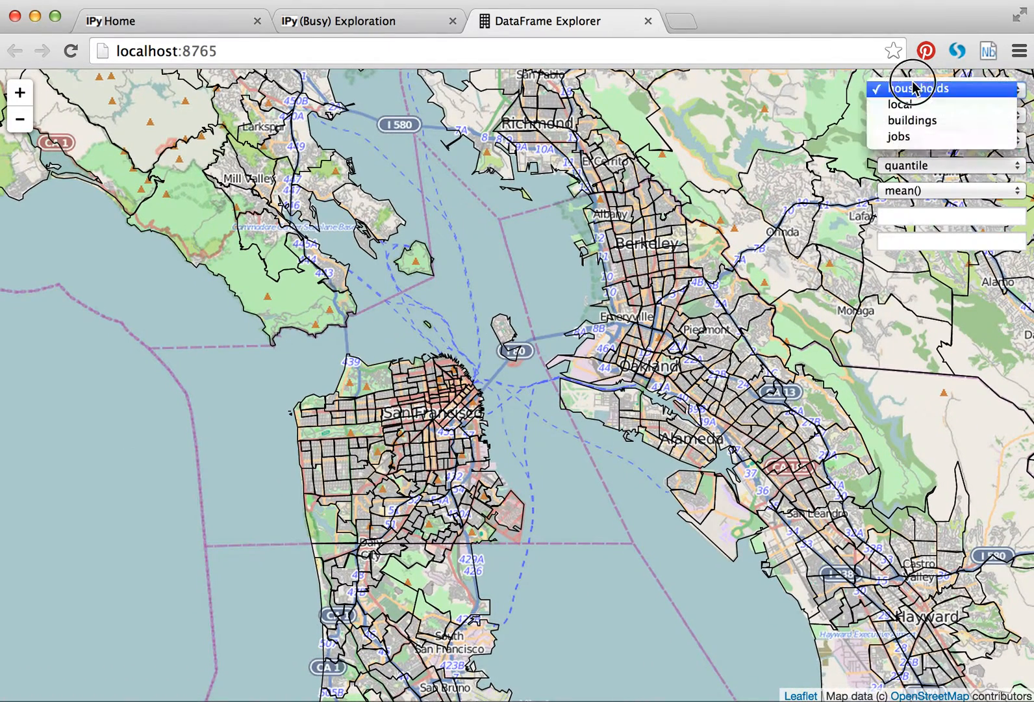
mouse_move(901, 104)
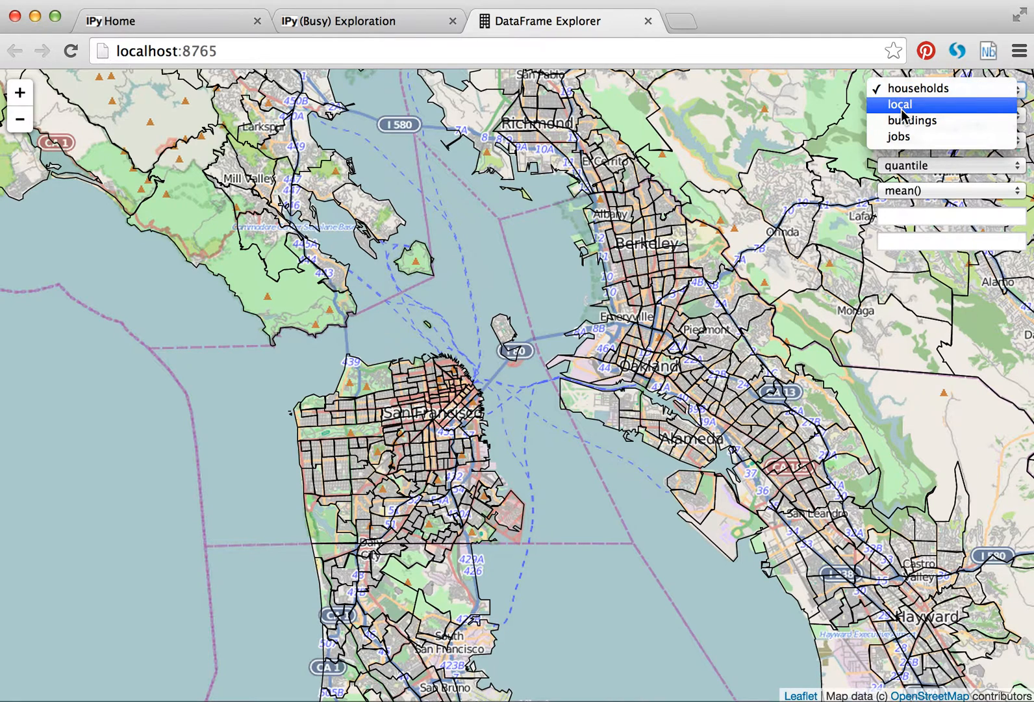
mouse_move(912, 120)
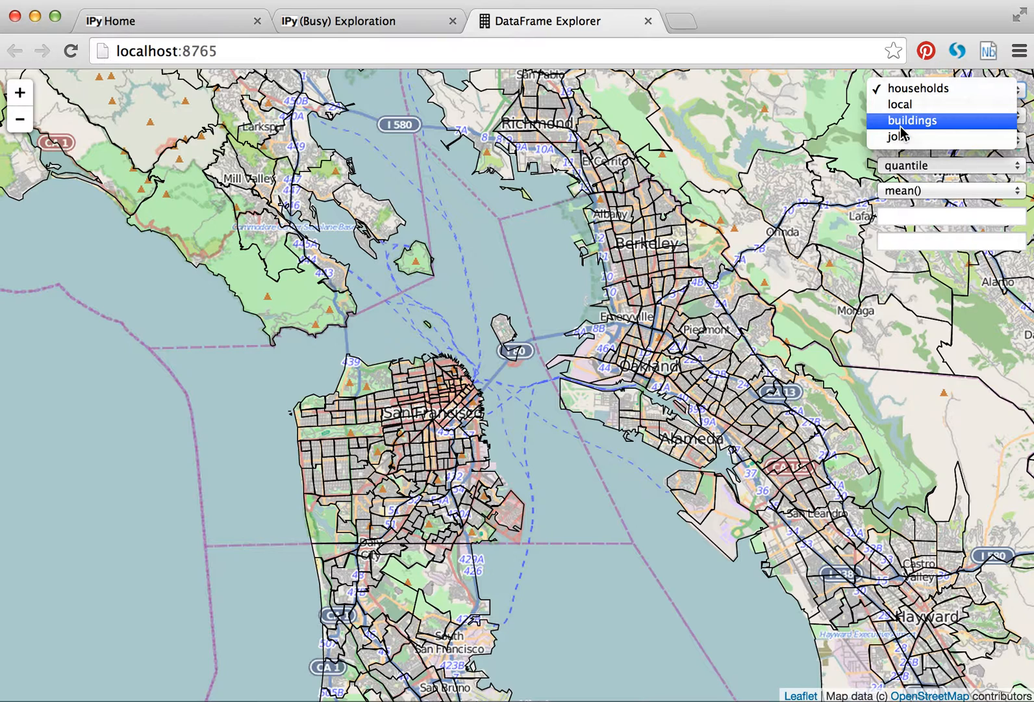
click(913, 119)
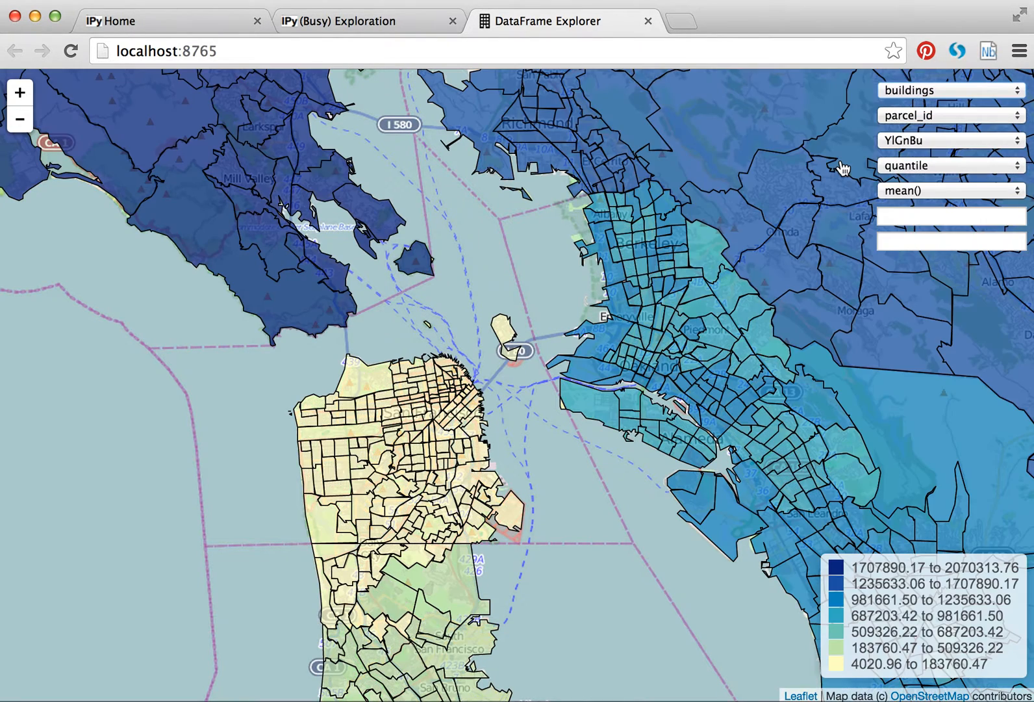
- Shade zones by residential_units summed per zone, then switch back to mean()
click(951, 114)
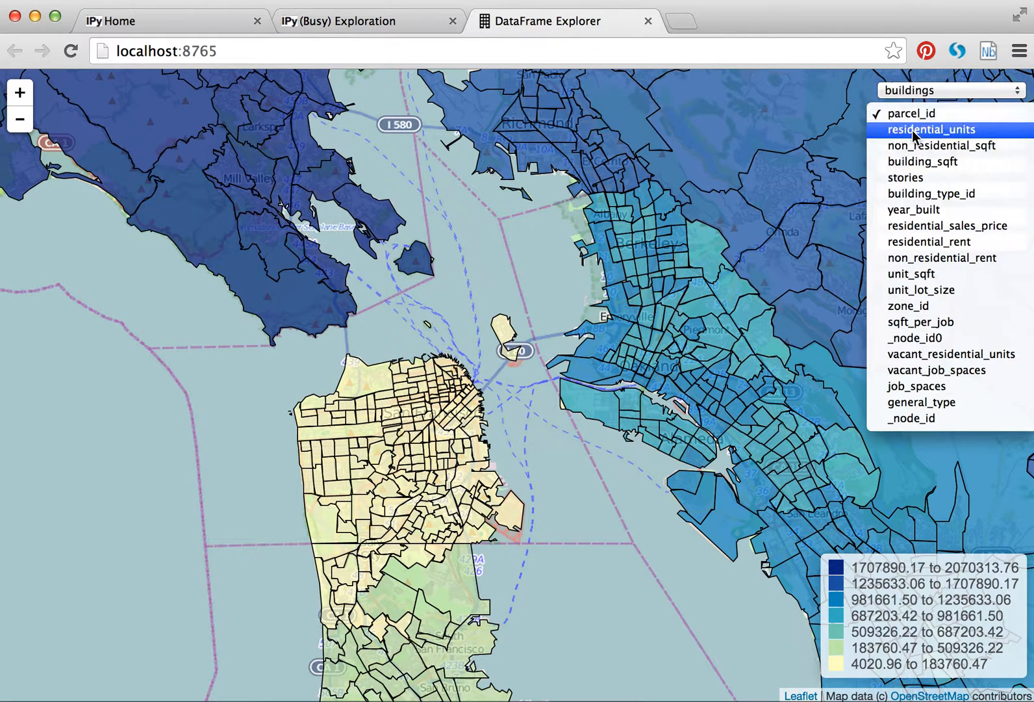
click(930, 128)
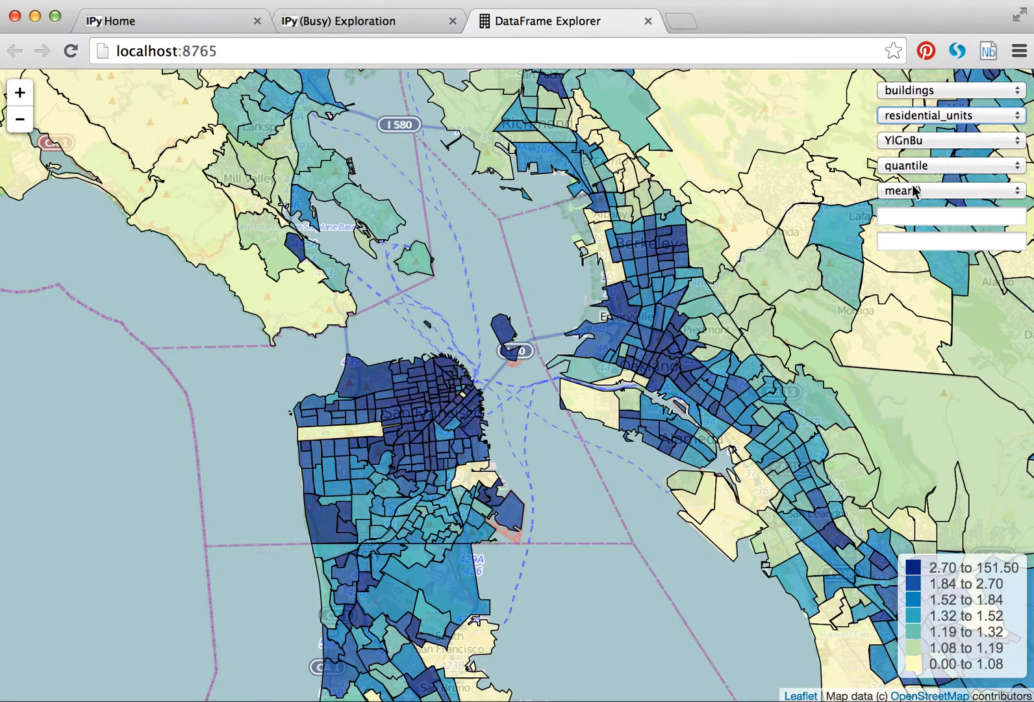
click(950, 191)
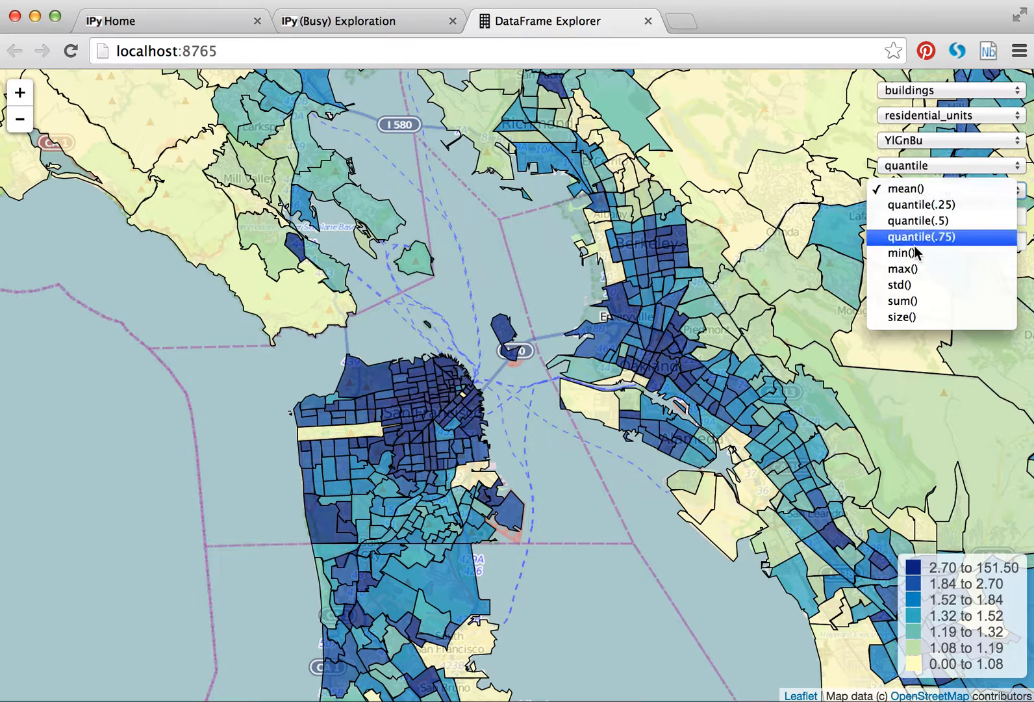
click(903, 300)
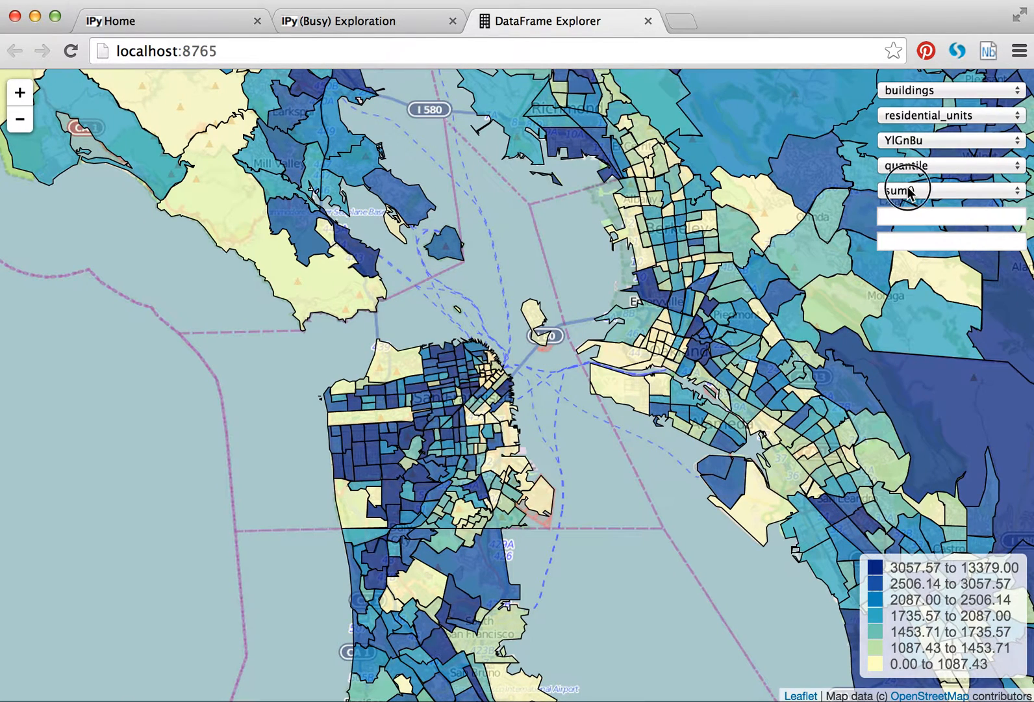
click(950, 190)
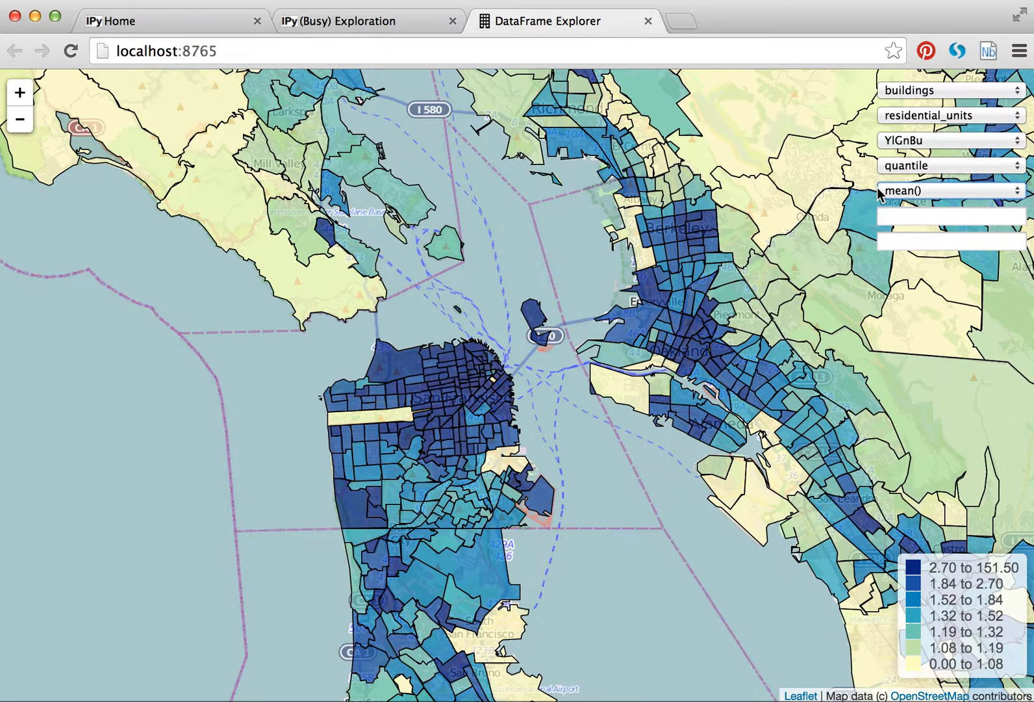
mouse_move(631, 373)
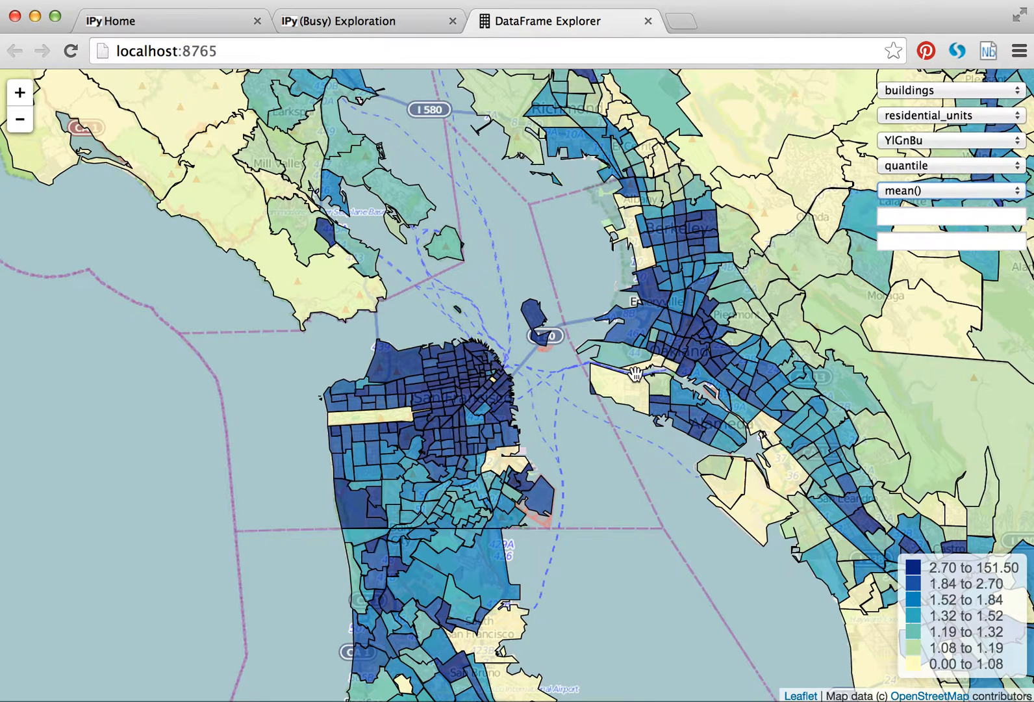
mouse_move(766, 297)
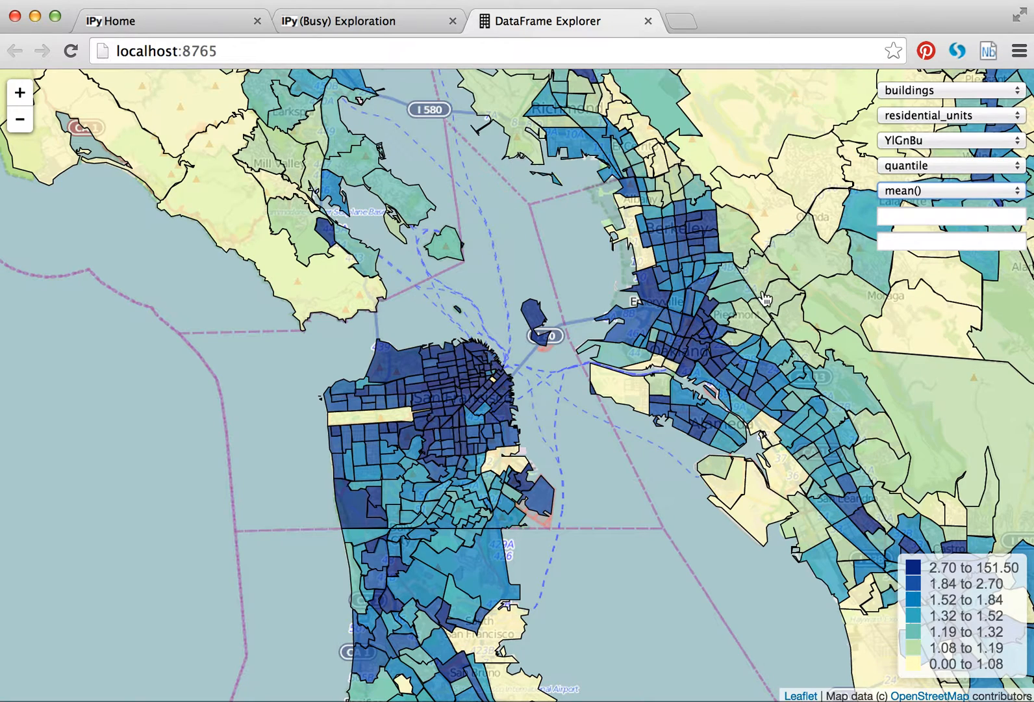
- Try quantile(.5) and quantile(.75) summaries of residential units, returning to the median
click(950, 190)
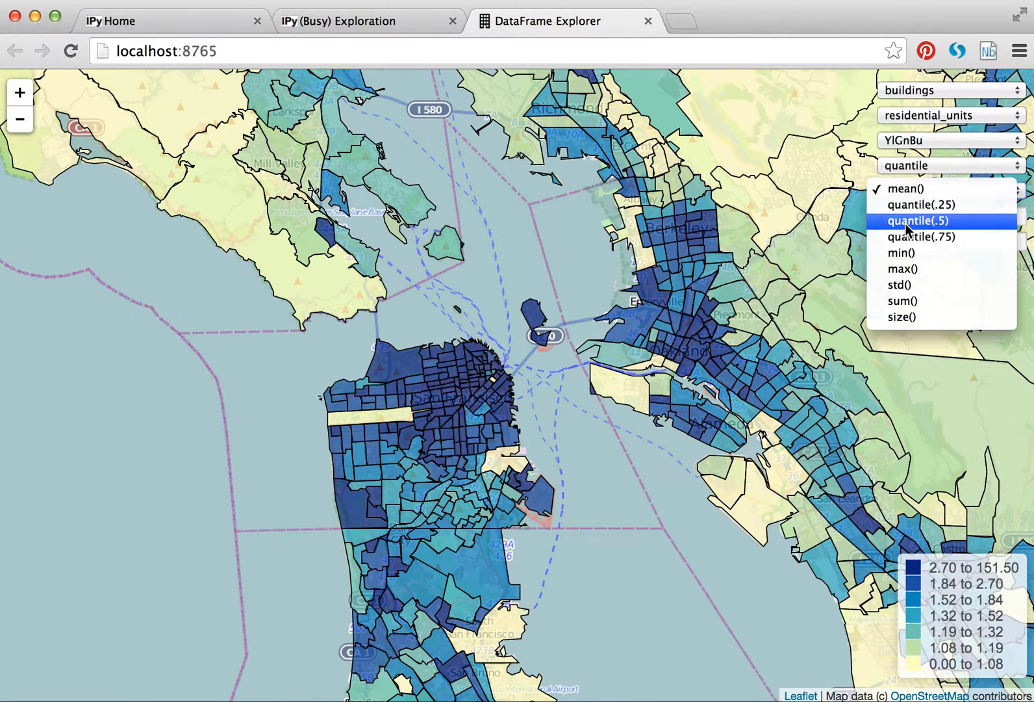
click(923, 220)
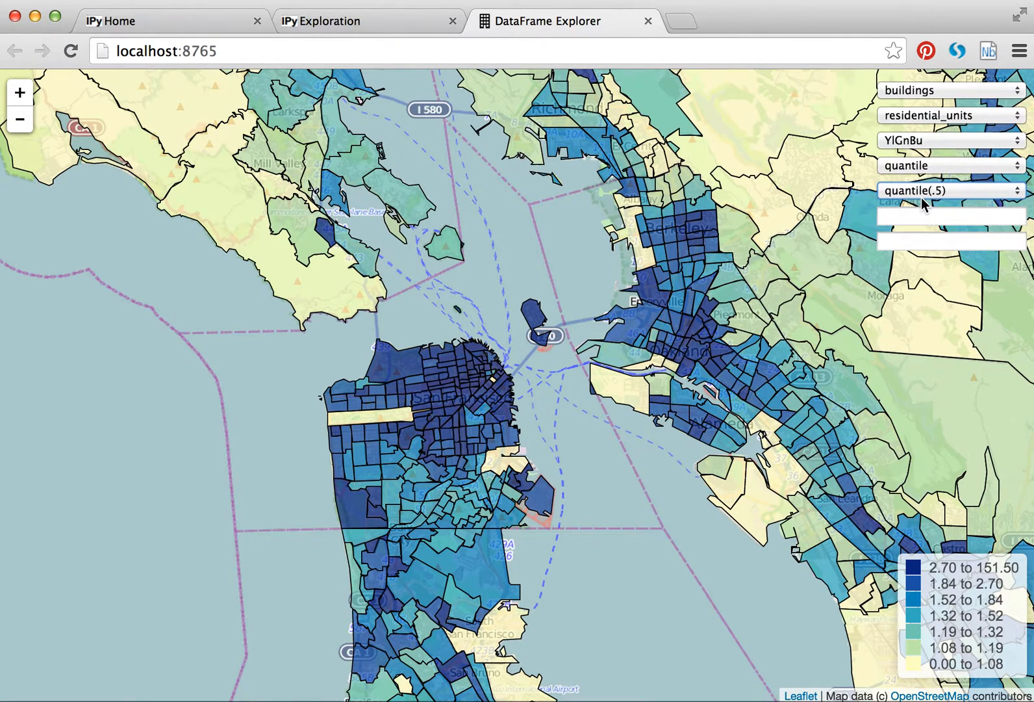
click(950, 190)
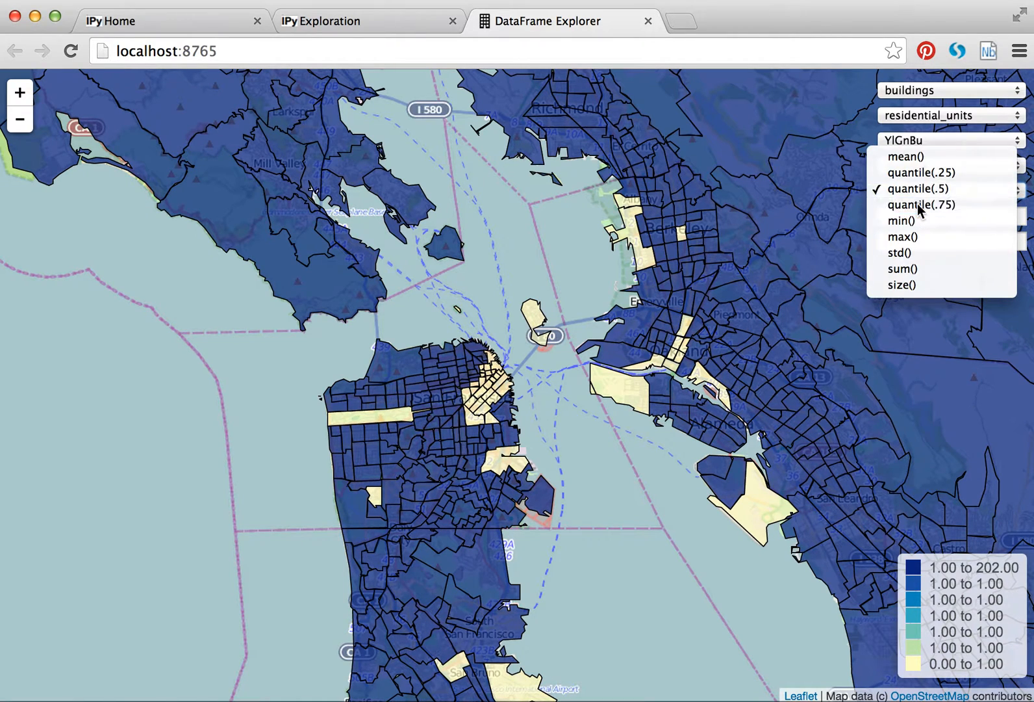
click(923, 204)
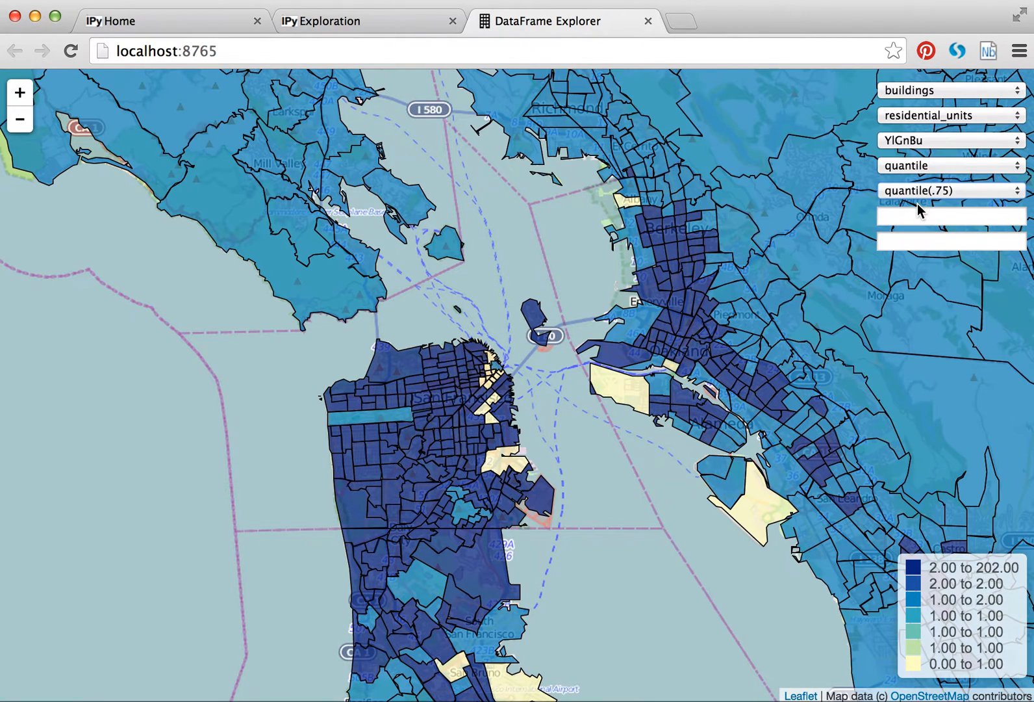
click(950, 190)
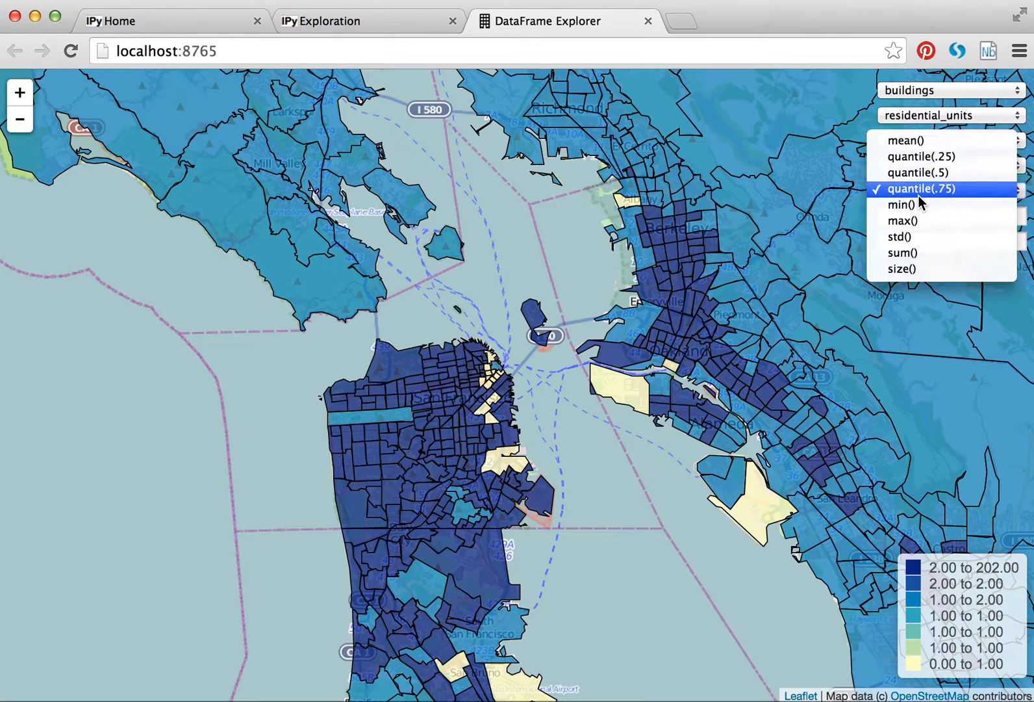
mouse_move(919, 172)
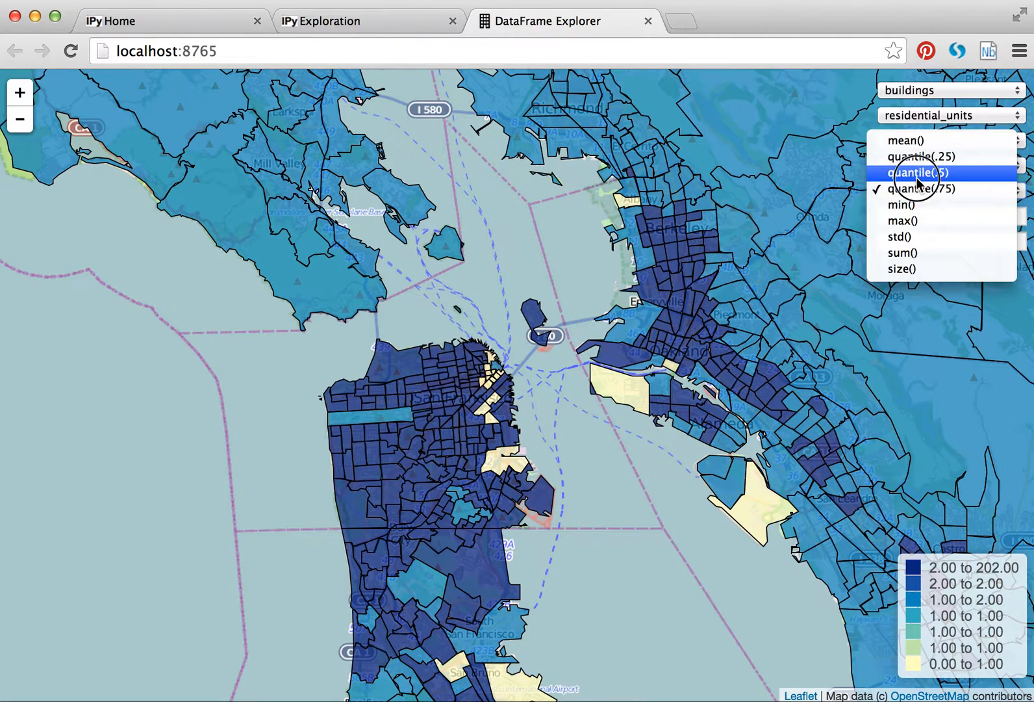
click(919, 171)
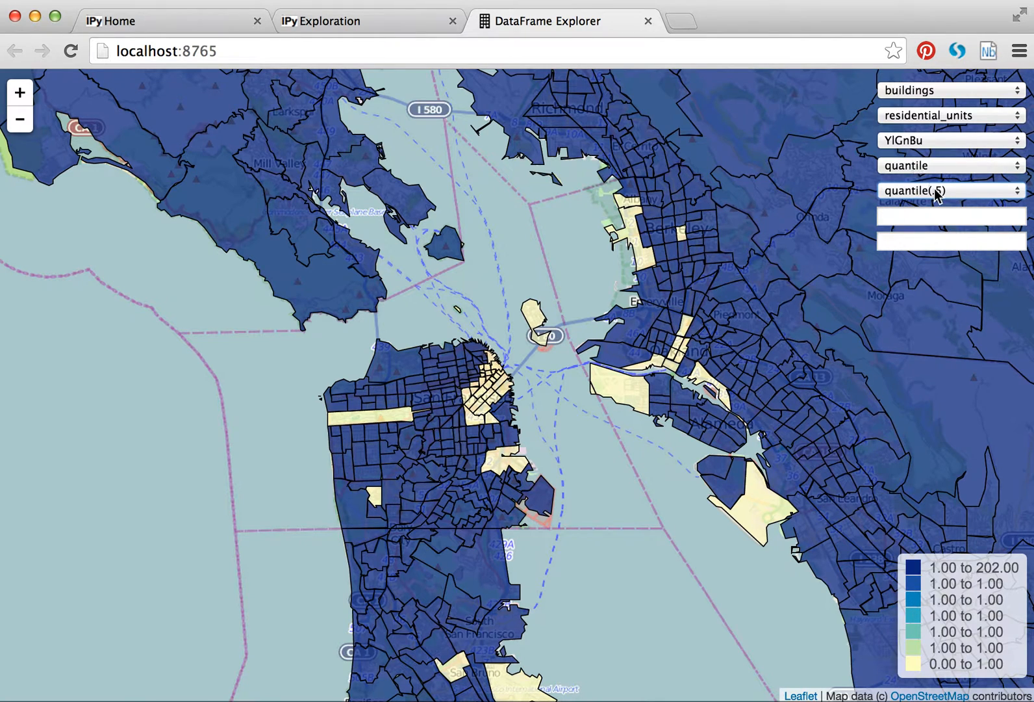
- Try max() residential units per zone, then settle on sum() as the final shading
click(950, 189)
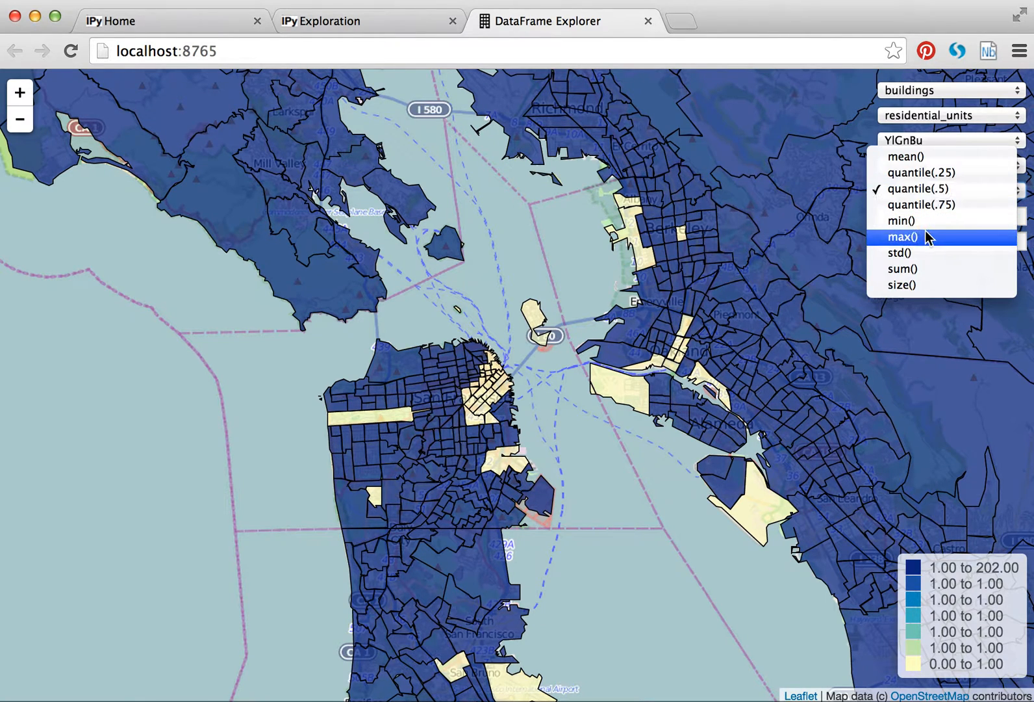
click(904, 236)
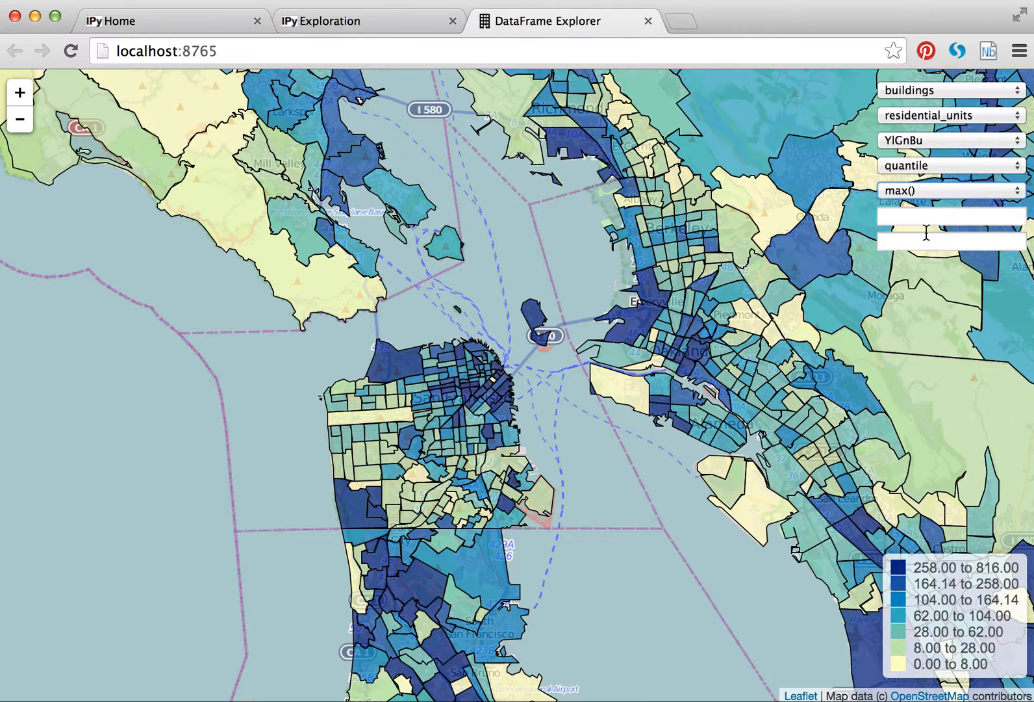
mouse_move(960, 533)
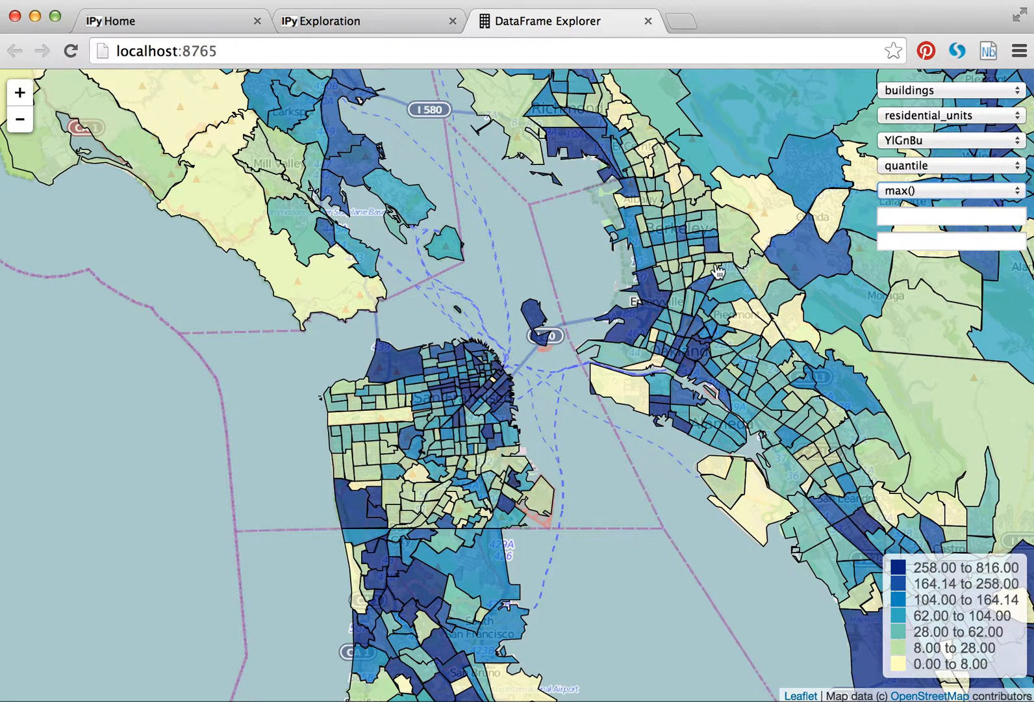
mouse_move(901, 190)
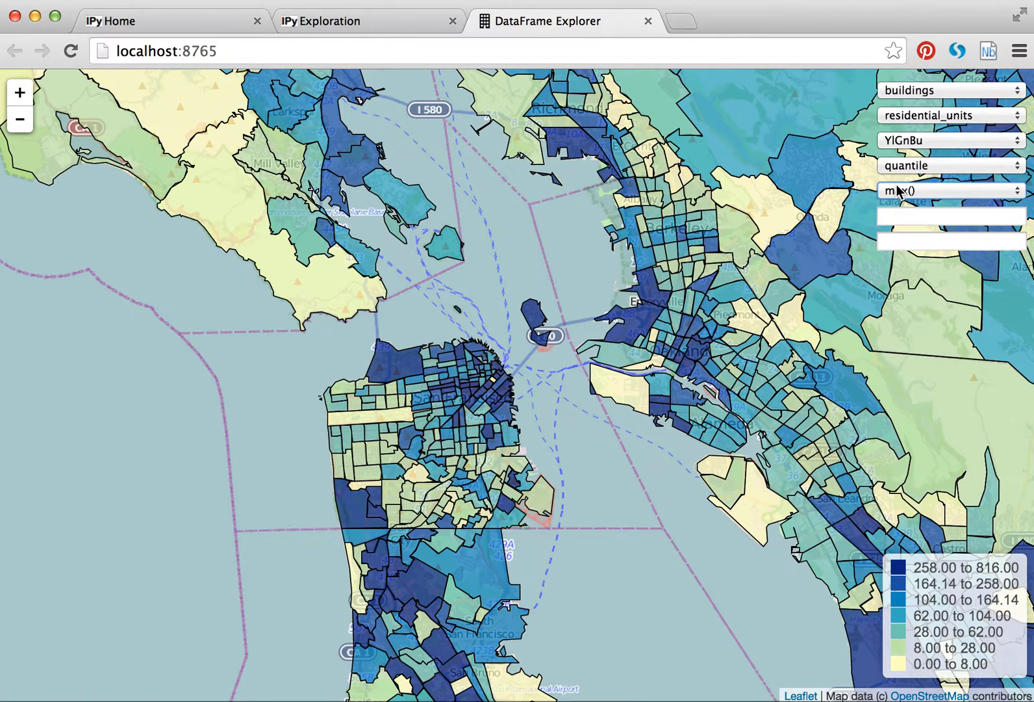
click(950, 190)
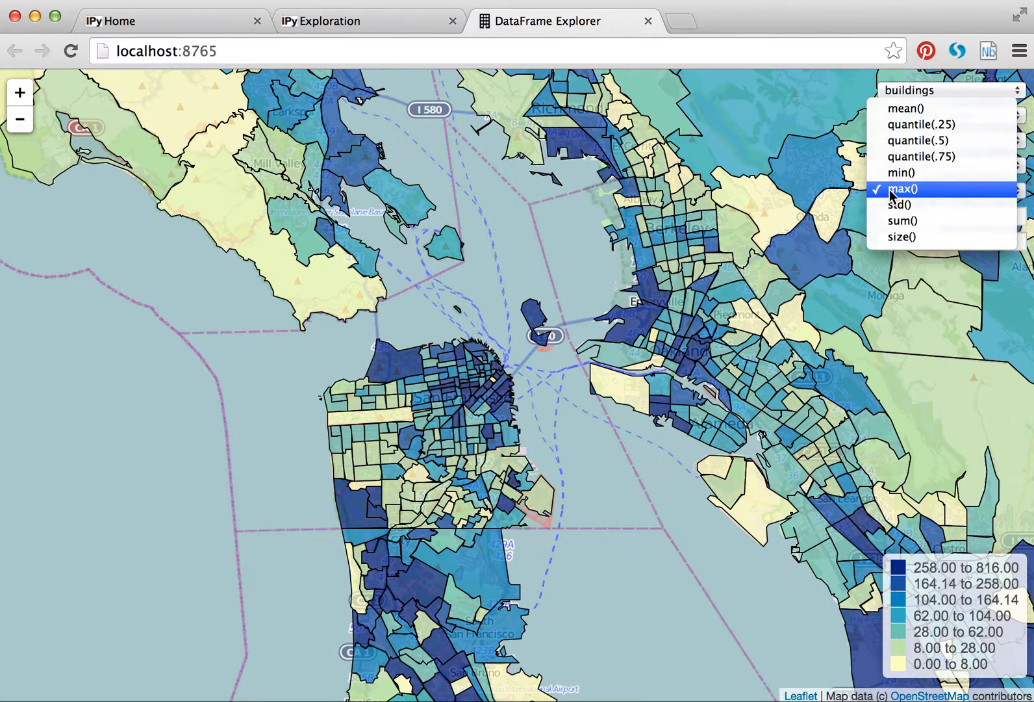
click(901, 220)
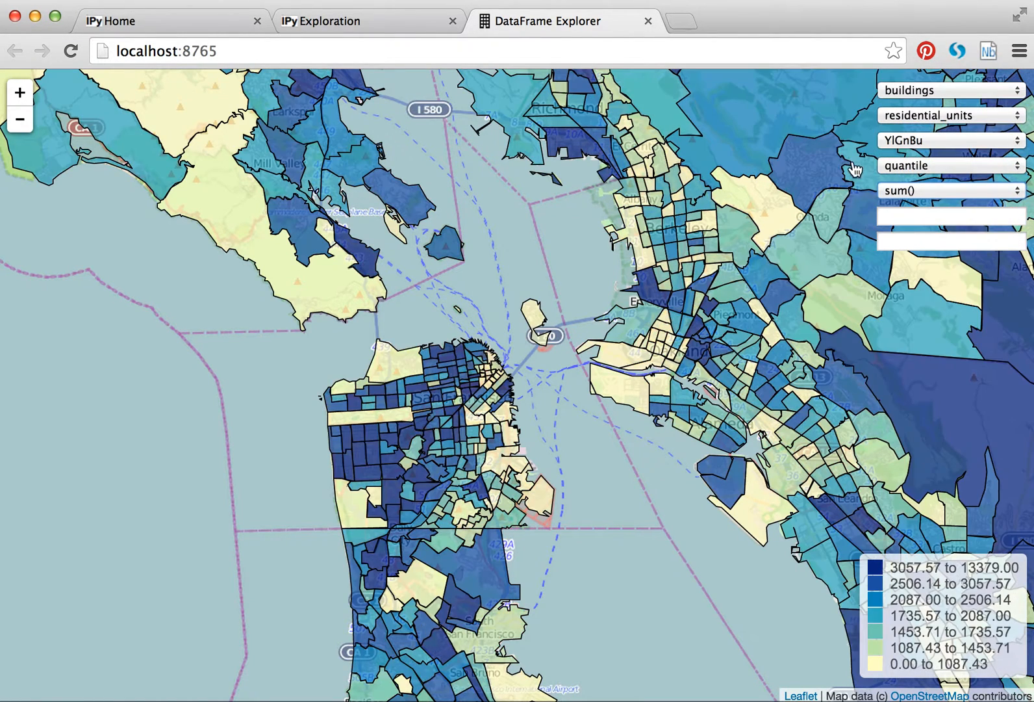
click(949, 114)
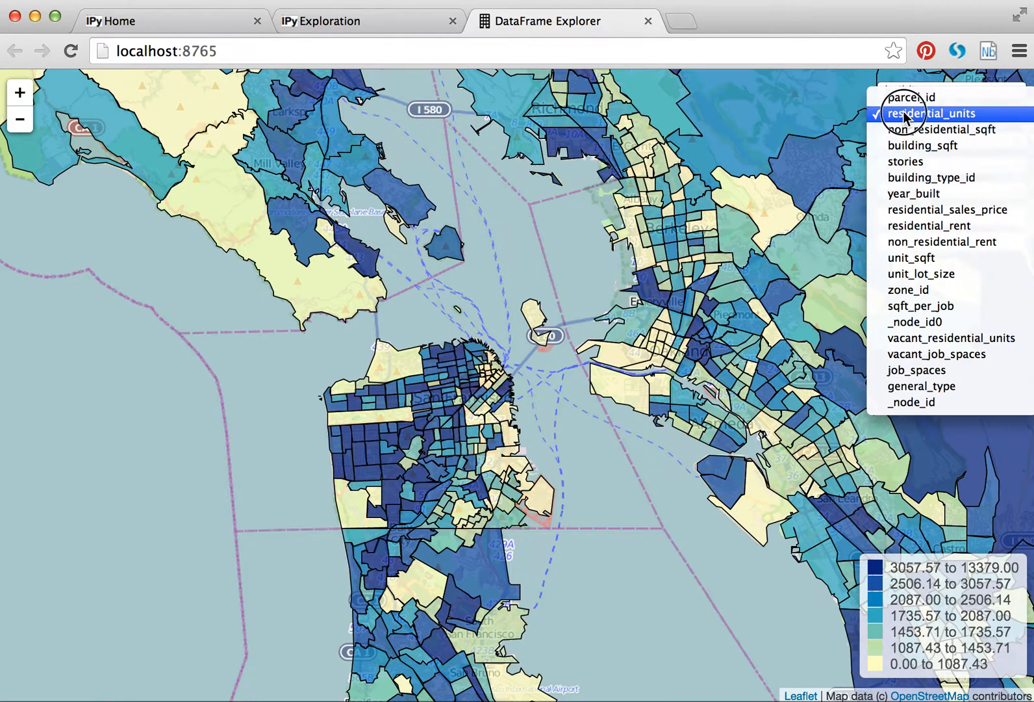
- Map the households table shaded by total persons per zone
click(946, 56)
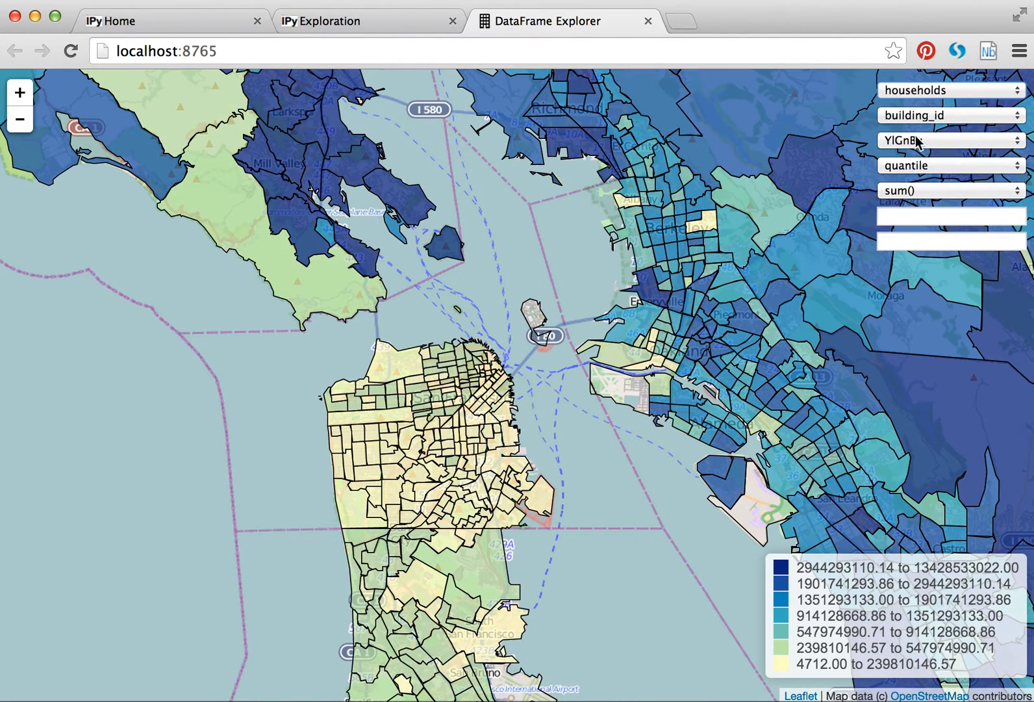
click(950, 116)
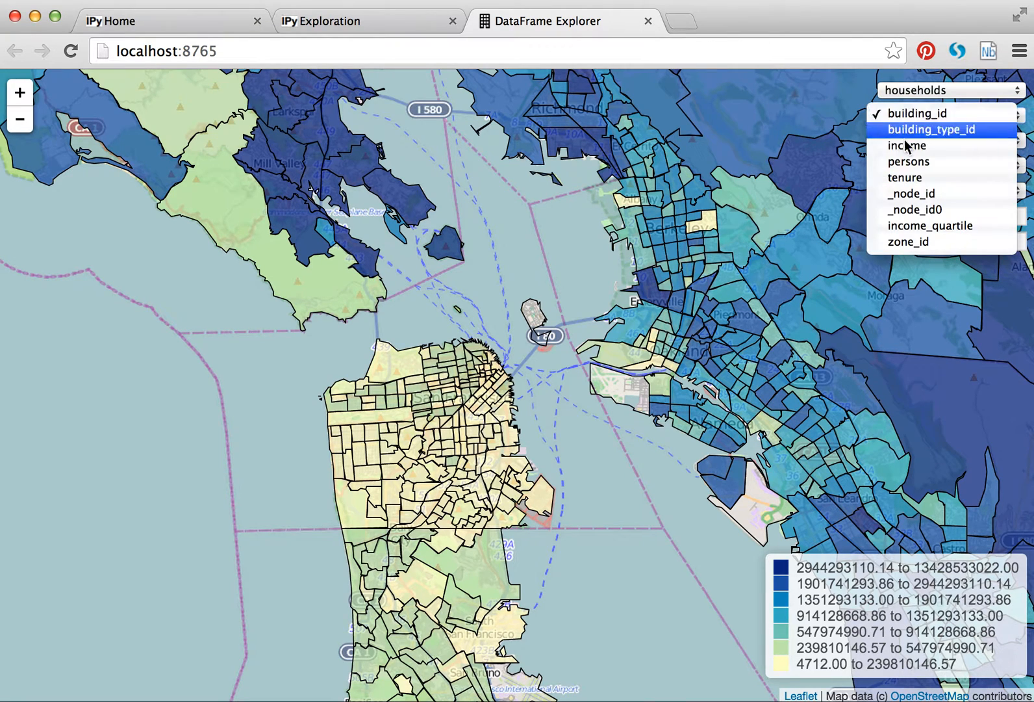
click(909, 161)
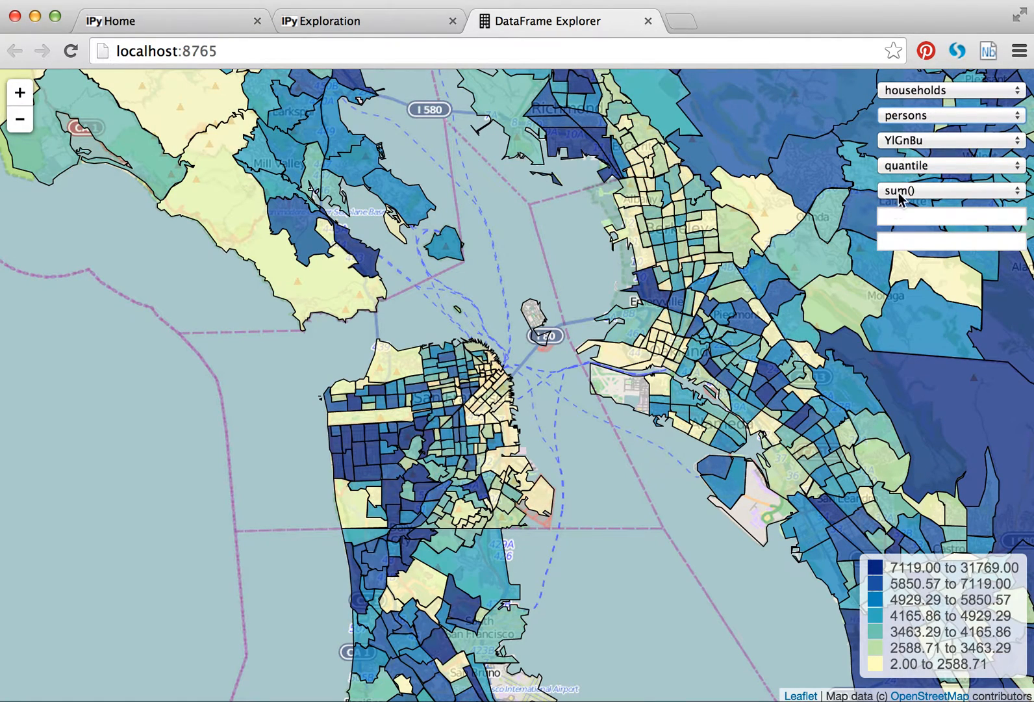
mouse_move(475, 406)
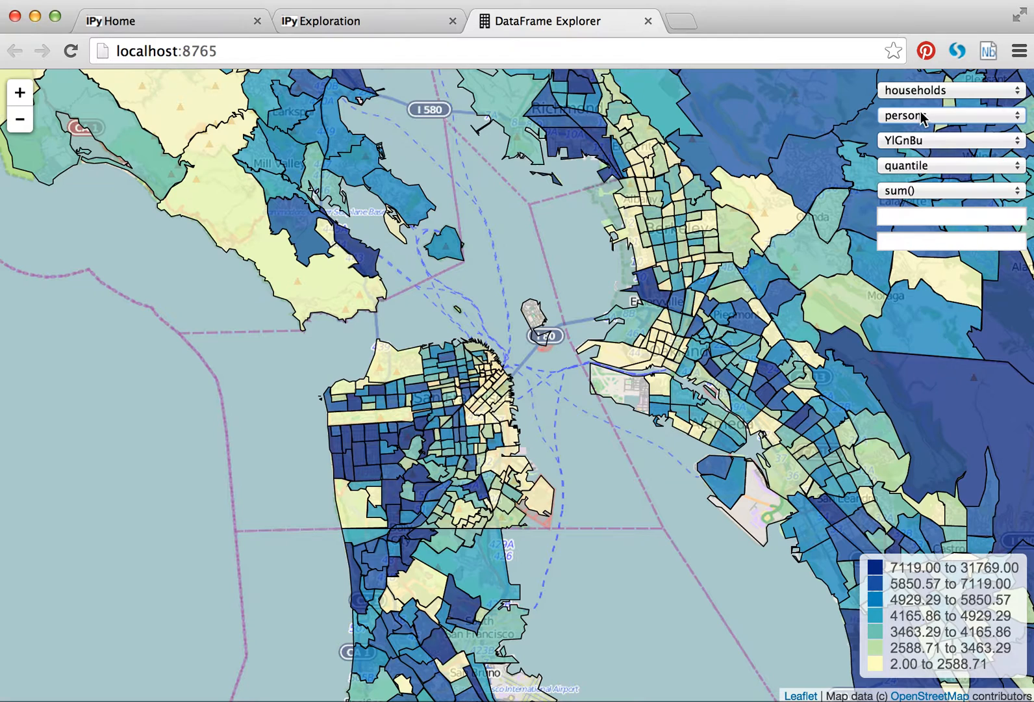
- Switch the map to the jobs table shaded by the emp11 column
click(950, 90)
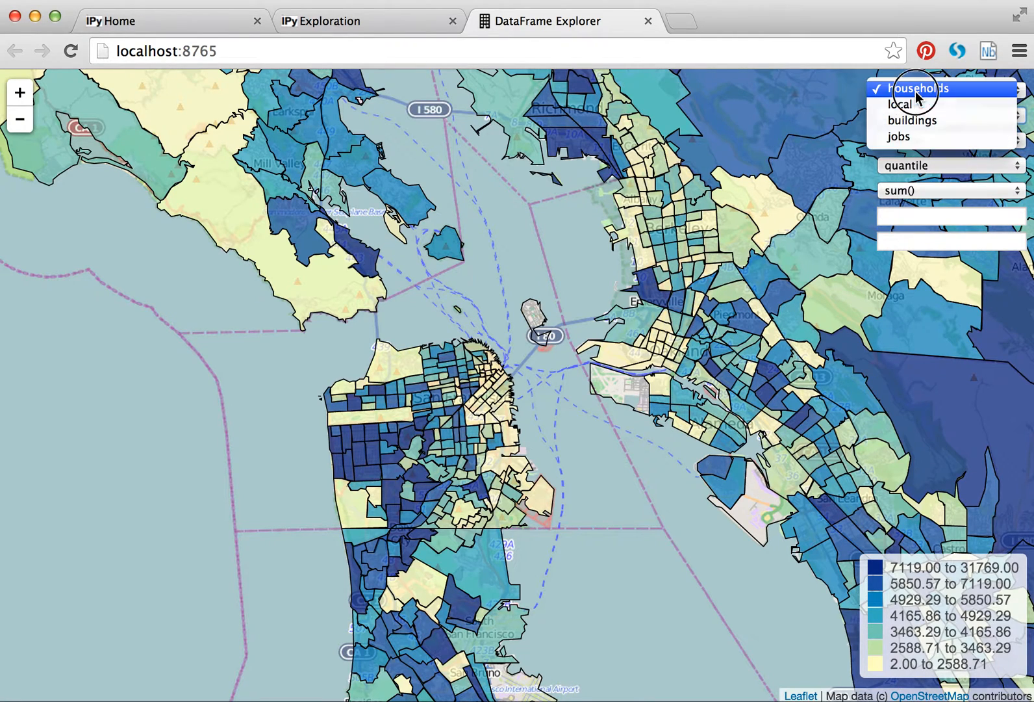
mouse_move(913, 137)
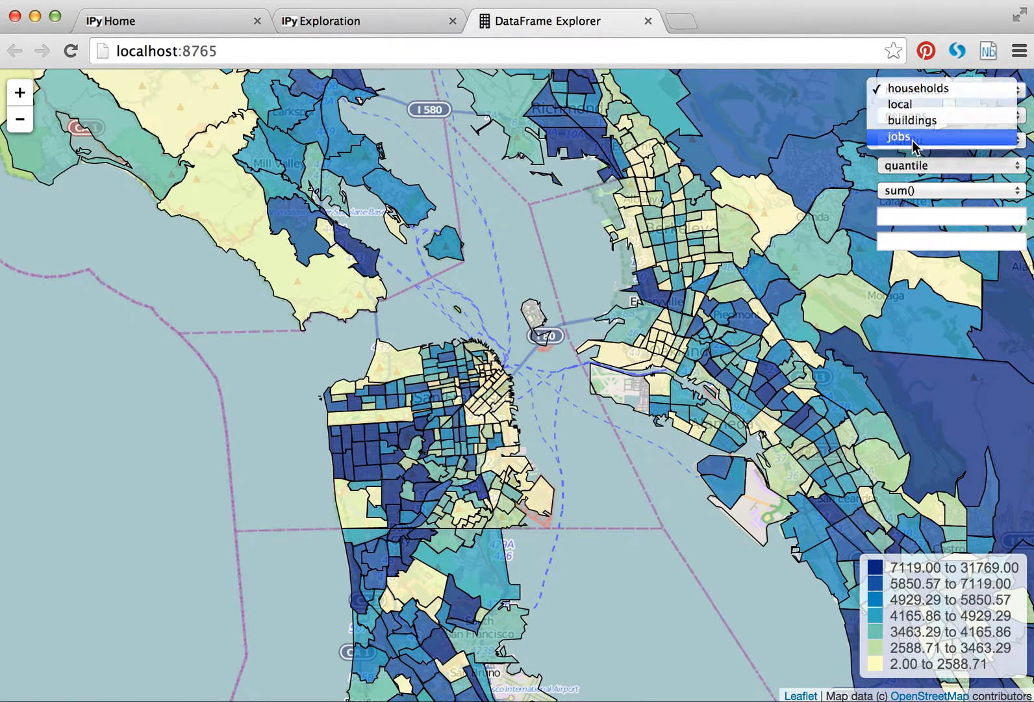
click(897, 137)
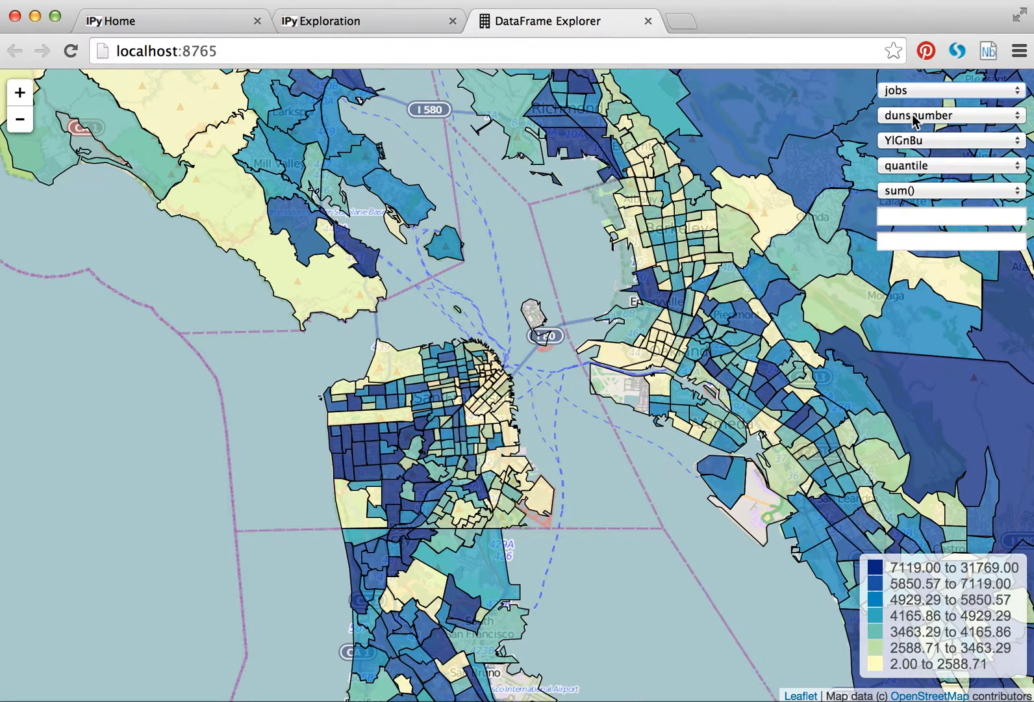
click(950, 115)
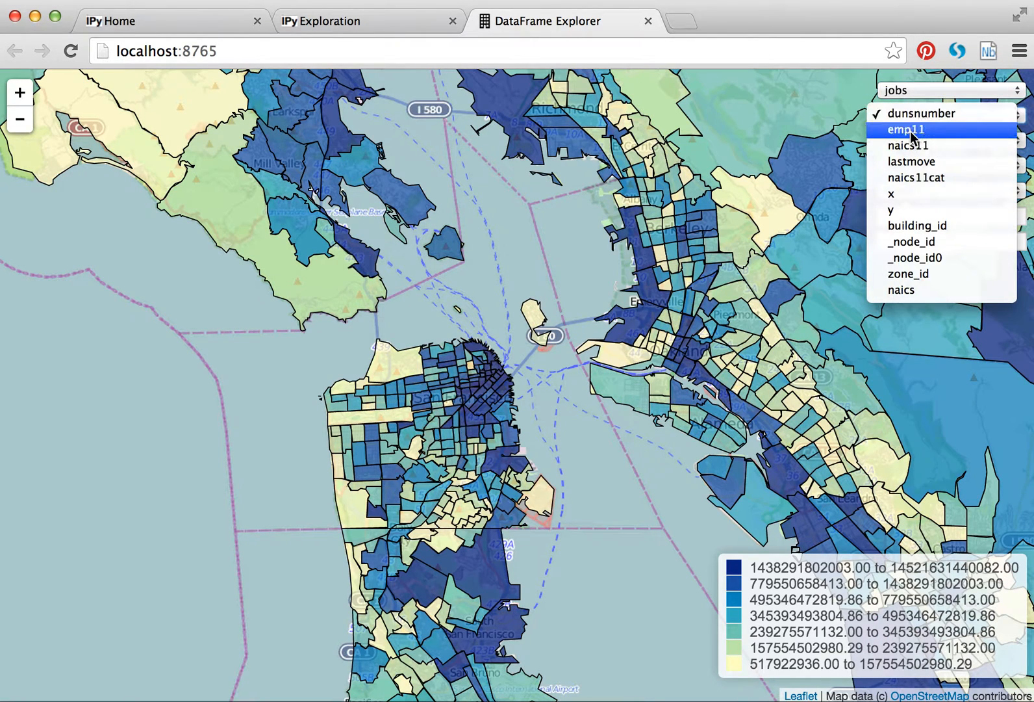
click(905, 128)
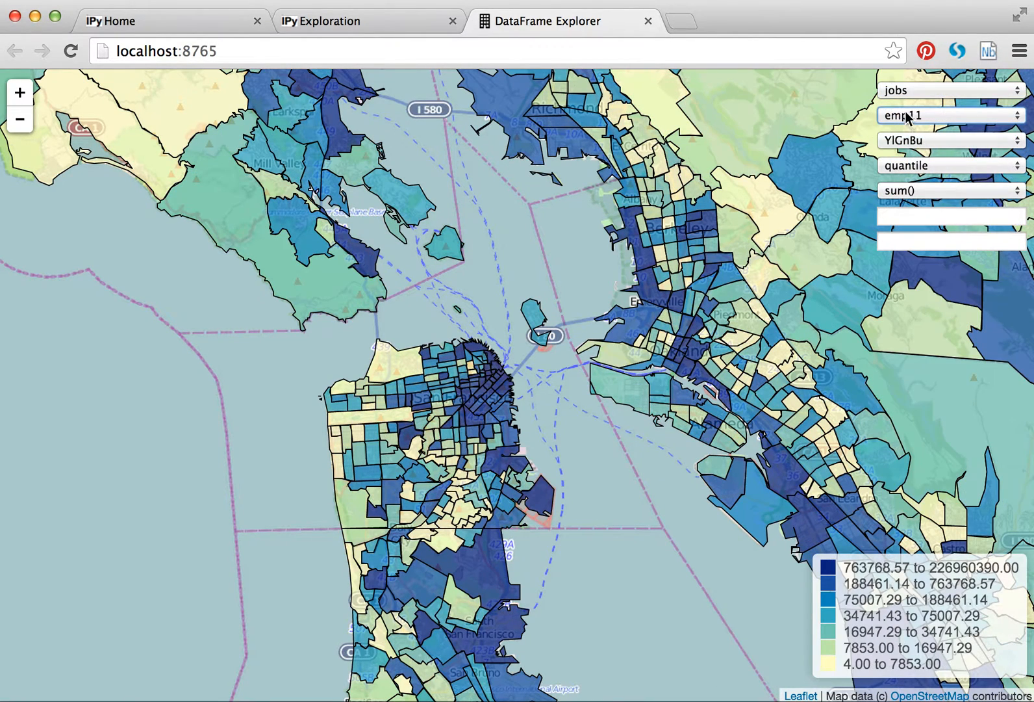
- Revert the column to dunsnumber and use size() to count jobs per zone
click(949, 116)
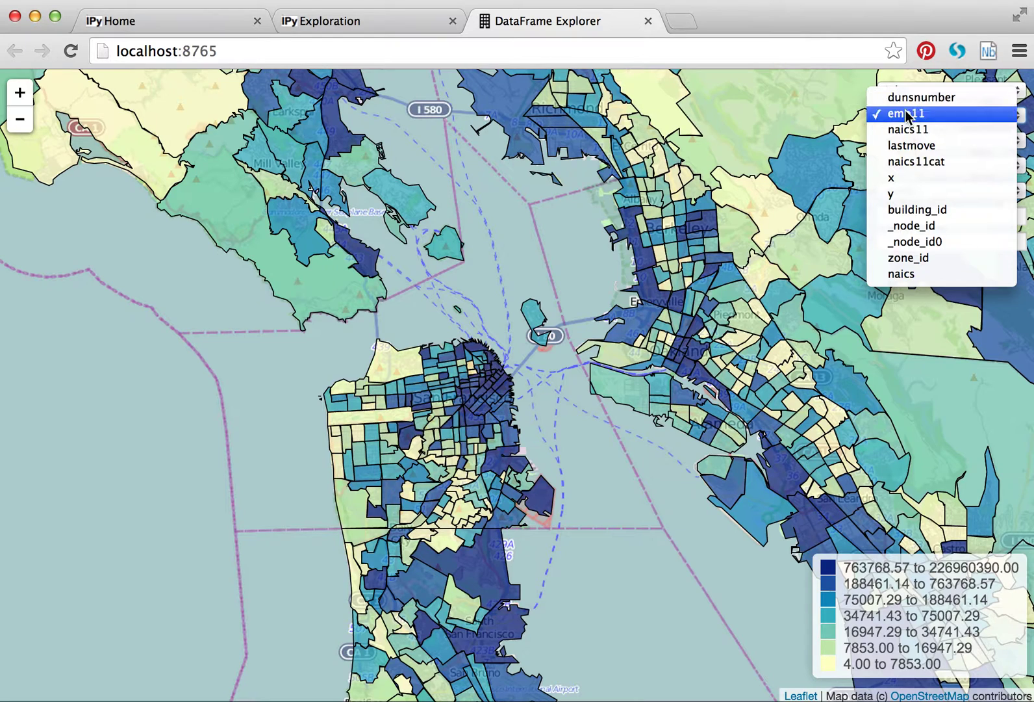
click(922, 114)
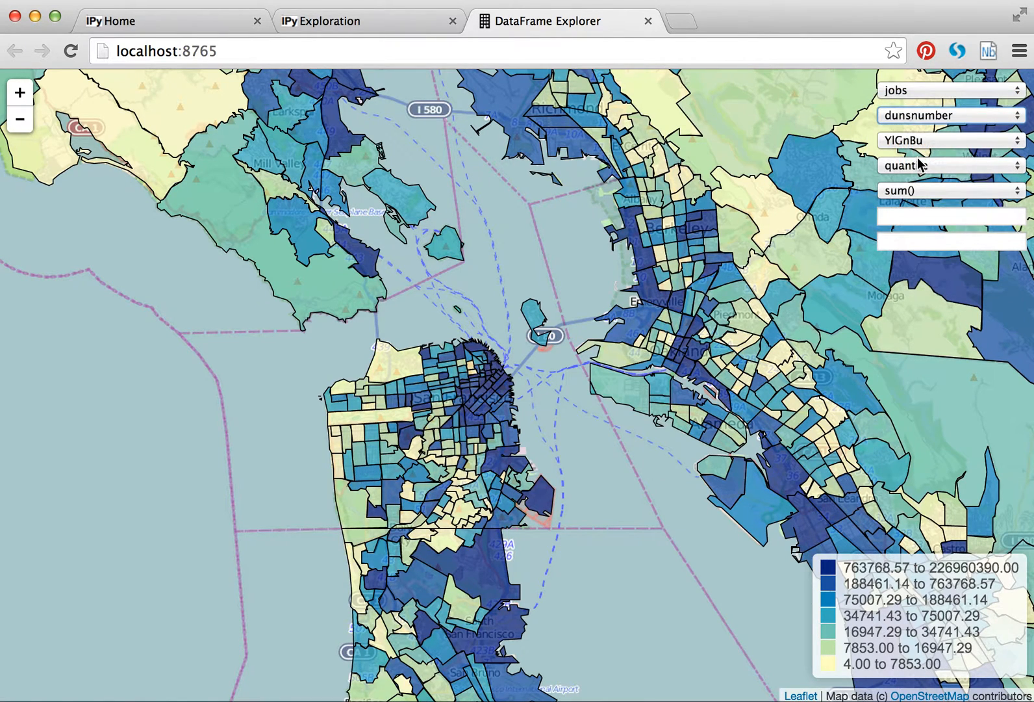
click(950, 190)
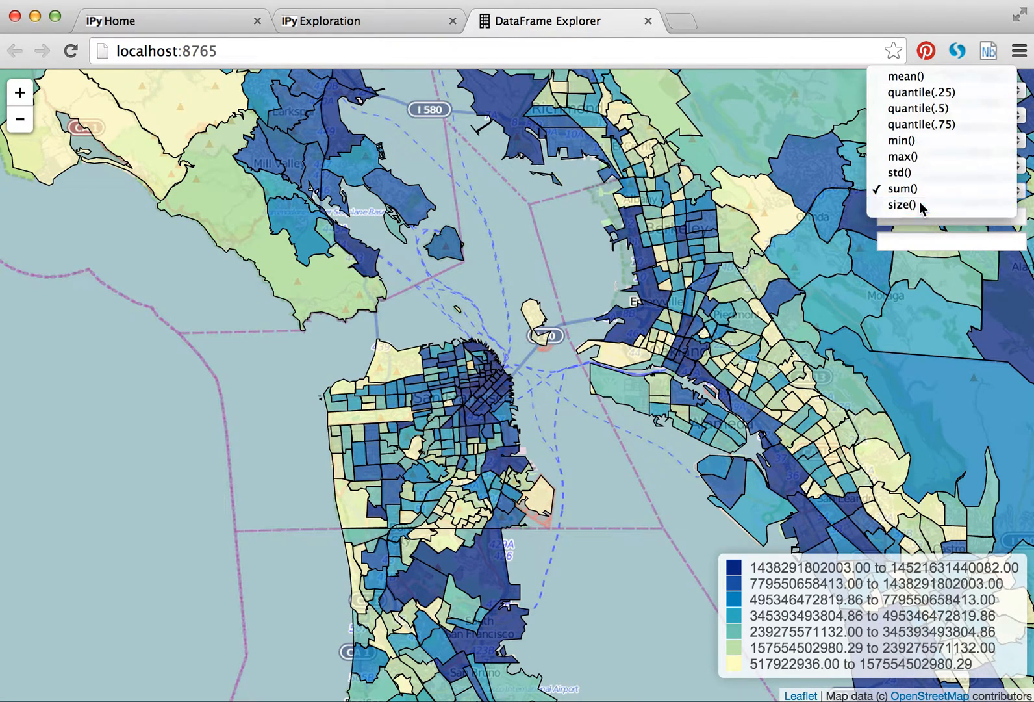
click(904, 205)
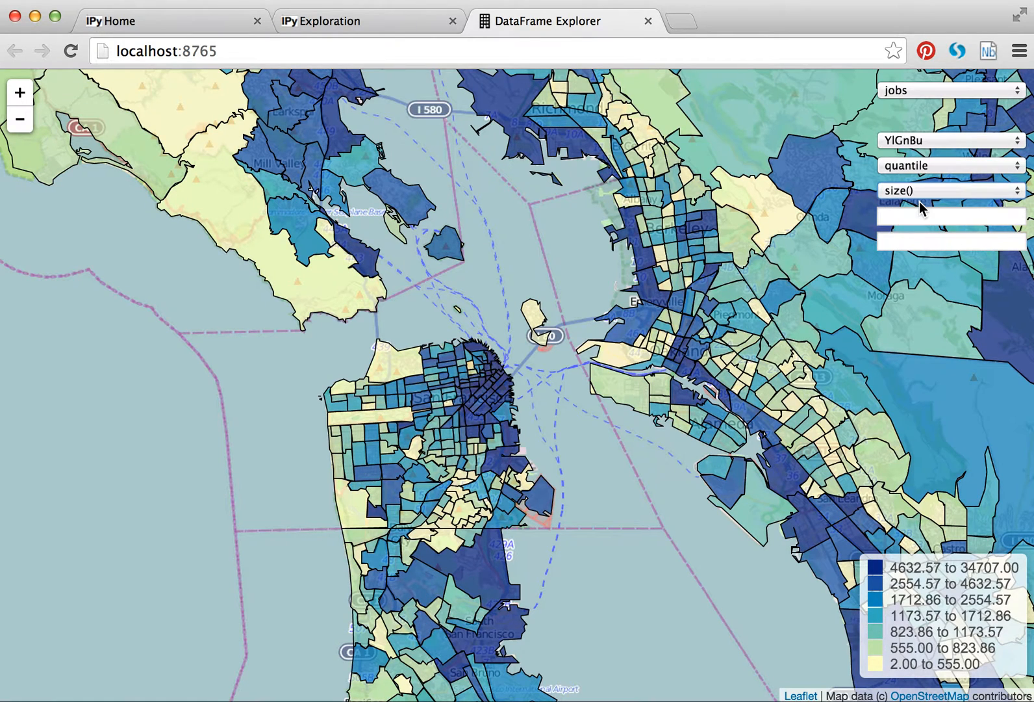
mouse_move(571, 325)
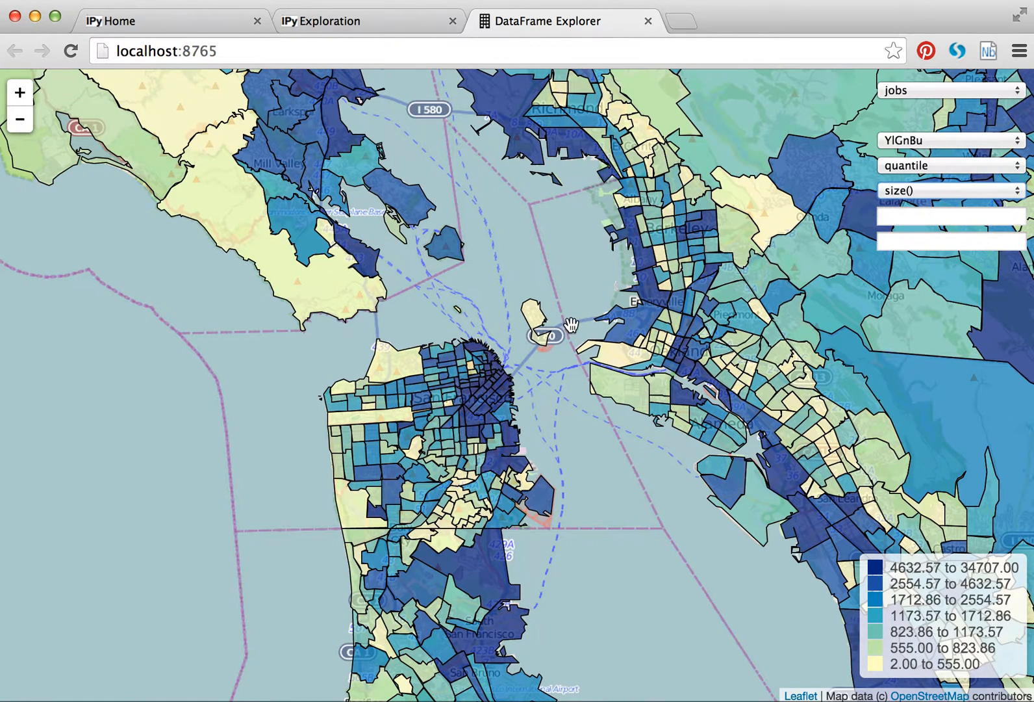
click(511, 396)
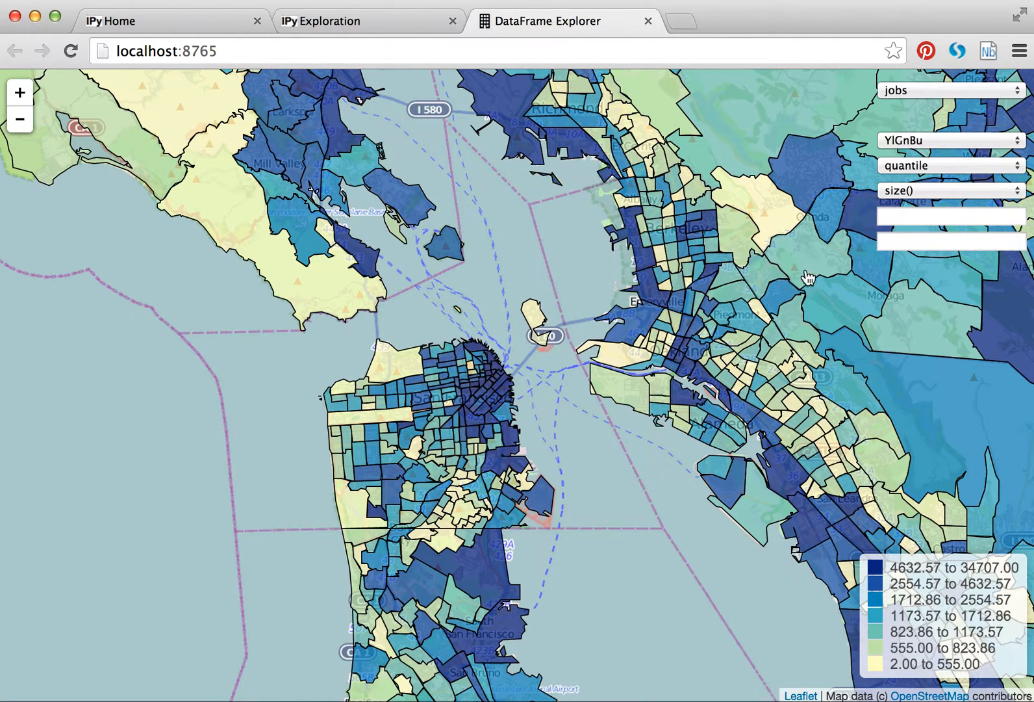
click(772, 334)
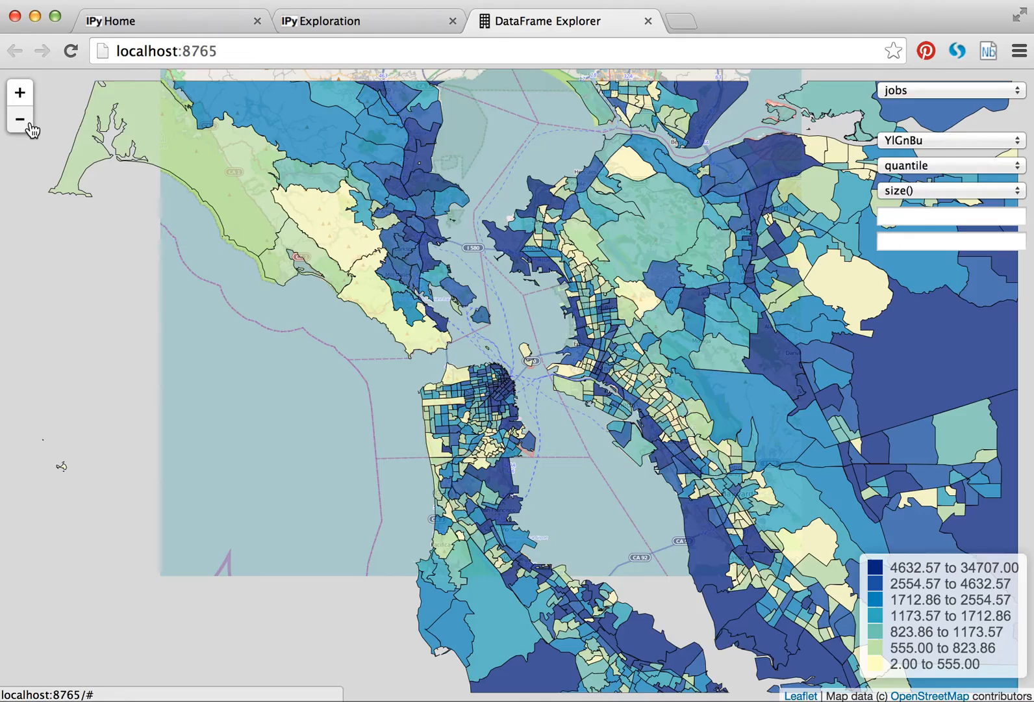
click(20, 92)
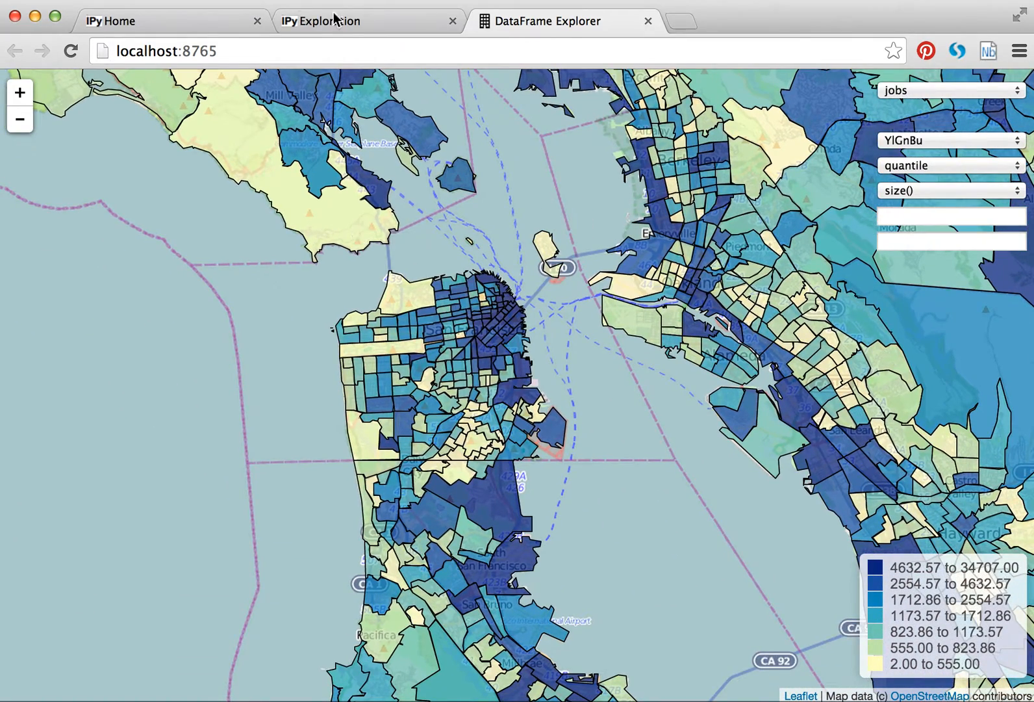
mouse_move(506, 82)
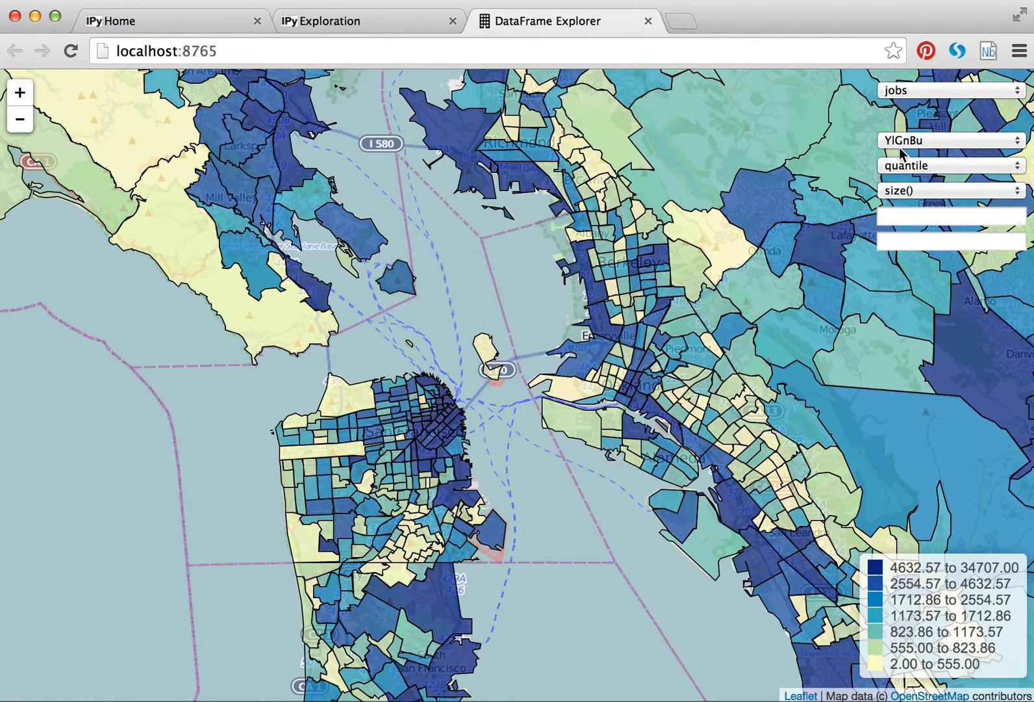
click(367, 20)
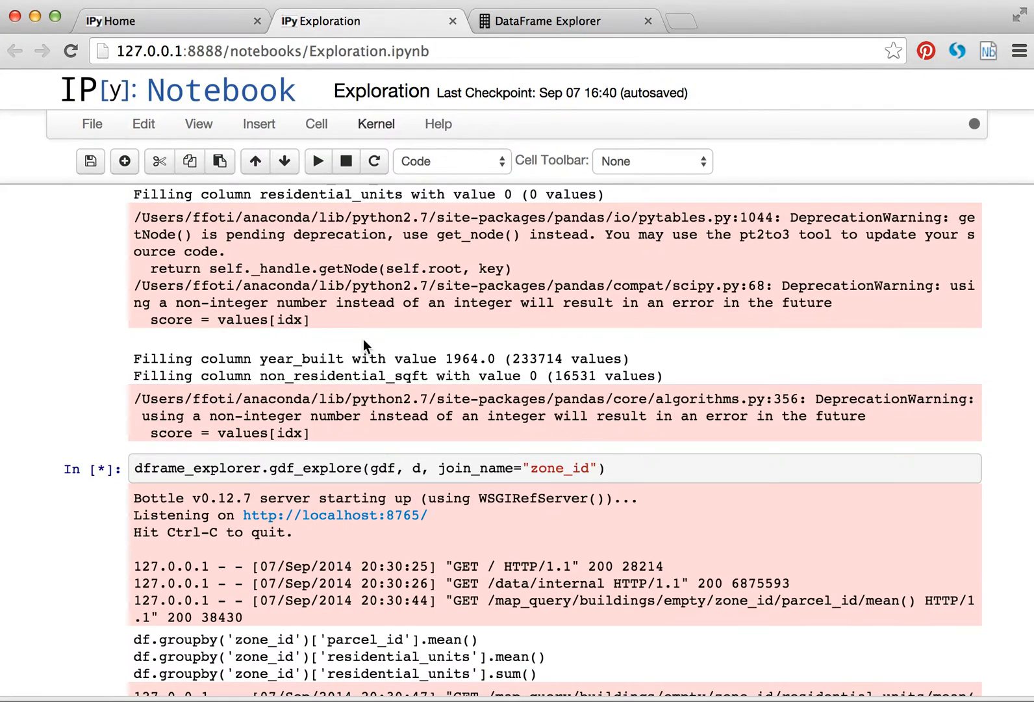
scroll(down, 3)
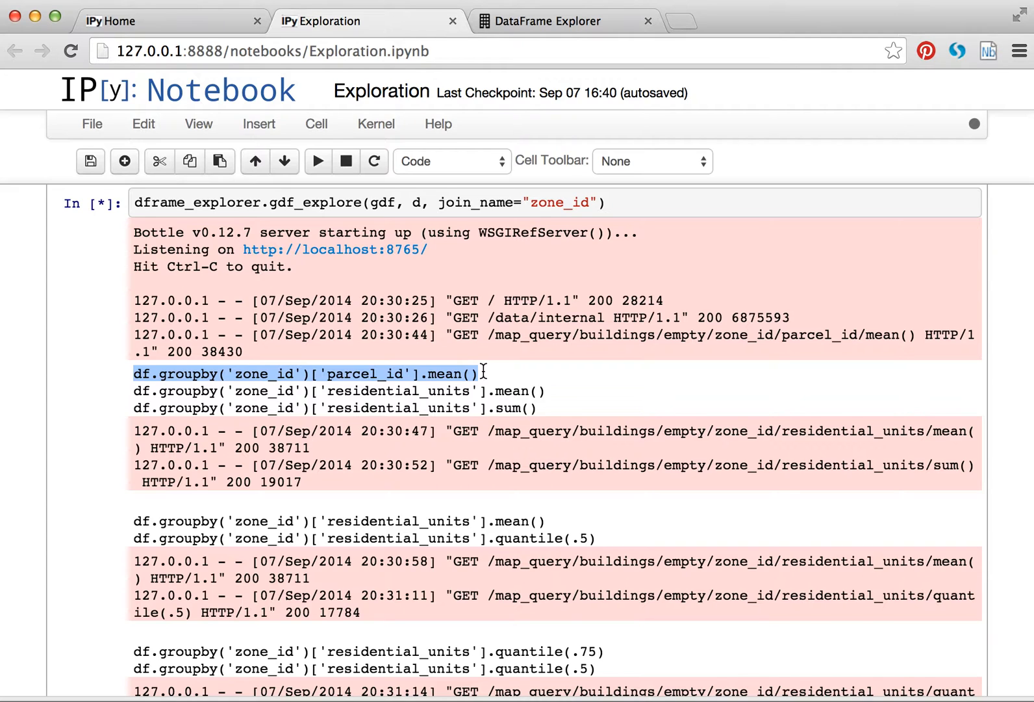
mouse_move(483, 370)
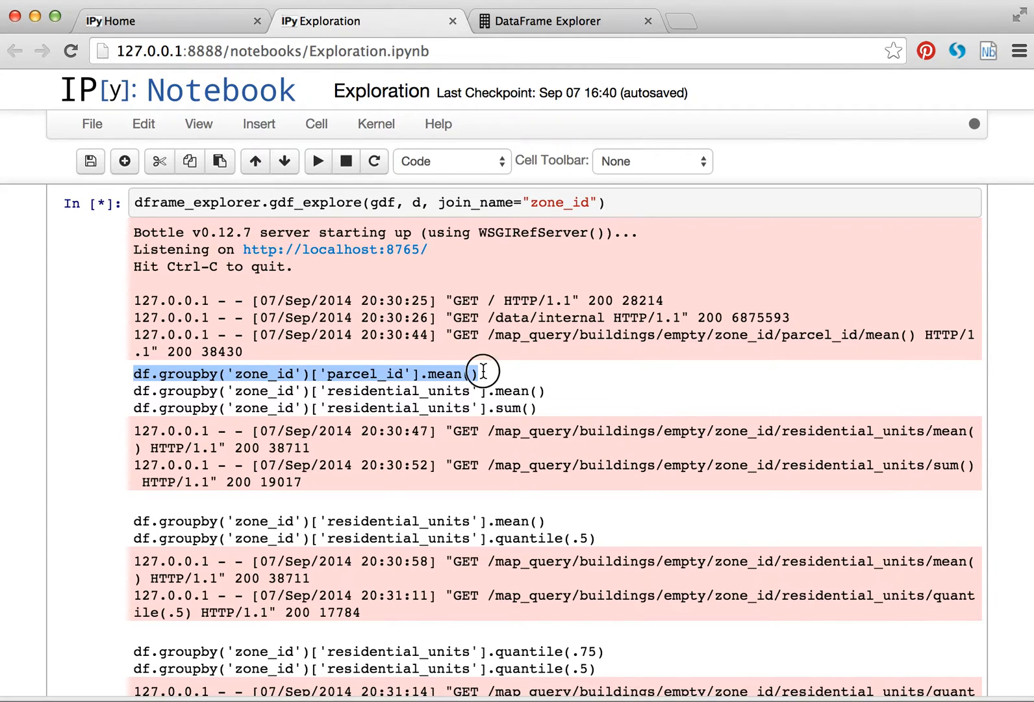
click(556, 20)
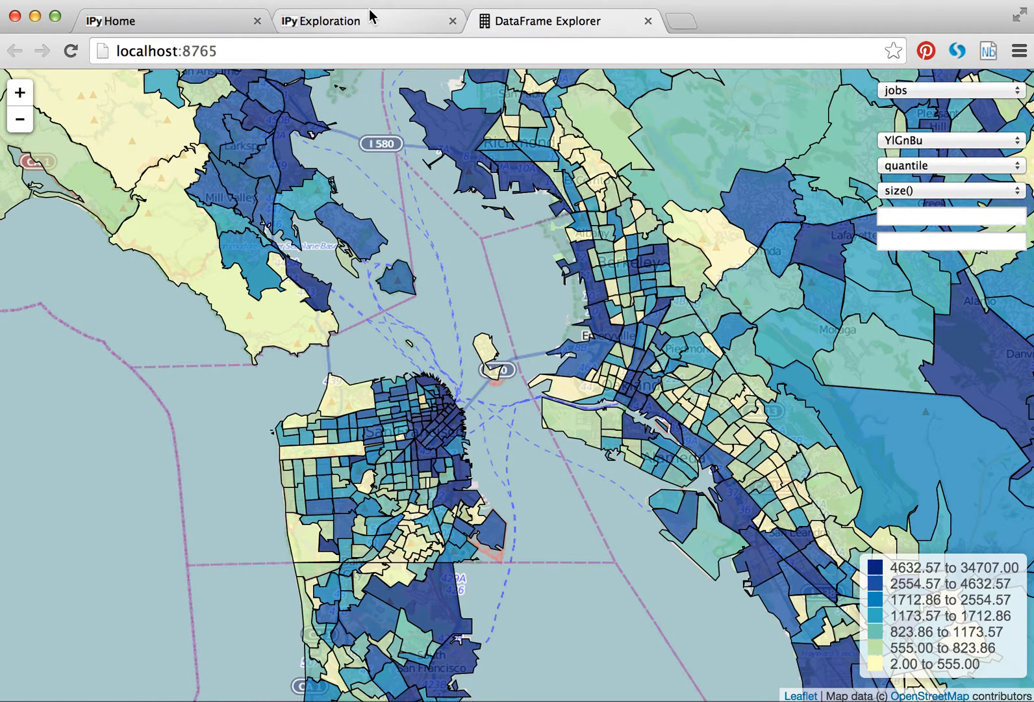
- Interrupt the running explorer server cell in the notebook and check the map tab
click(320, 21)
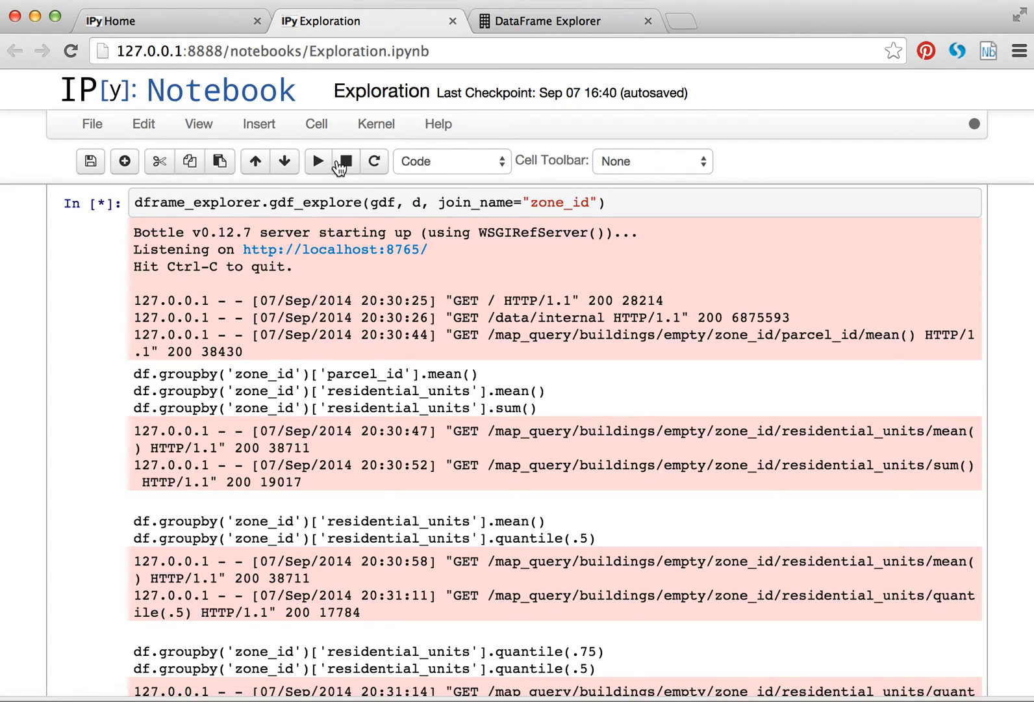
click(346, 161)
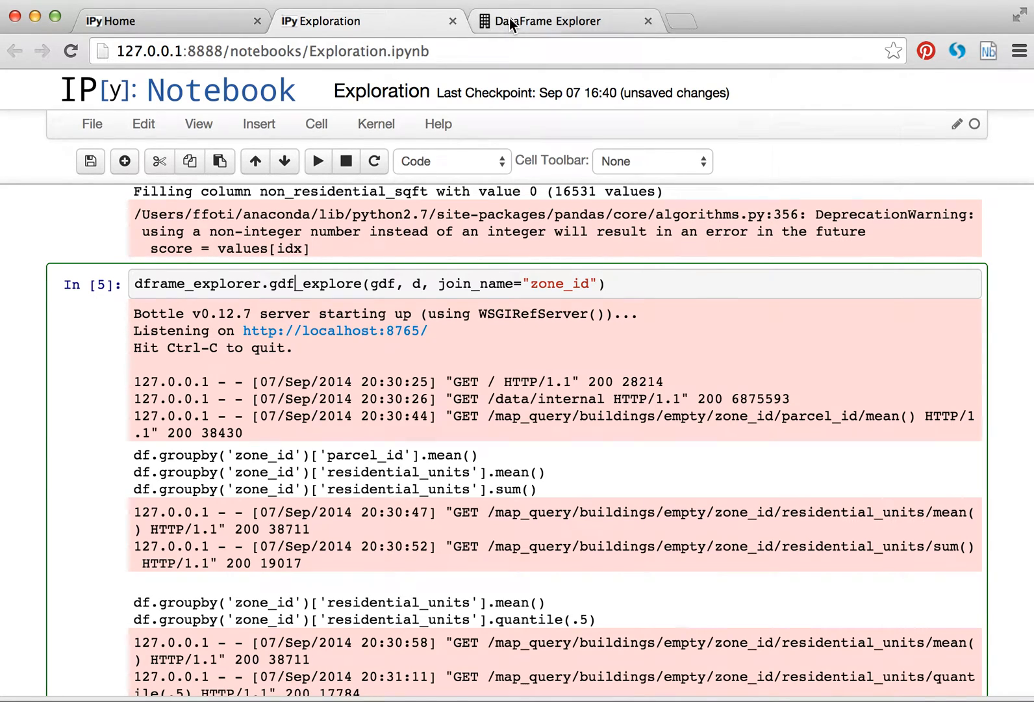
click(556, 20)
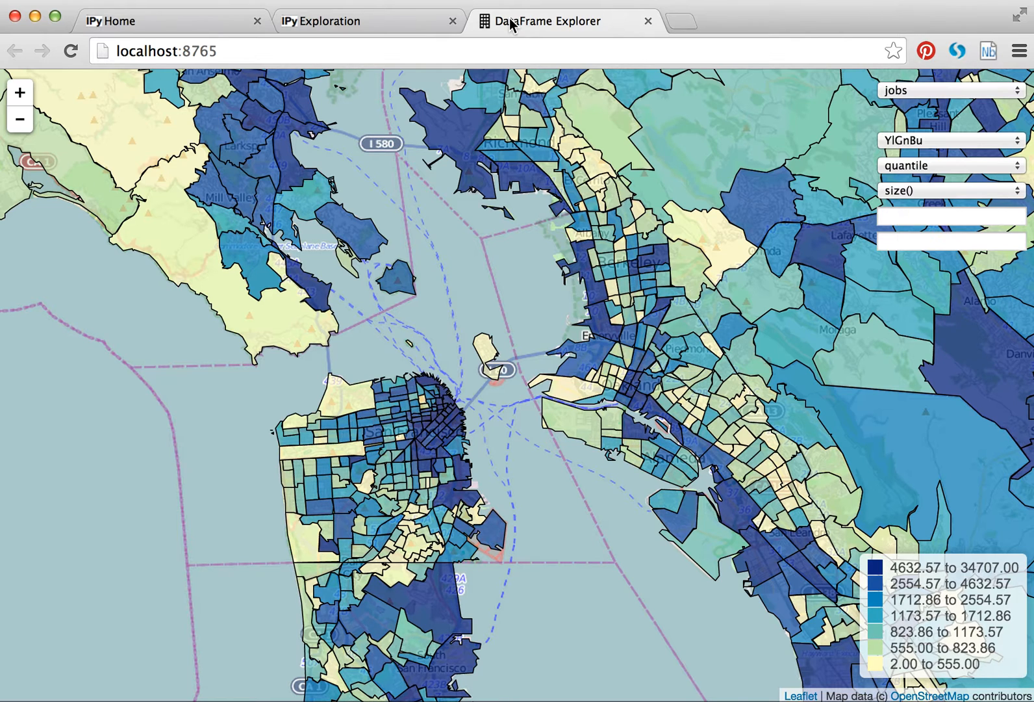
- Scroll the notebook's logged groupby queries and compare them with the jobs-per-zone map
click(367, 21)
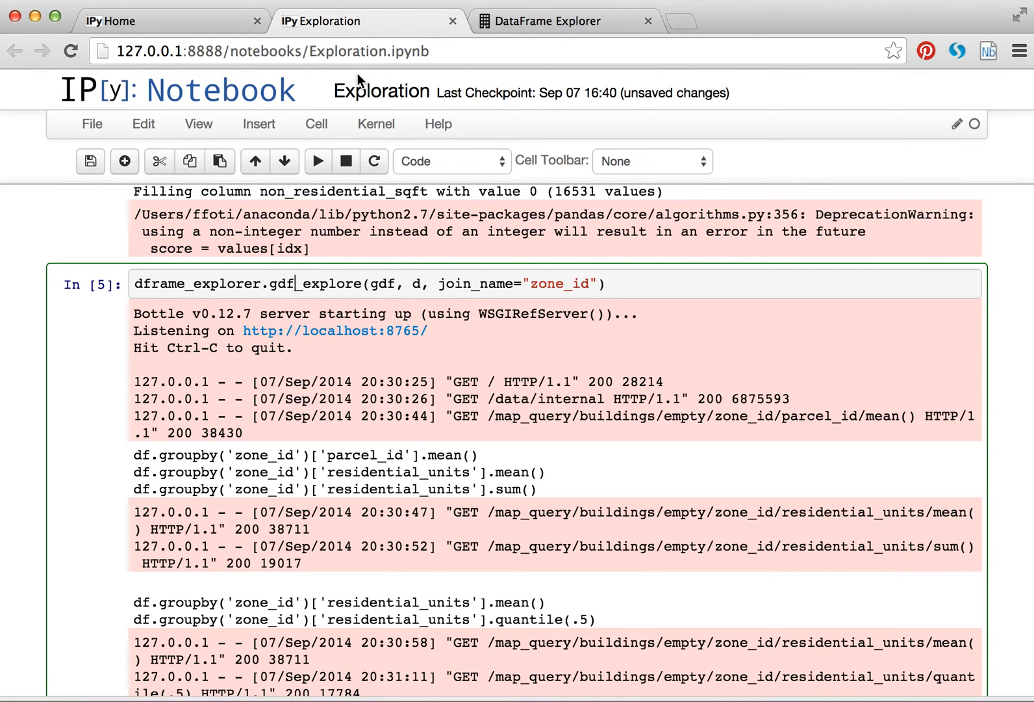
scroll(down, 3)
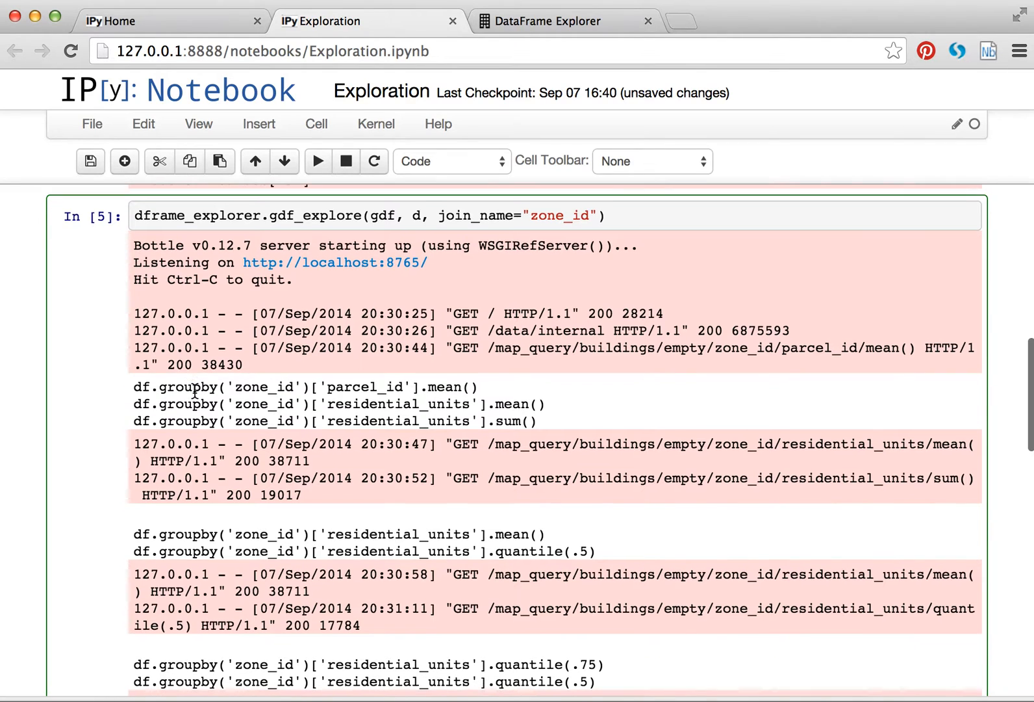
click(550, 21)
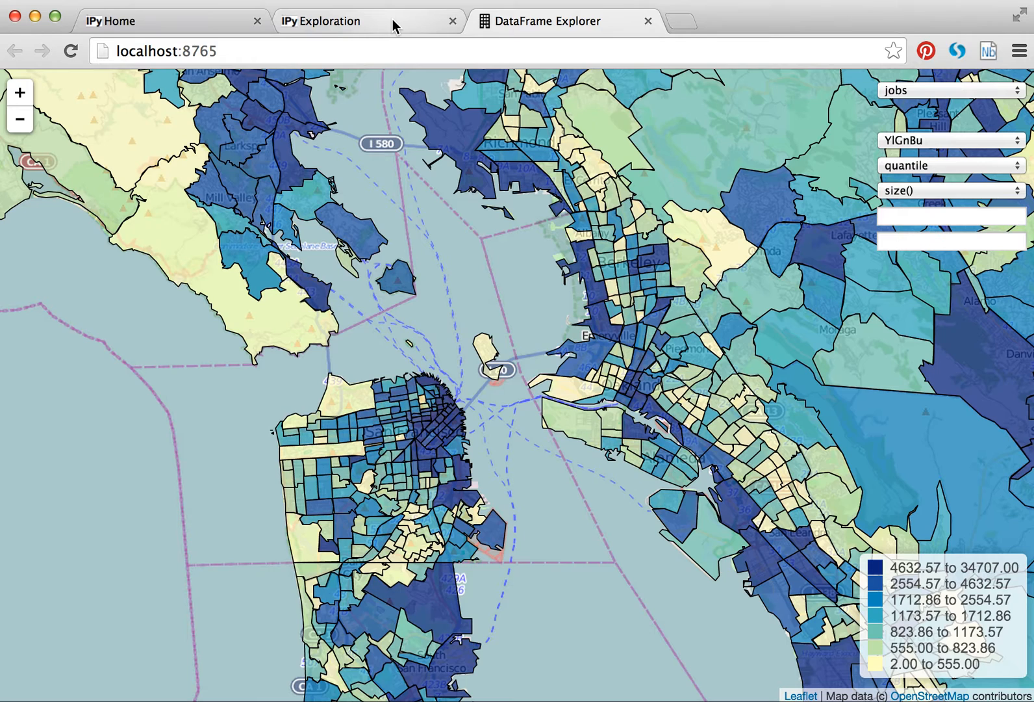
click(321, 21)
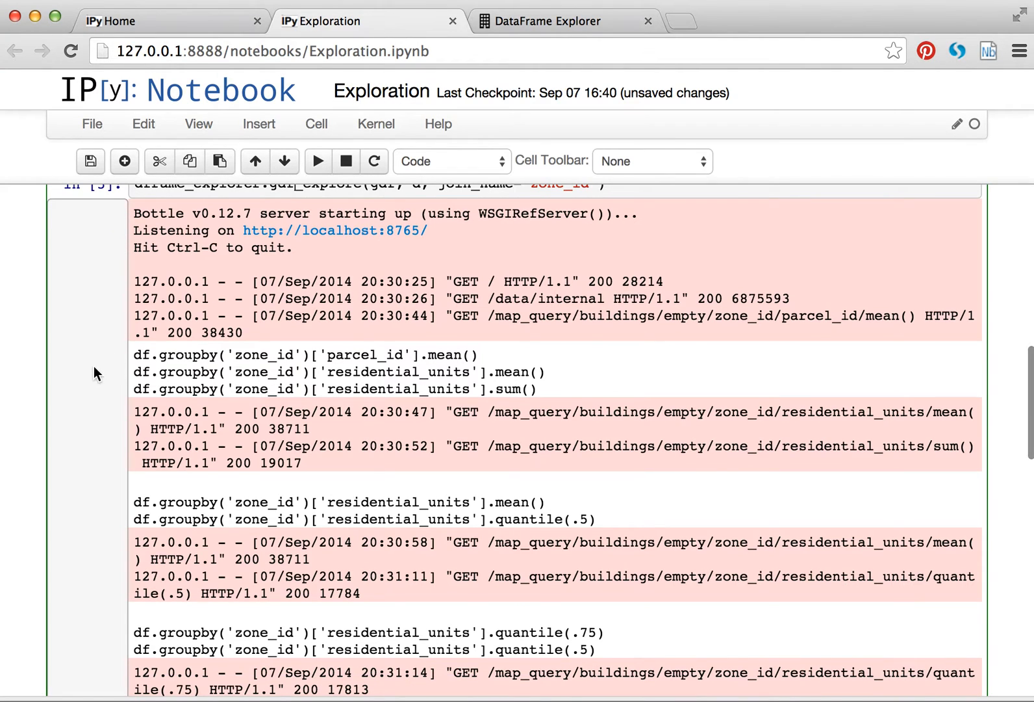